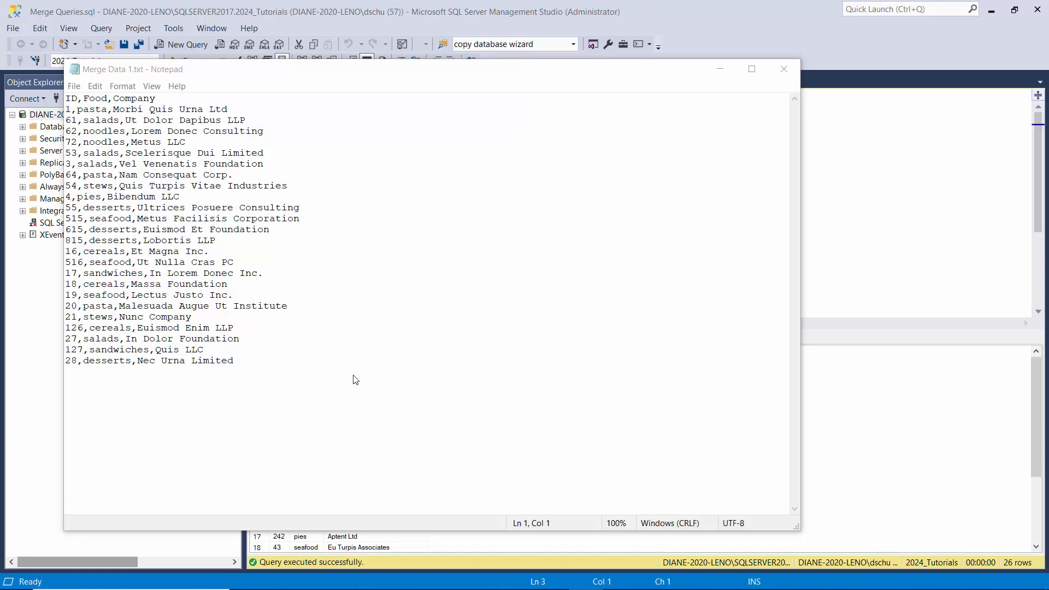
# Run SELECT * FROM [Merge Data 2] ORDER BY ID in SSMS to get 26 sorted rows.
pyautogui.tripleClick(110, 99)
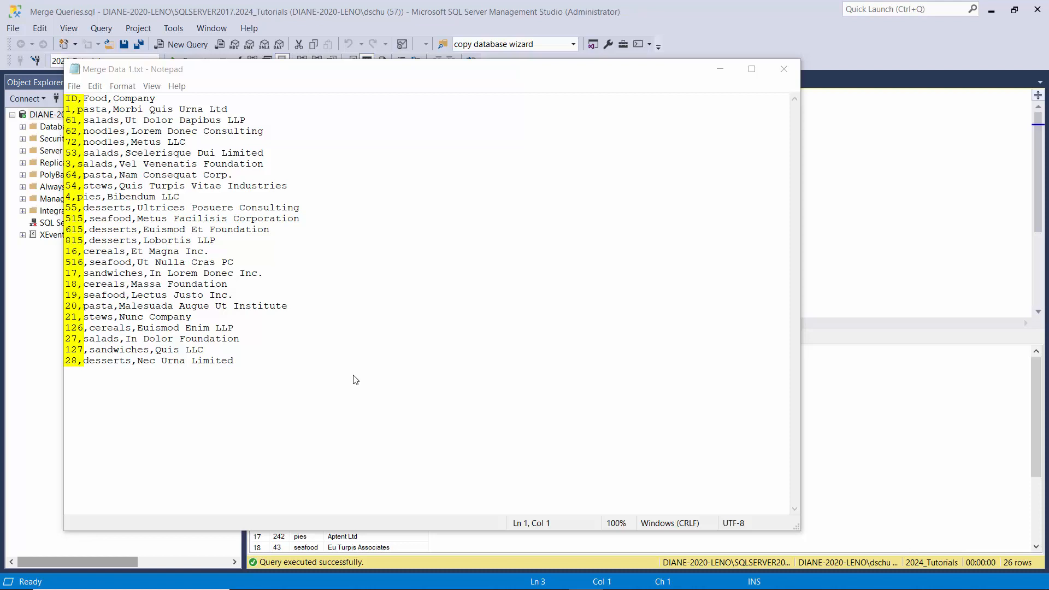
pyautogui.click(356, 380)
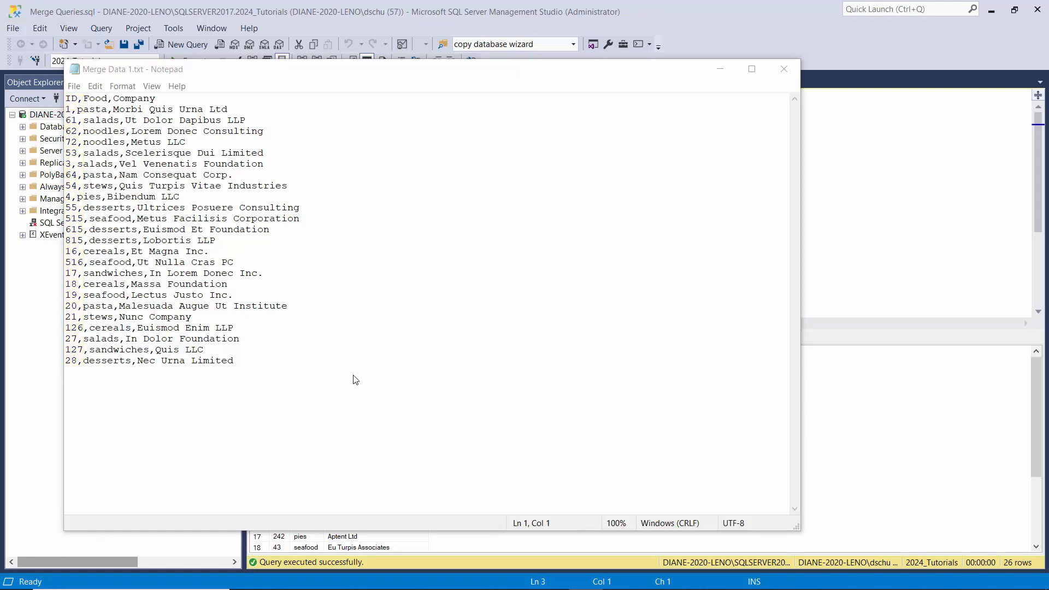
pyautogui.moveTo(736, 153)
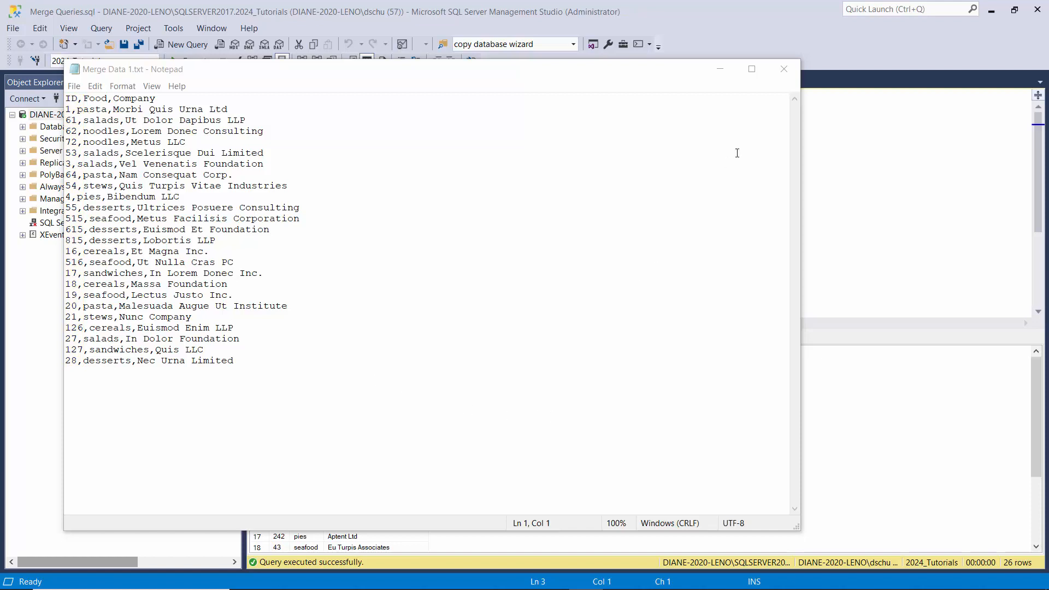
pyautogui.click(783, 68)
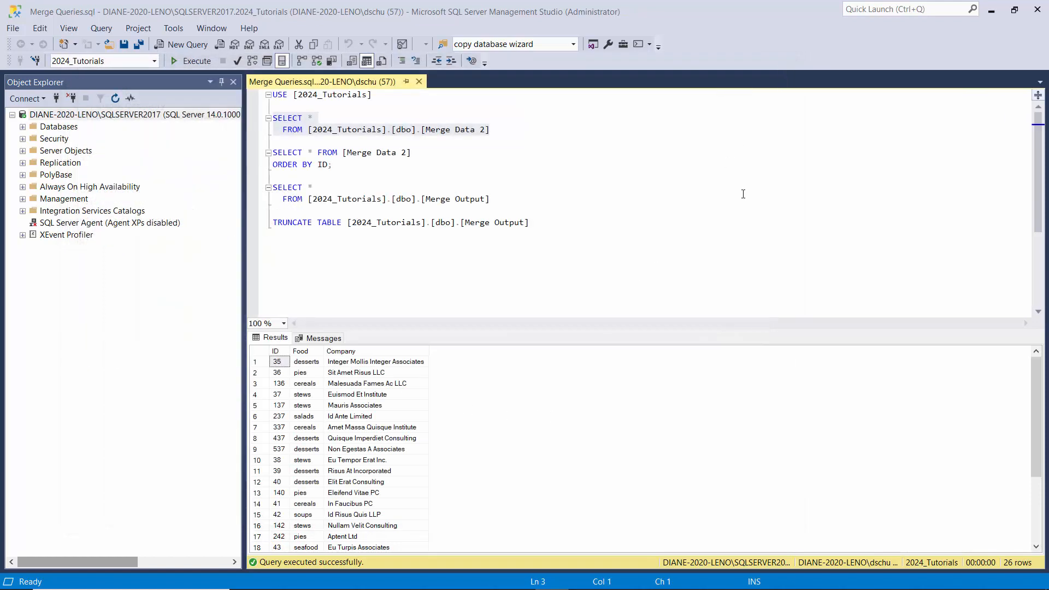
pyautogui.moveTo(666, 217)
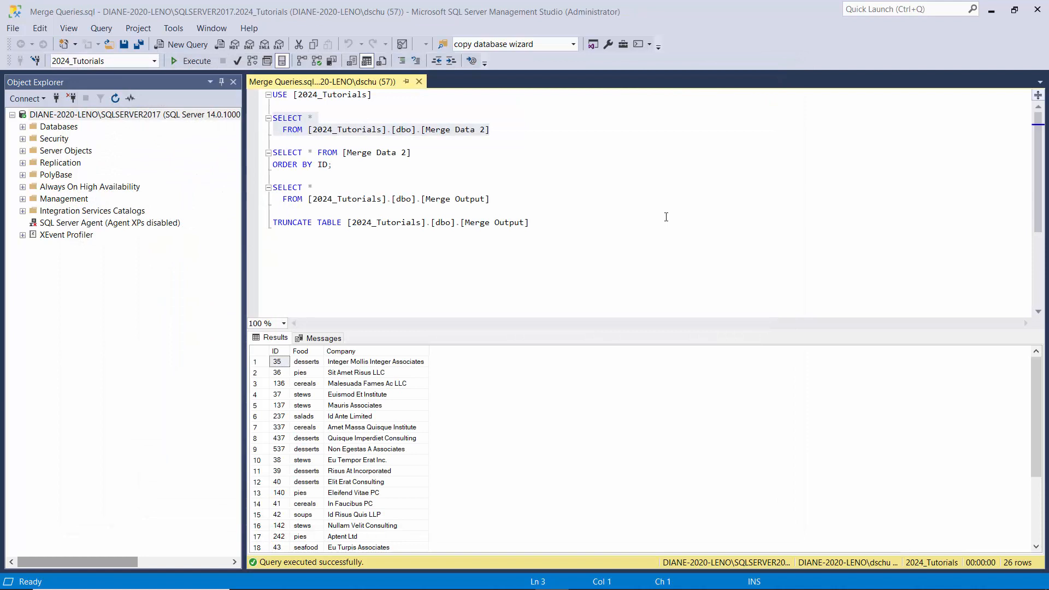
pyautogui.moveTo(649, 202)
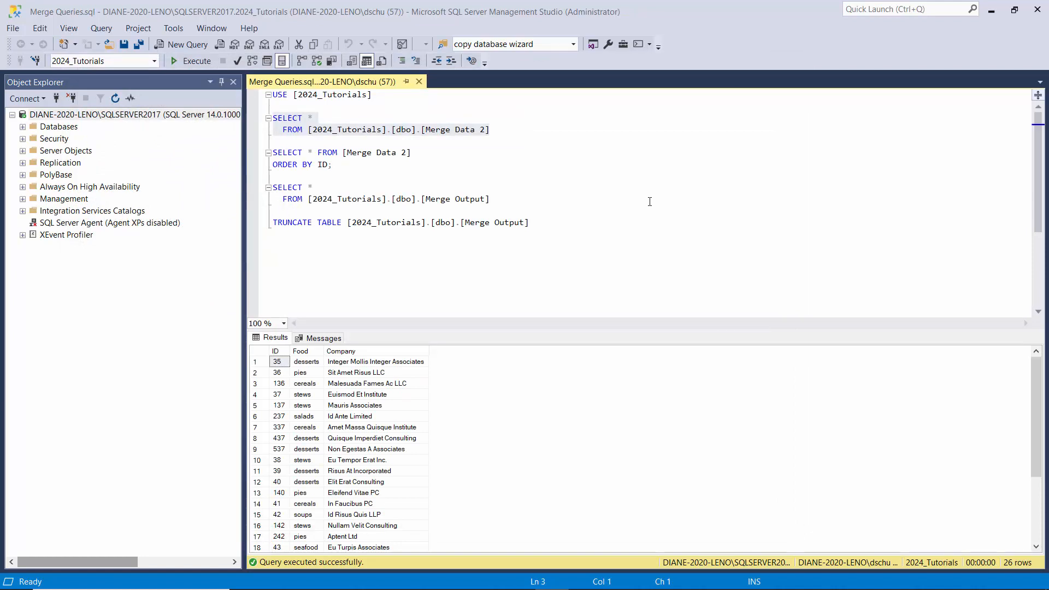
pyautogui.moveTo(626, 188)
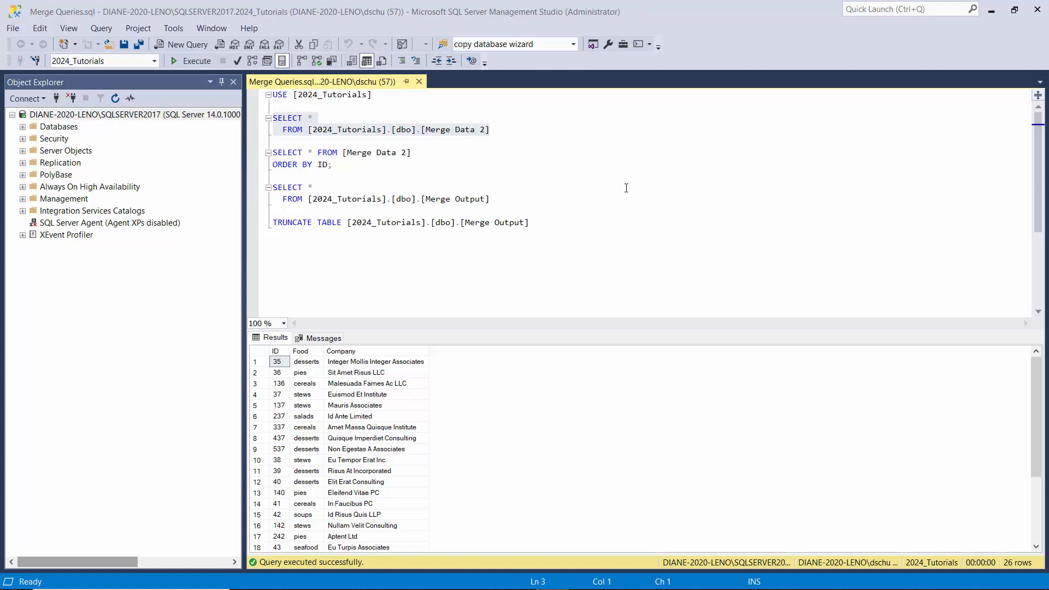
pyautogui.click(275, 351)
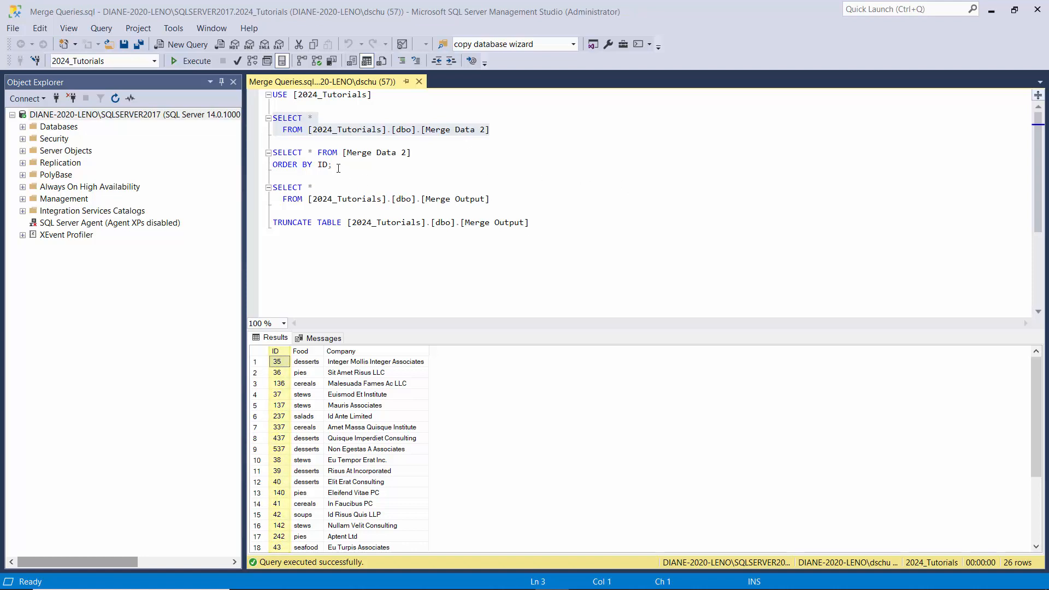
pyautogui.moveTo(272, 151); pyautogui.dragTo(330, 164)
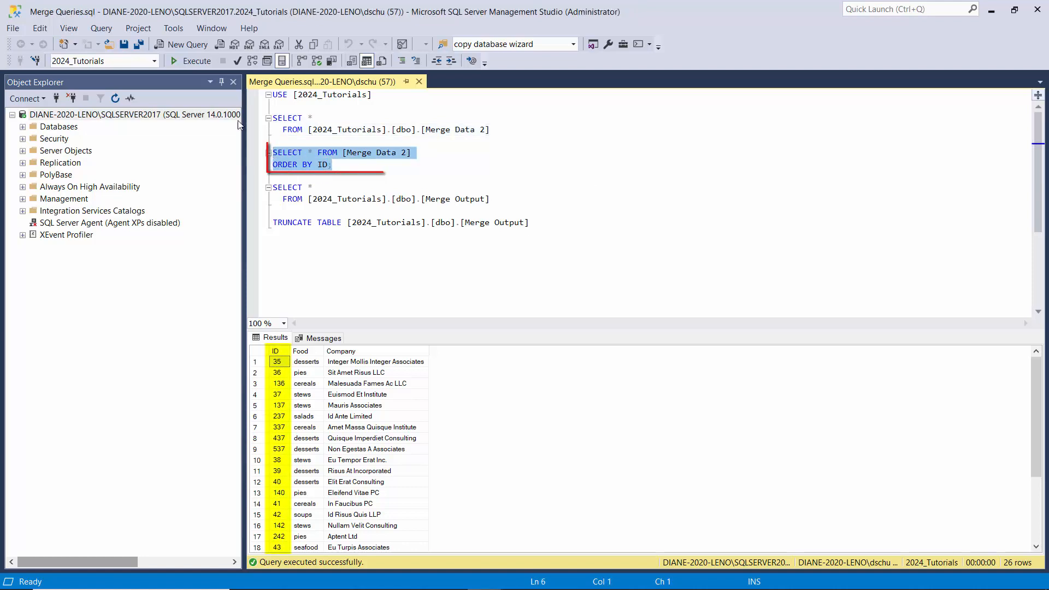
pyautogui.click(175, 61)
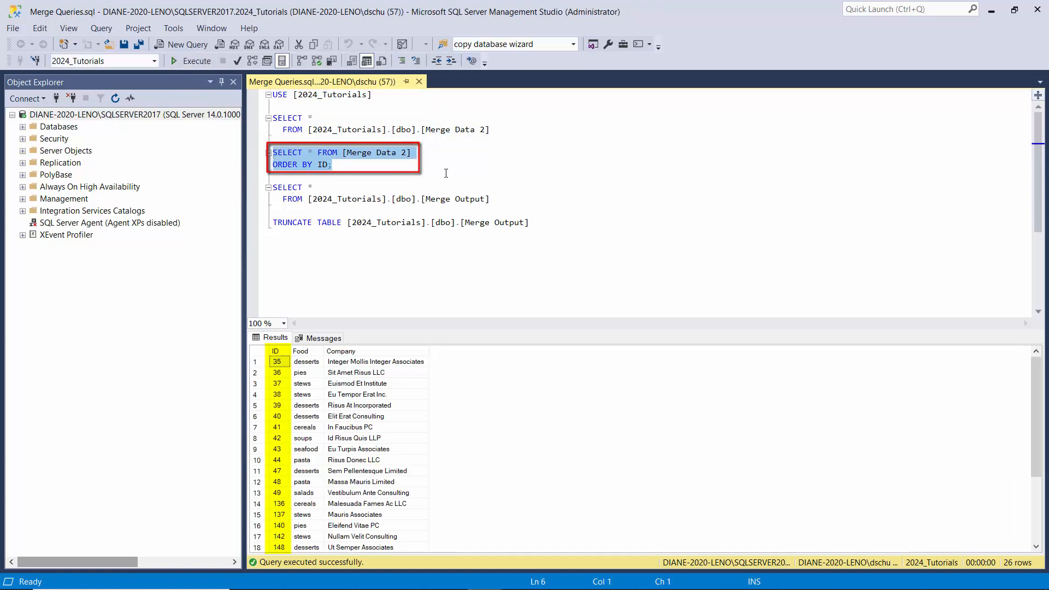
pyautogui.moveTo(654, 221)
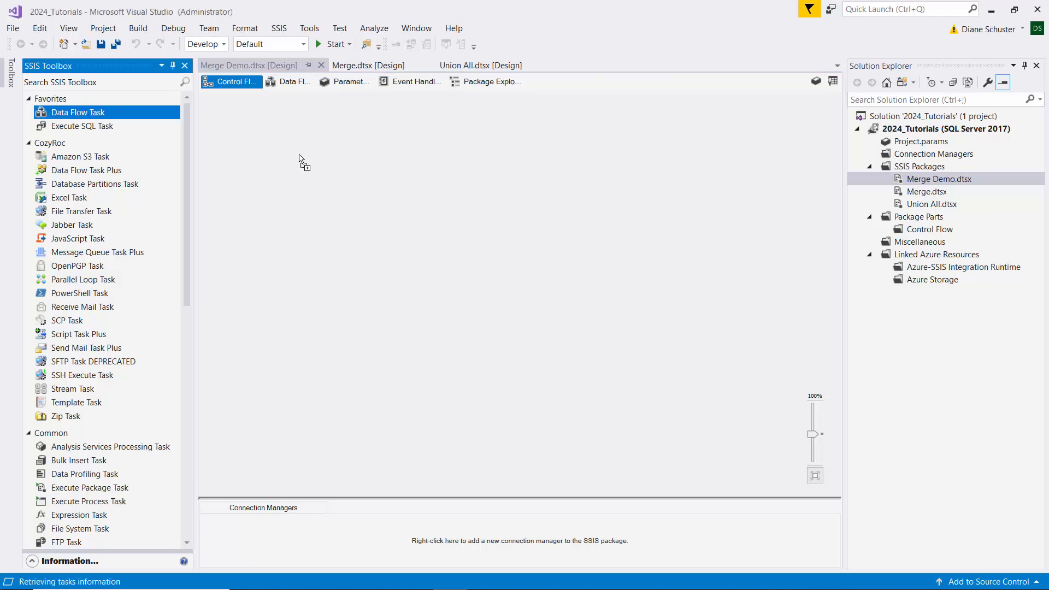
# Add a Data Flow Task to Merge Demo and drop a Flat File Source into its data flow.
pyautogui.moveTo(78, 111); pyautogui.dragTo(348, 167)
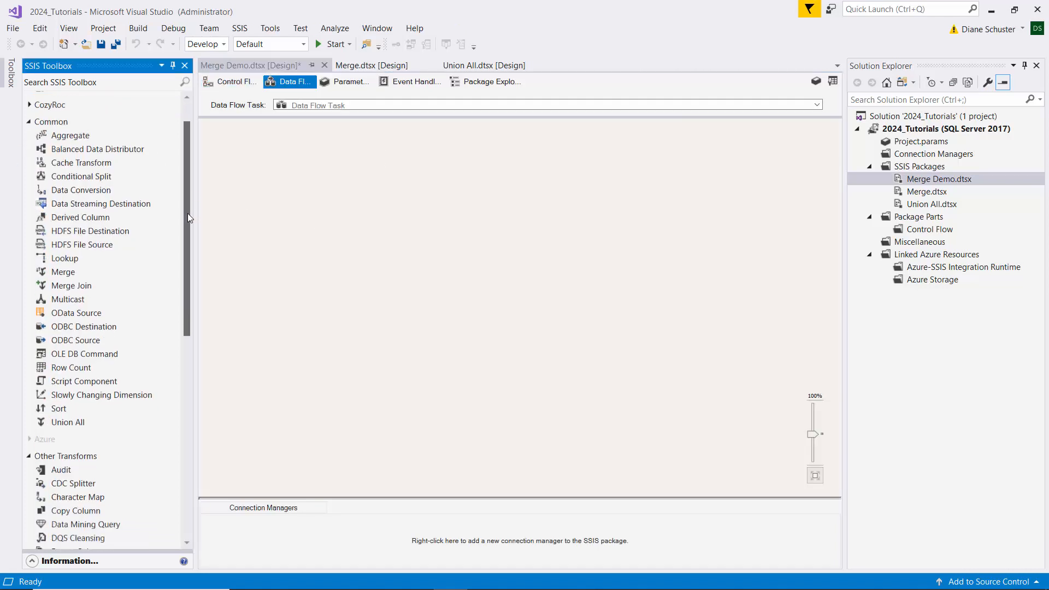
pyautogui.scroll(-3)
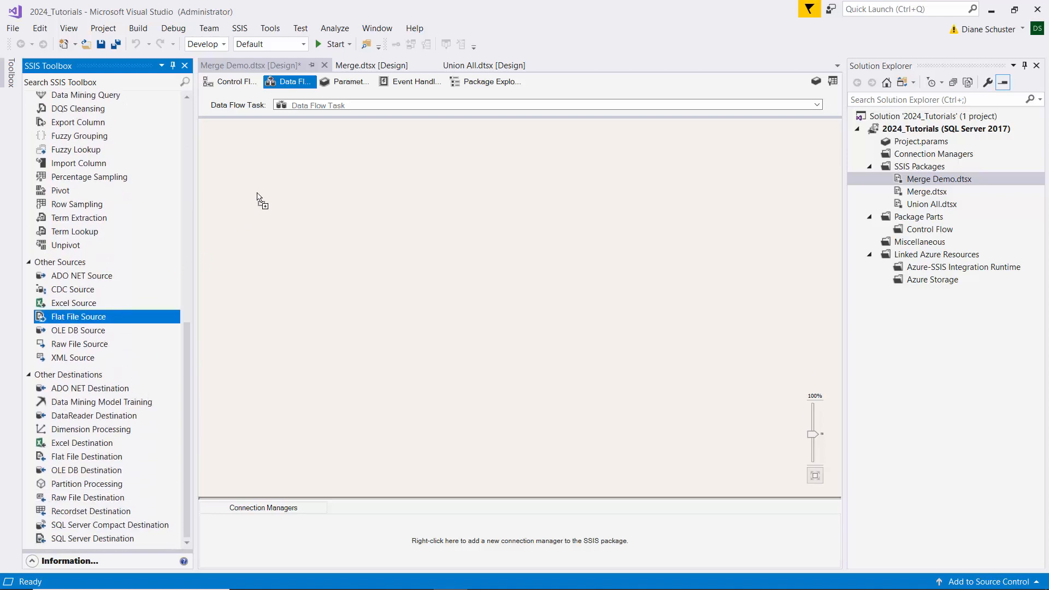
pyautogui.moveTo(78, 316); pyautogui.dragTo(316, 170)
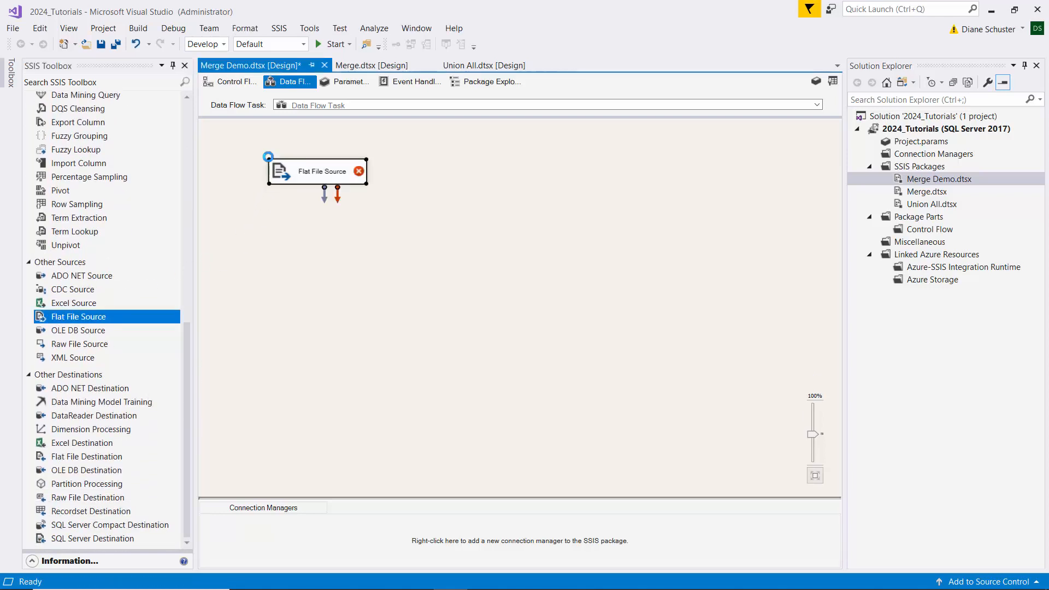
# Create a new flat file connection for the Flat File Source that reads Merge Data 1.txt.
pyautogui.doubleClick(317, 171)
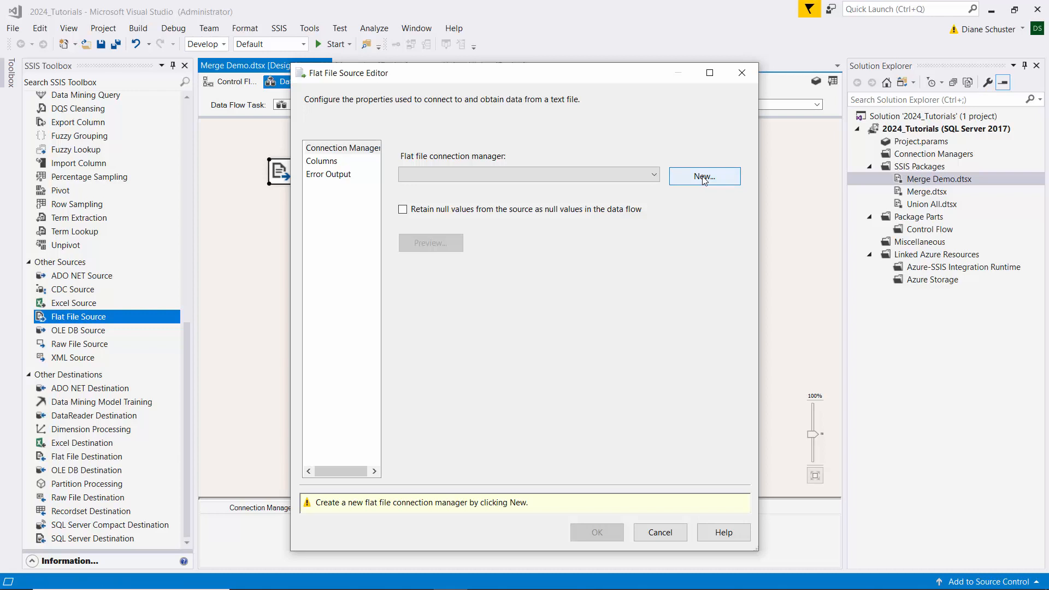
pyautogui.click(704, 176)
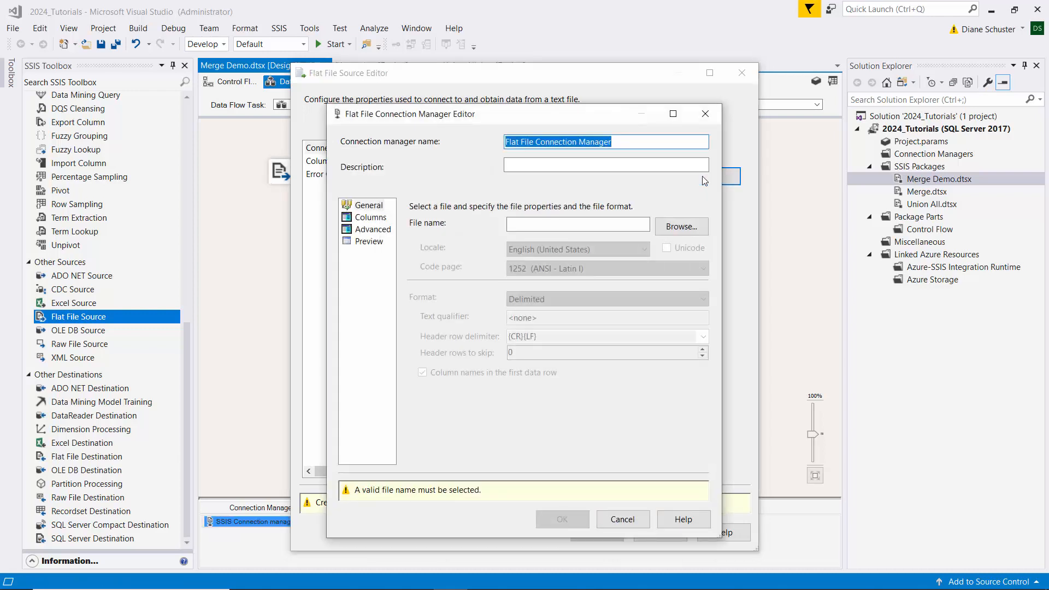
pyautogui.click(681, 226)
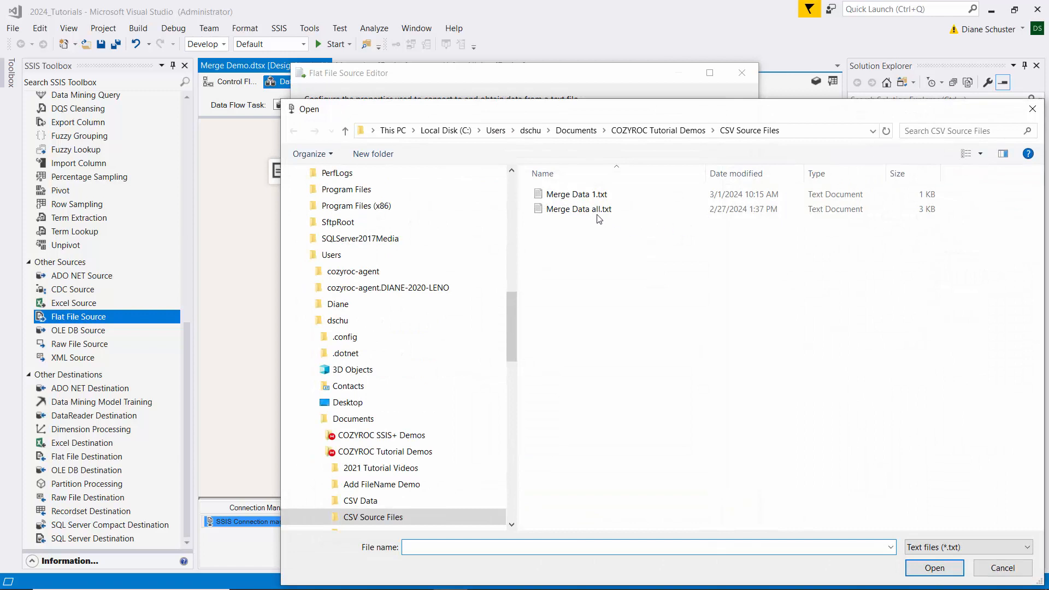
pyautogui.doubleClick(576, 194)
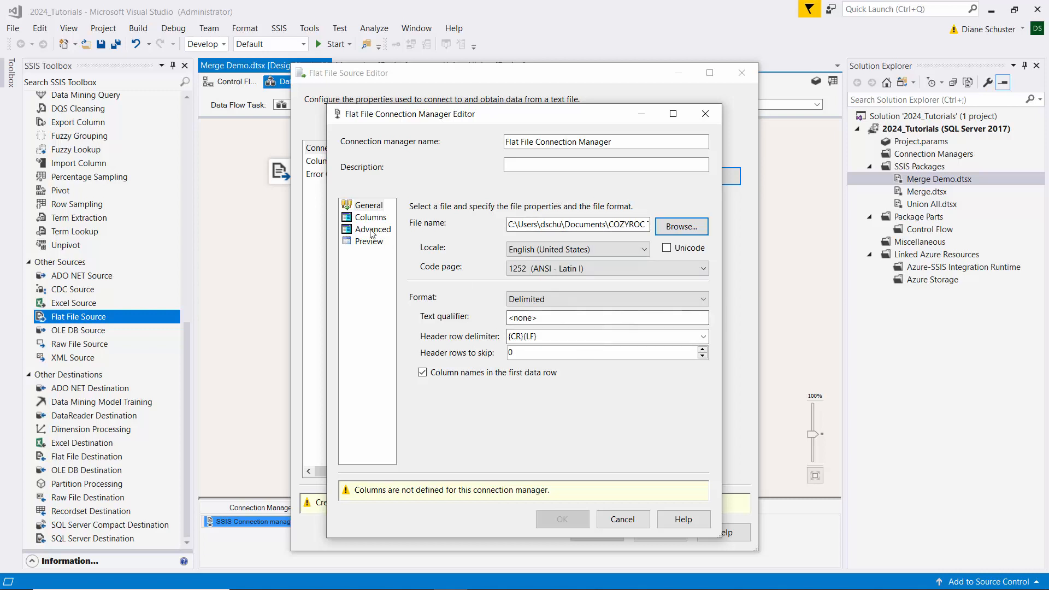
# In the Advanced column properties, set the ID column to four-byte unsigned integer.
pyautogui.click(373, 229)
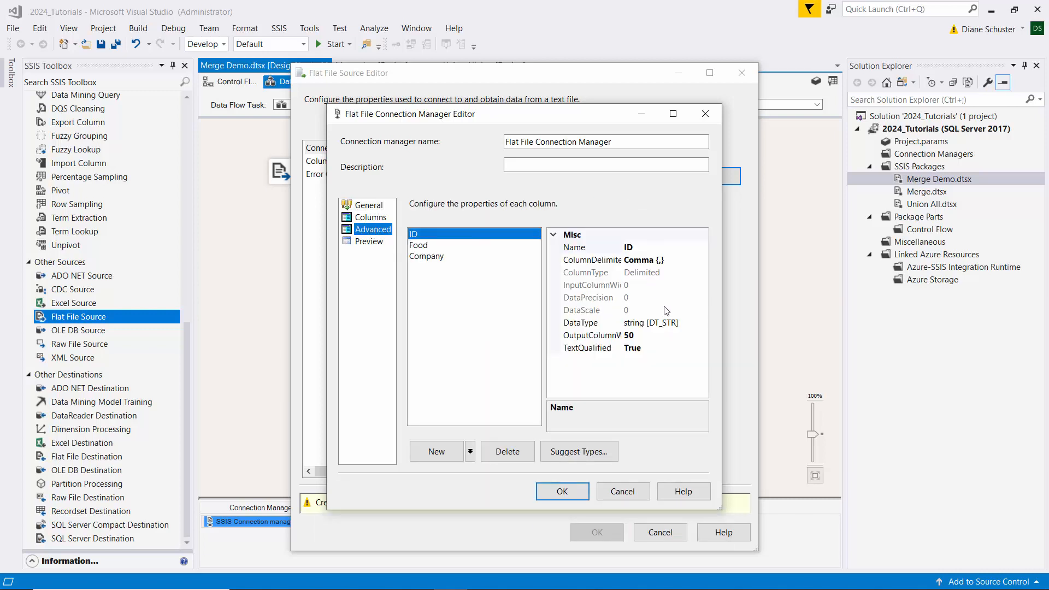
pyautogui.click(605, 323)
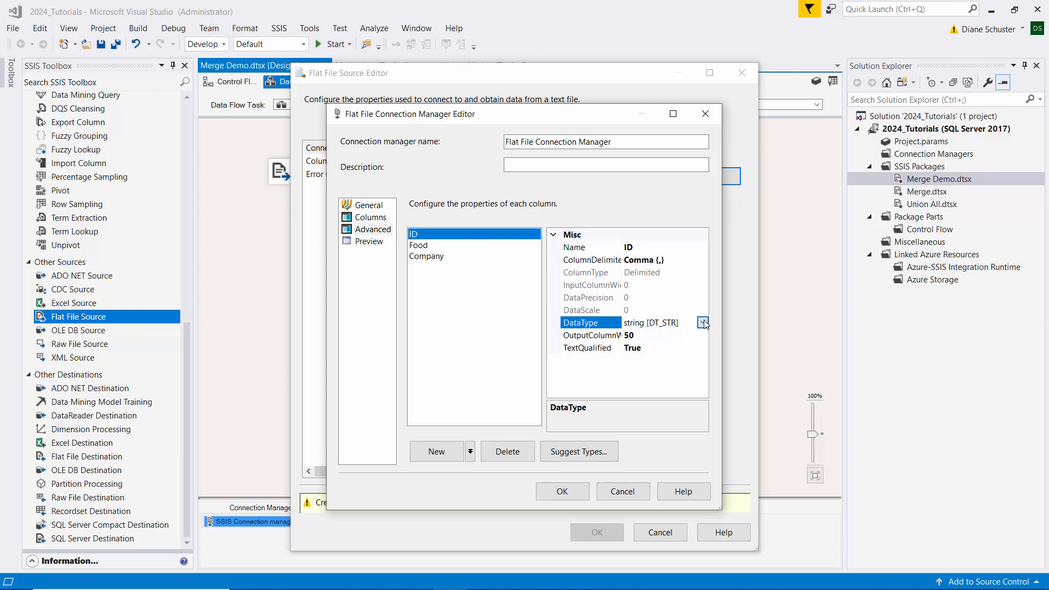
pyautogui.click(702, 322)
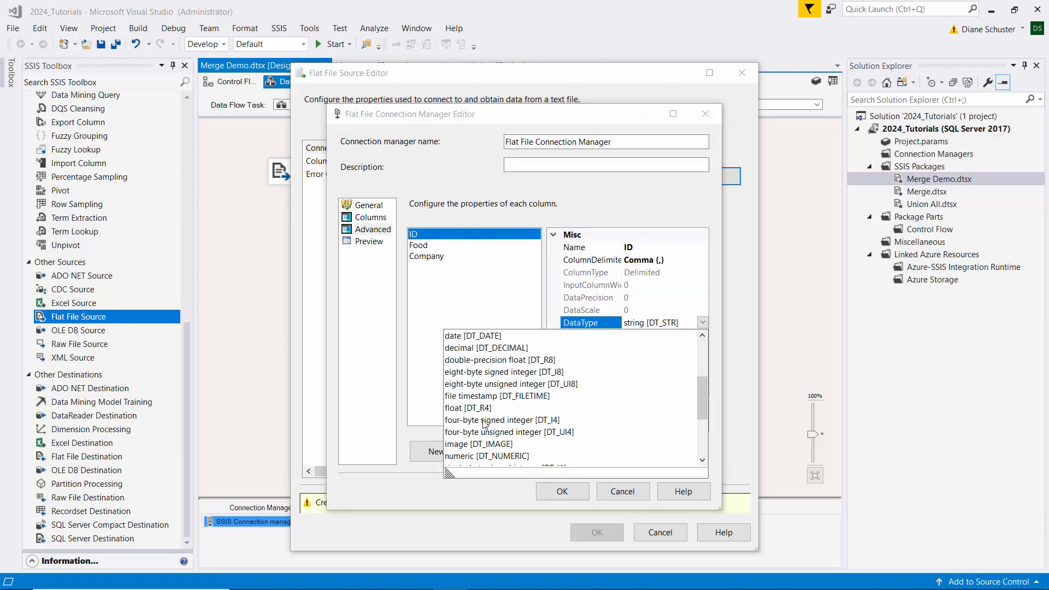
pyautogui.click(508, 432)
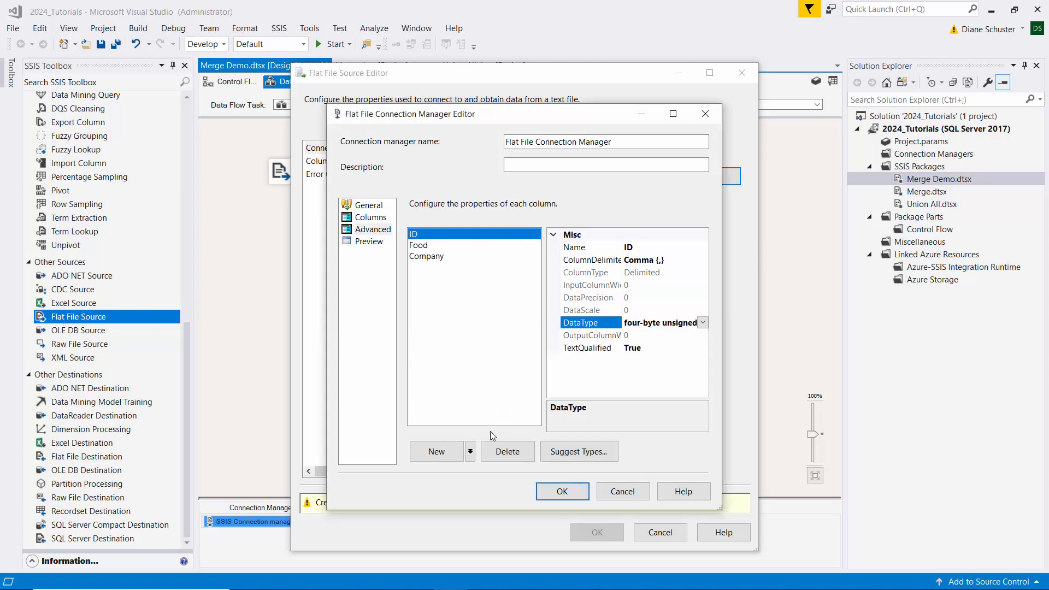
pyautogui.moveTo(473, 314)
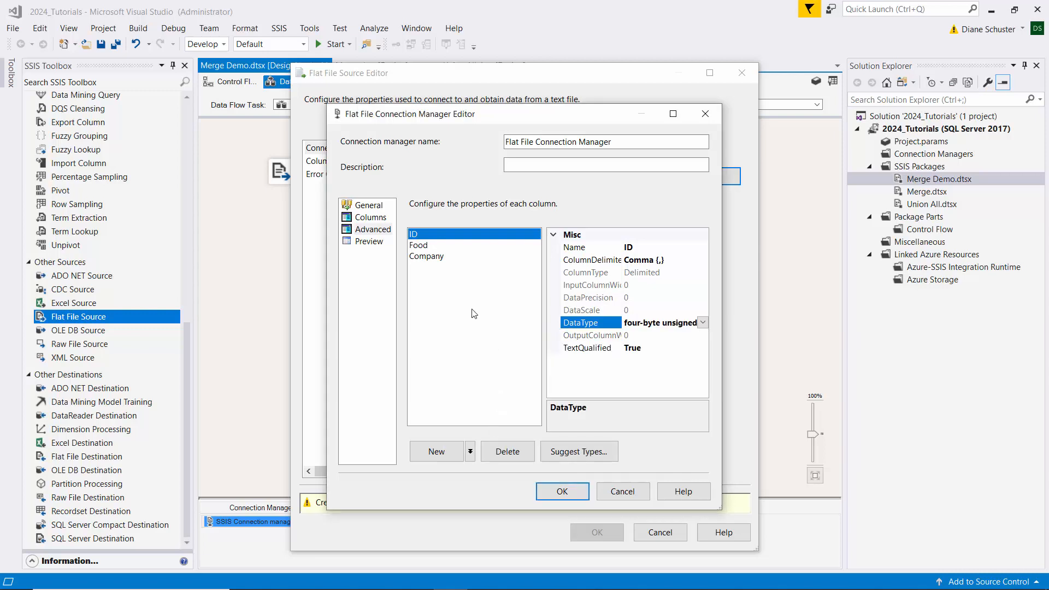
# Set Food and Company to Unicode string, with Company 50 characters wide.
pyautogui.click(418, 245)
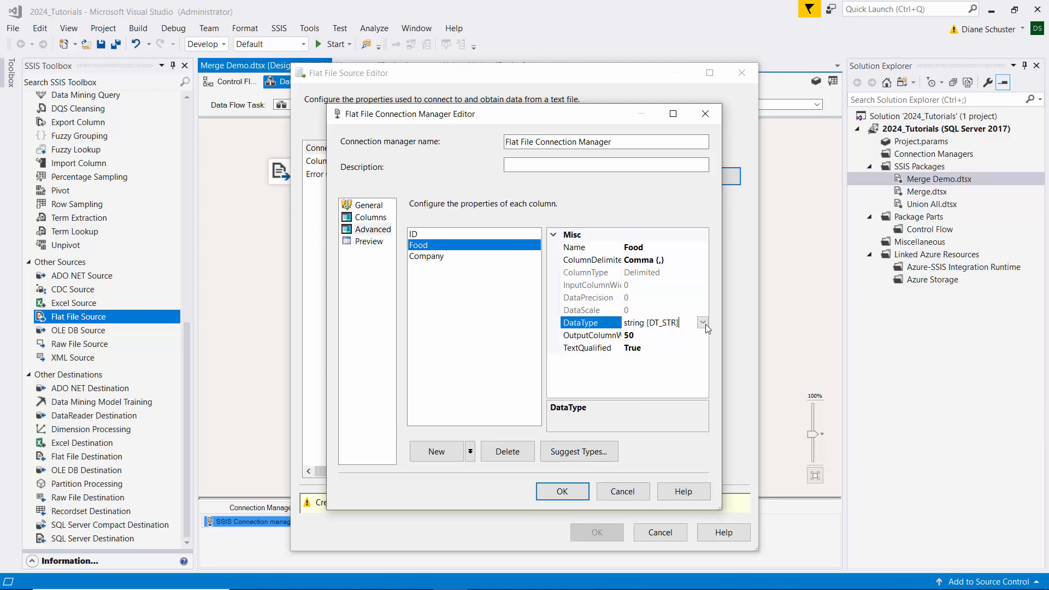
pyautogui.click(703, 322)
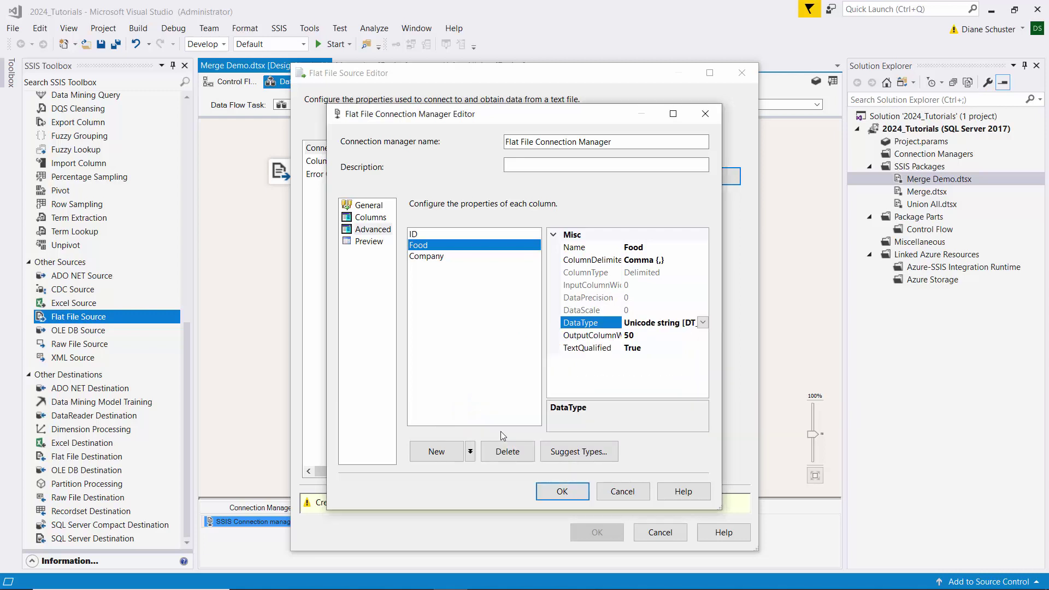
pyautogui.click(426, 255)
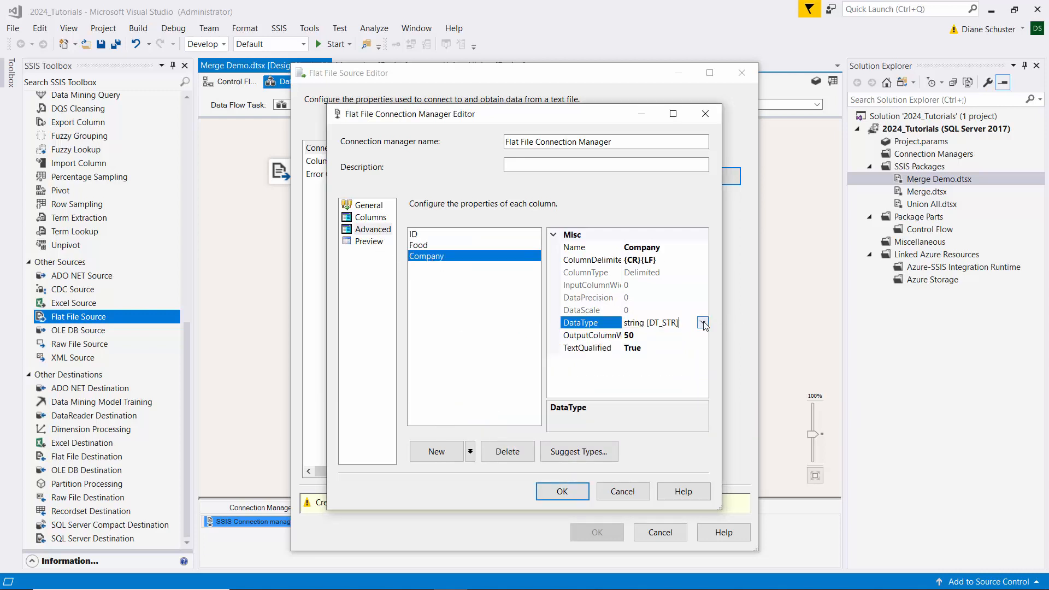
pyautogui.click(702, 323)
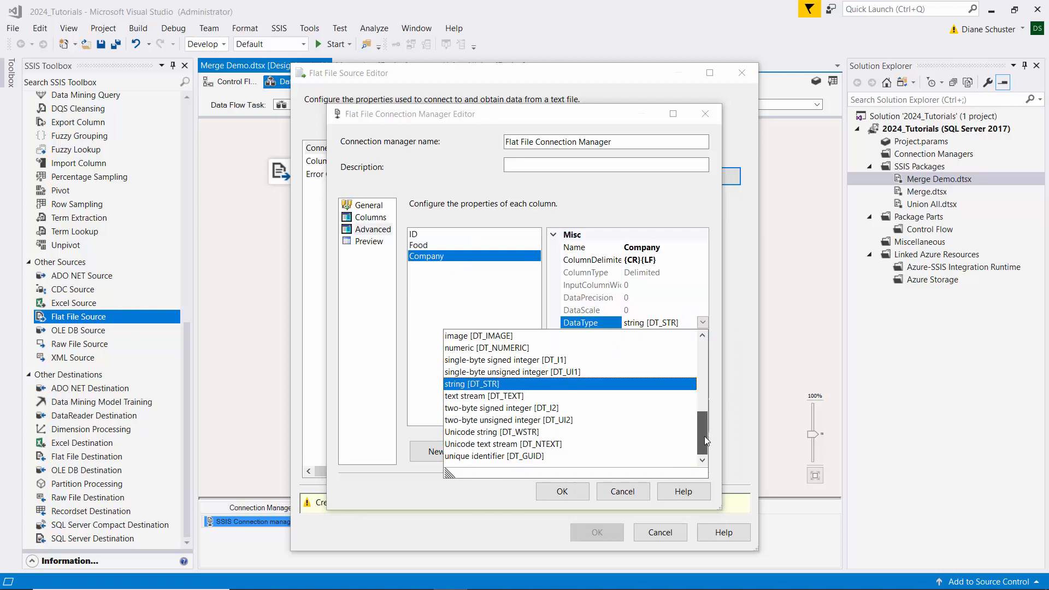
pyautogui.click(490, 431)
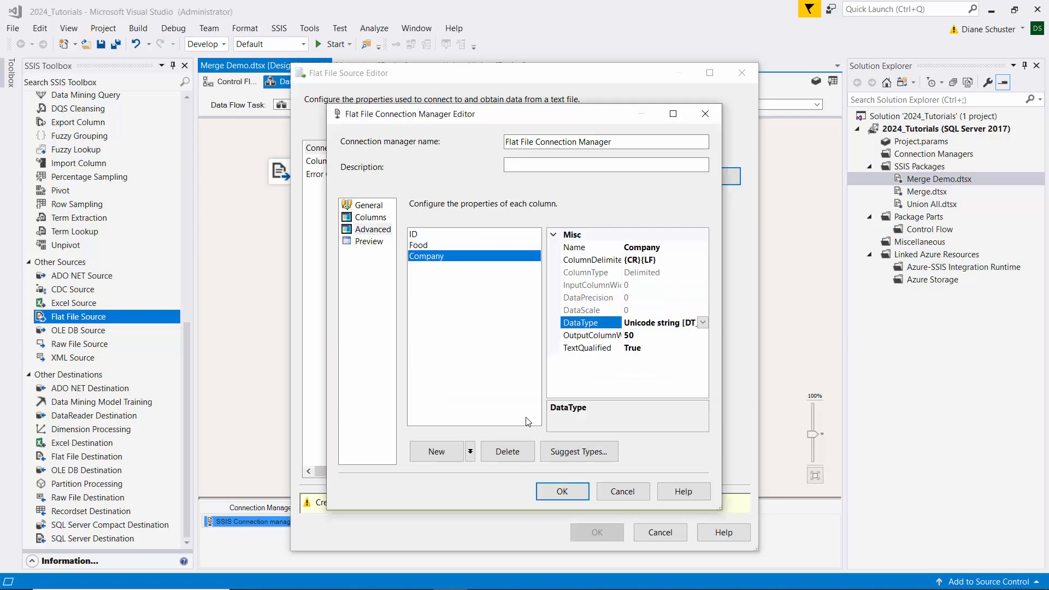
pyautogui.moveTo(500, 342)
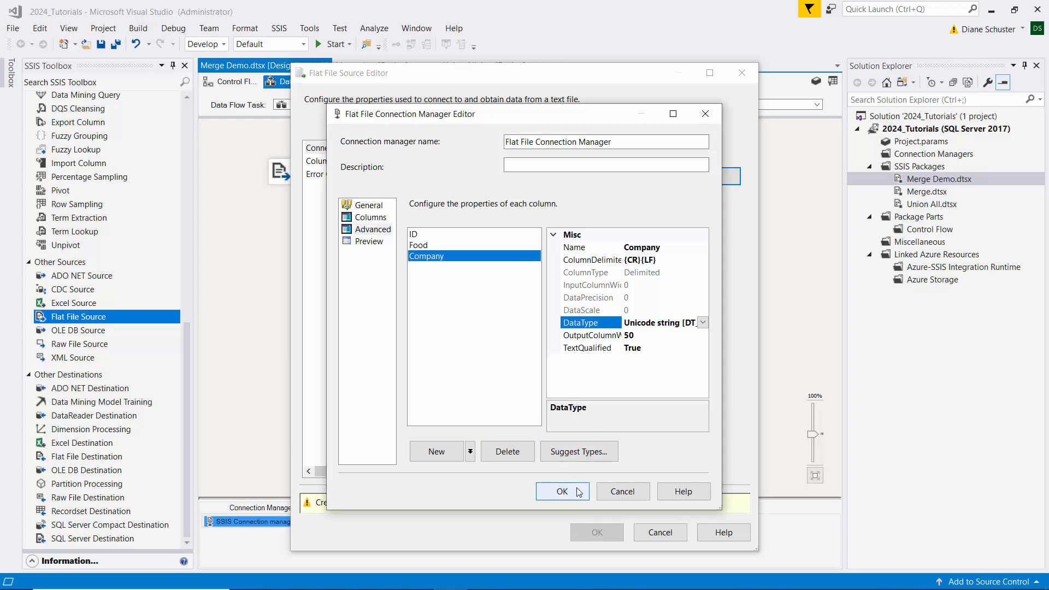
# Save the flat file connection and preview its ID, Food and Company sample rows.
pyautogui.click(562, 491)
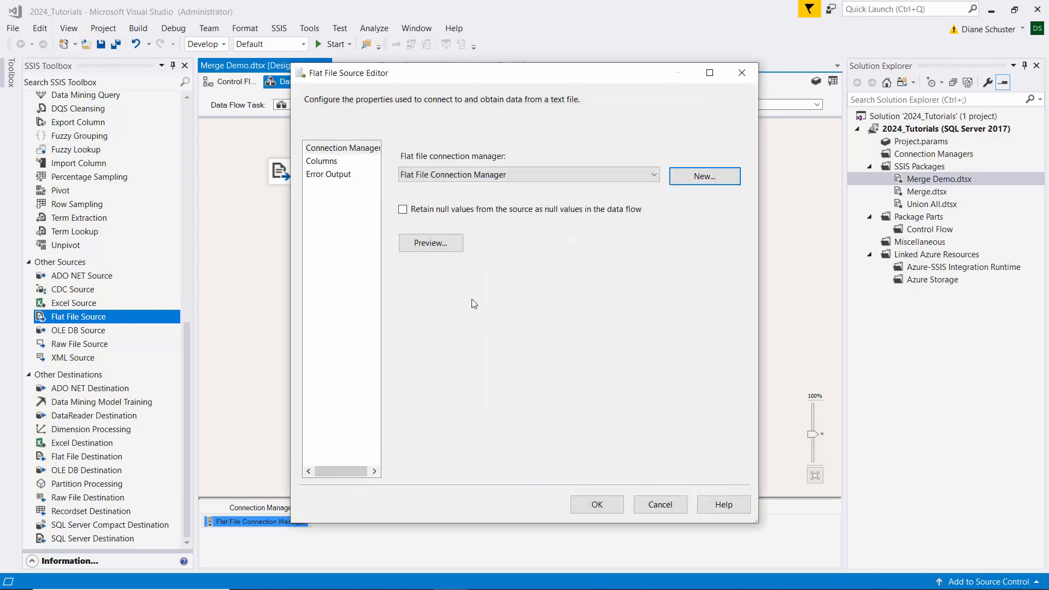
pyautogui.moveTo(456, 306)
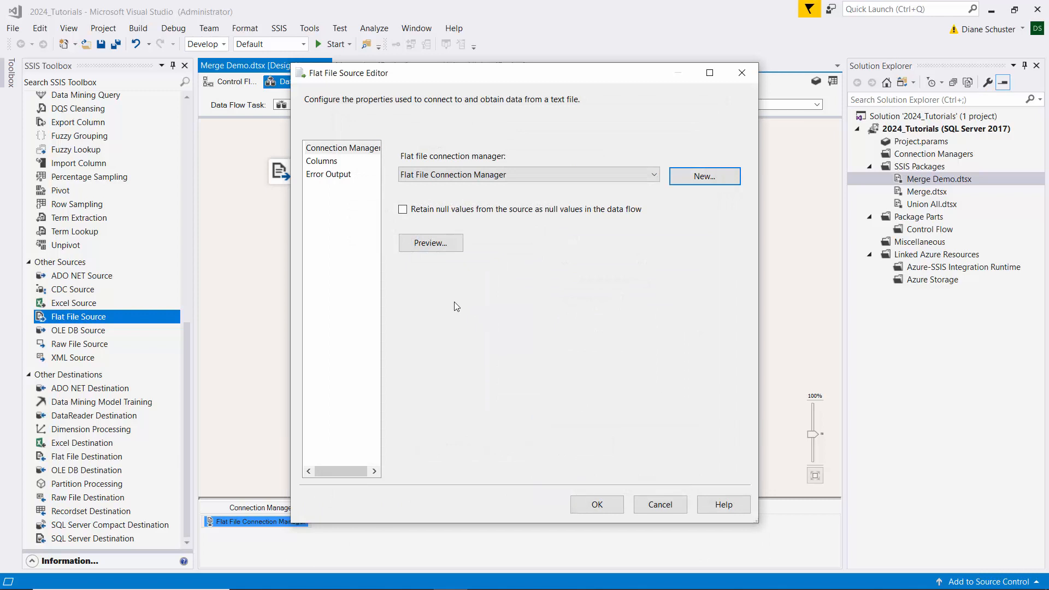
pyautogui.moveTo(583, 466)
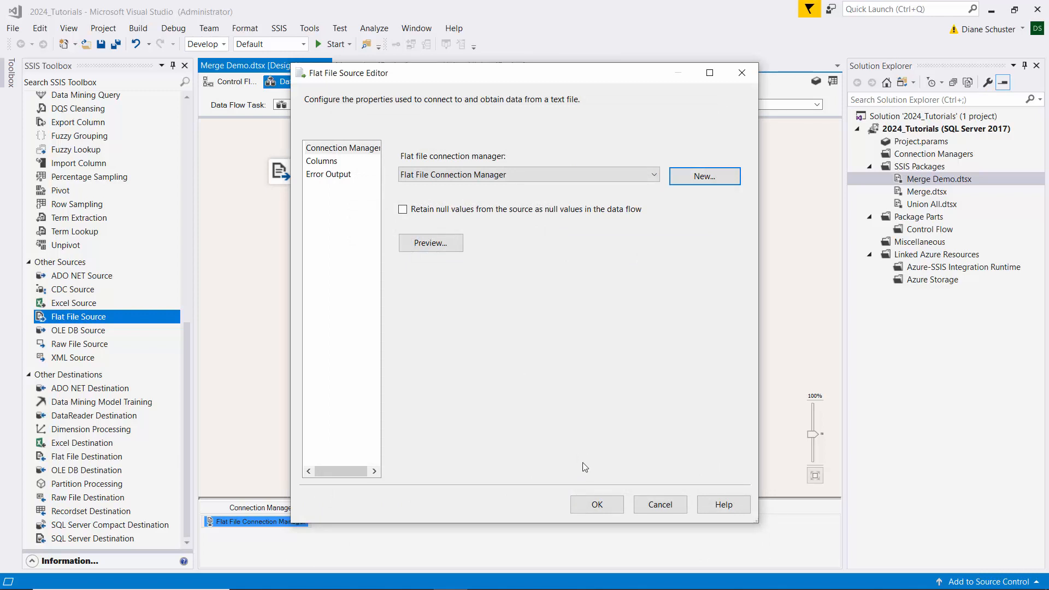
pyautogui.click(430, 242)
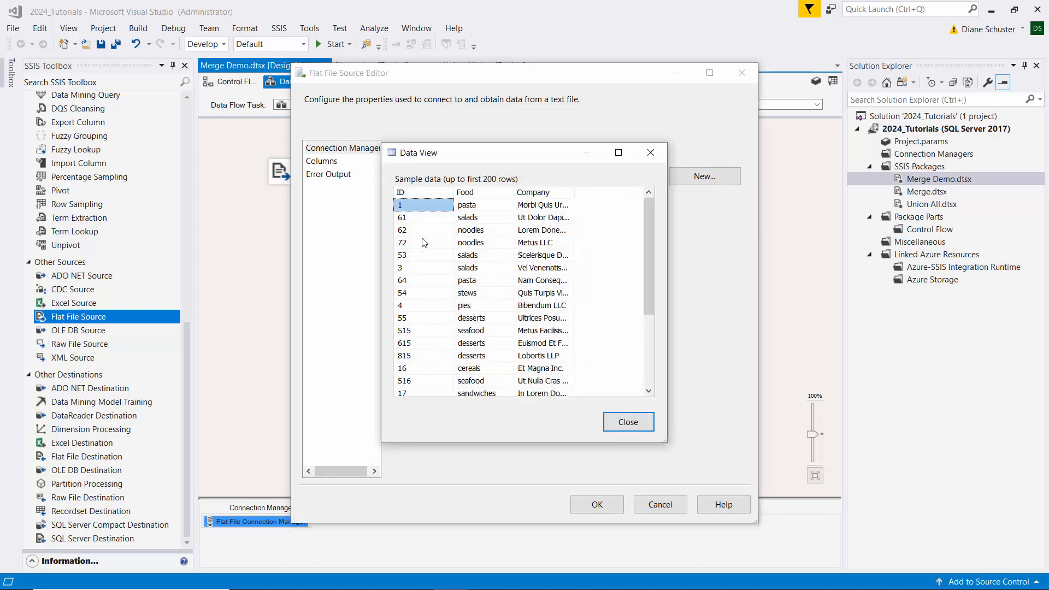
pyautogui.moveTo(638, 233)
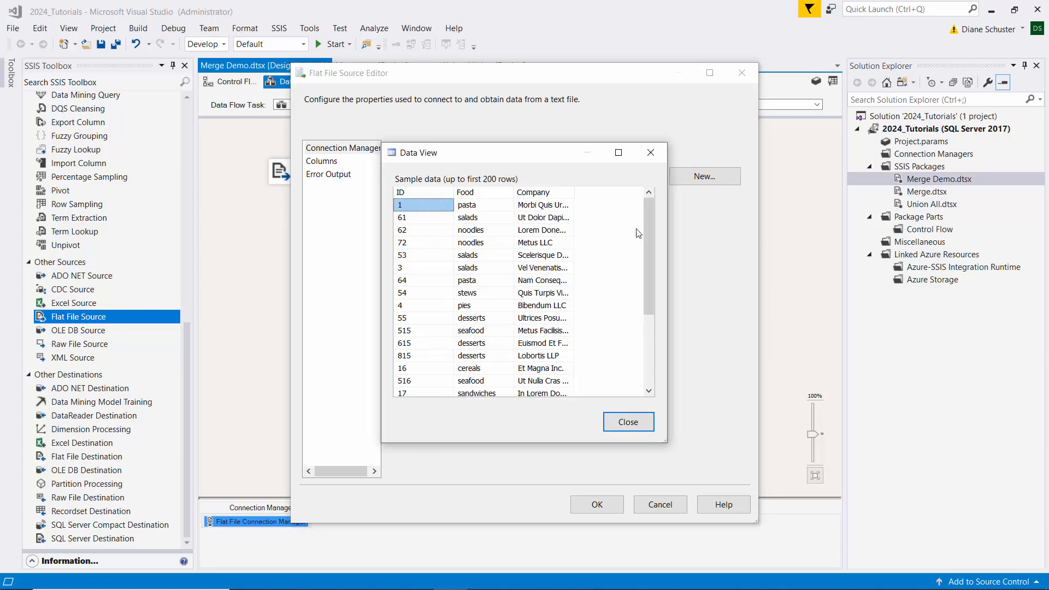
pyautogui.scroll(-3)
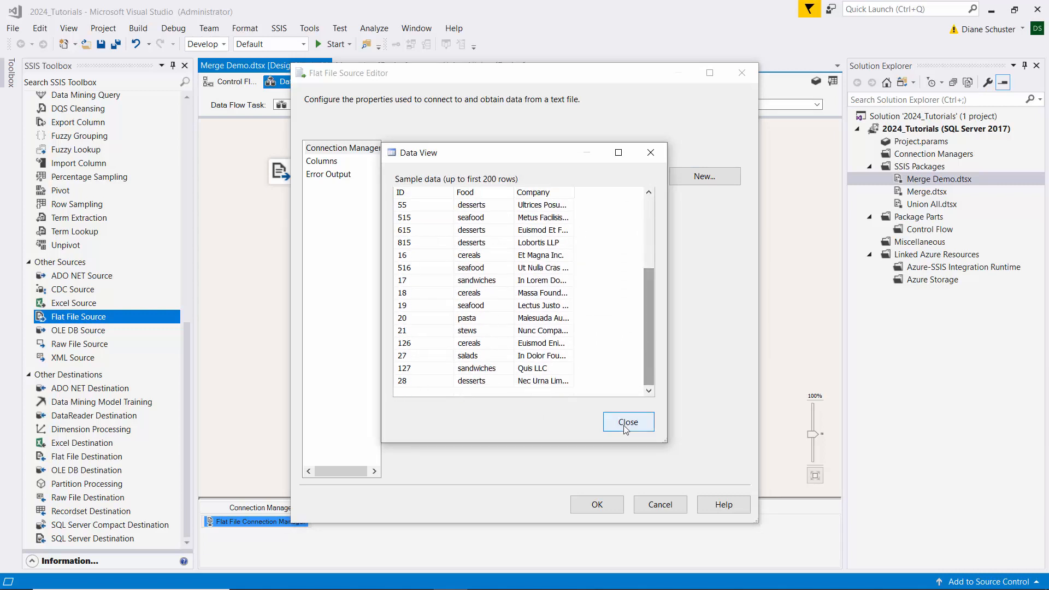
pyautogui.click(628, 422)
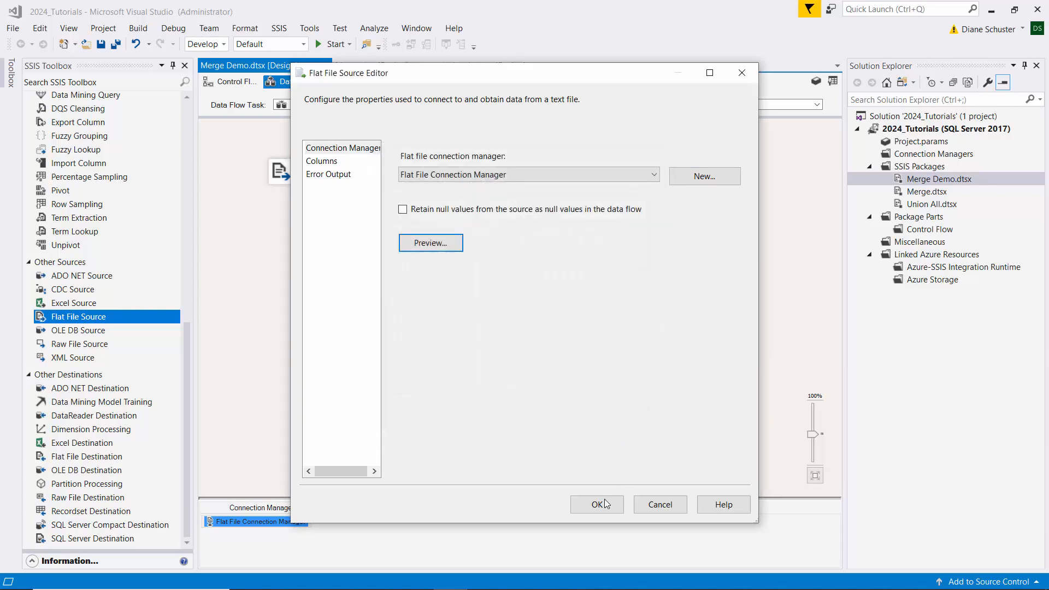
# Confirm the Flat File Source settings and add an OLE DB Source to the data flow.
pyautogui.click(596, 504)
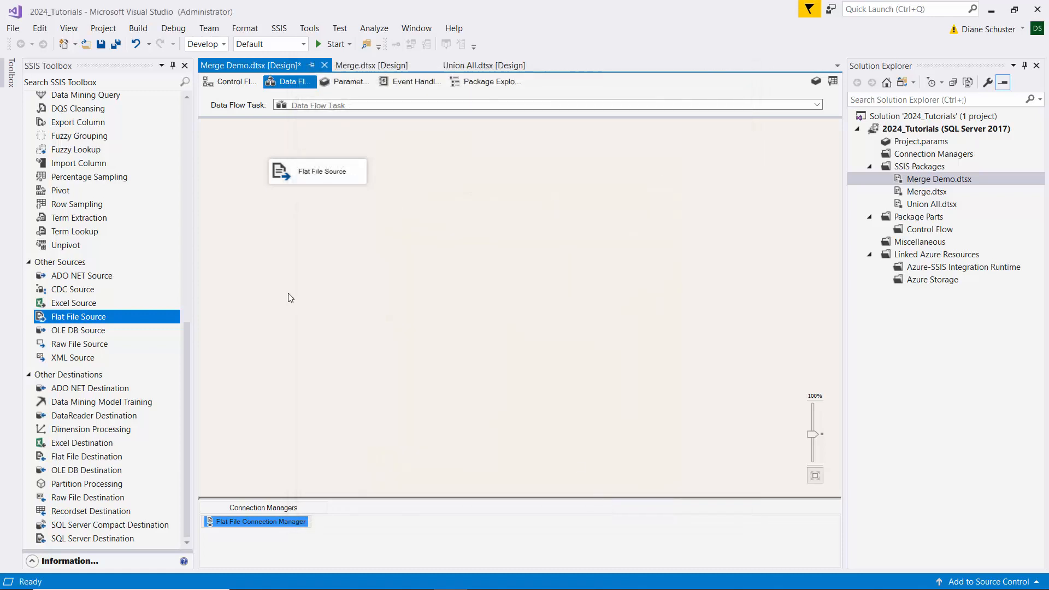
pyautogui.moveTo(234, 353)
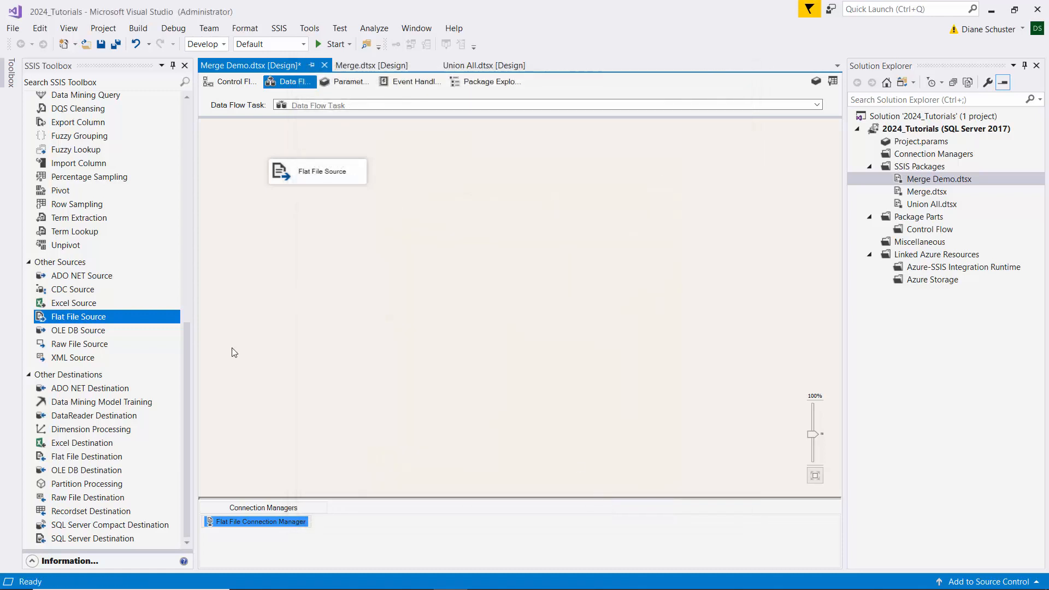
pyautogui.click(78, 330)
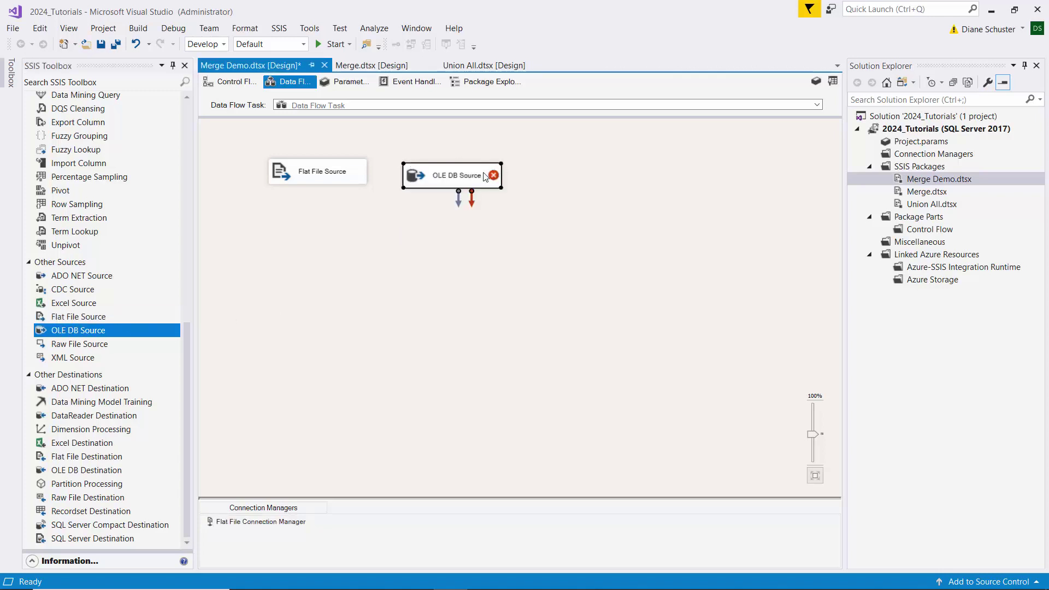
# Set the OLE DB Source connection manager to SQLSERVER2017.2024_Tutorials.
pyautogui.doubleClick(454, 175)
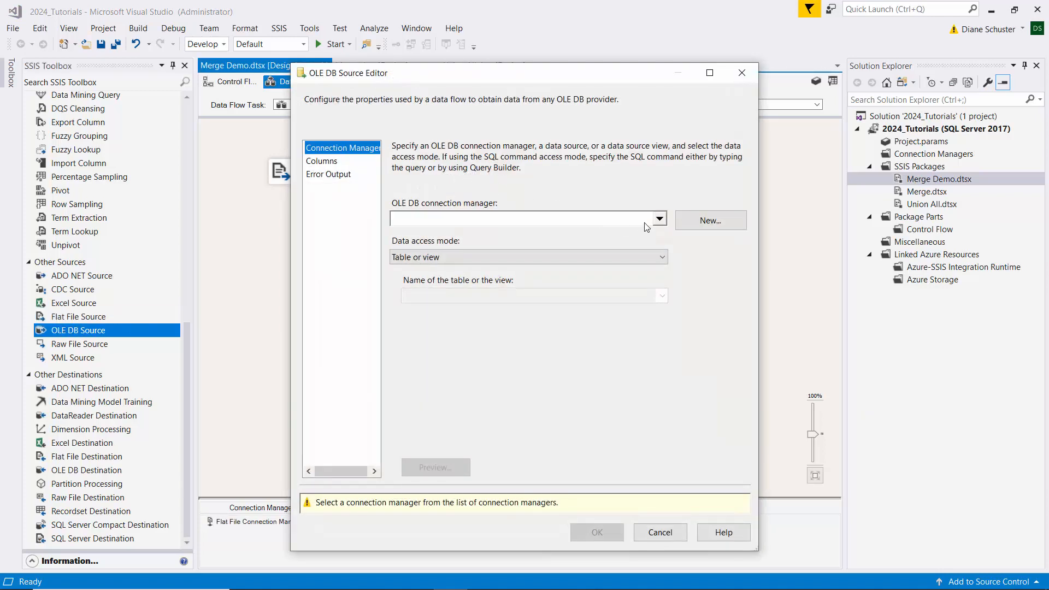
pyautogui.click(710, 220)
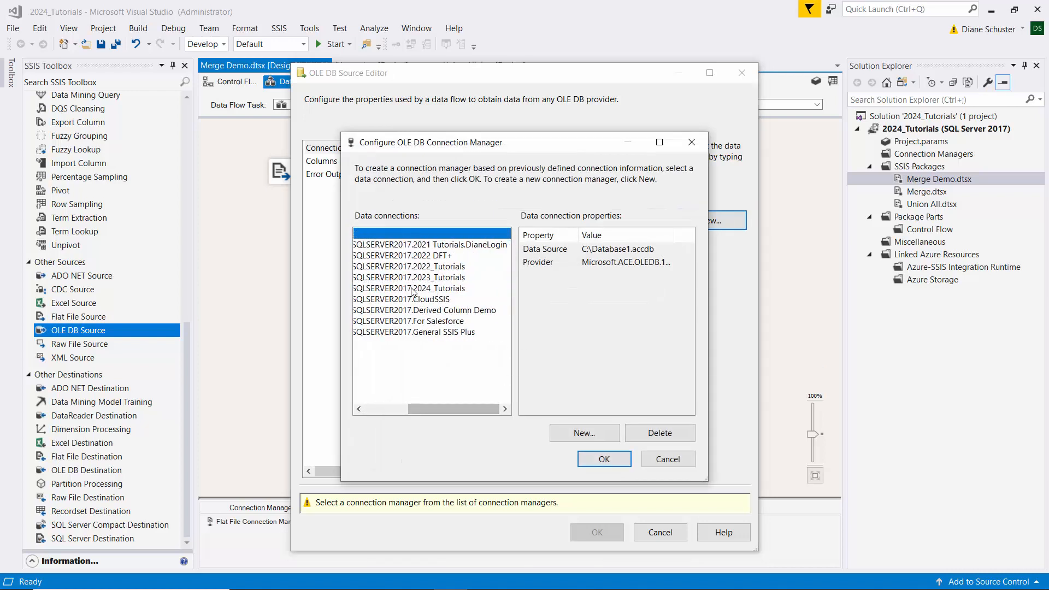
pyautogui.click(408, 288)
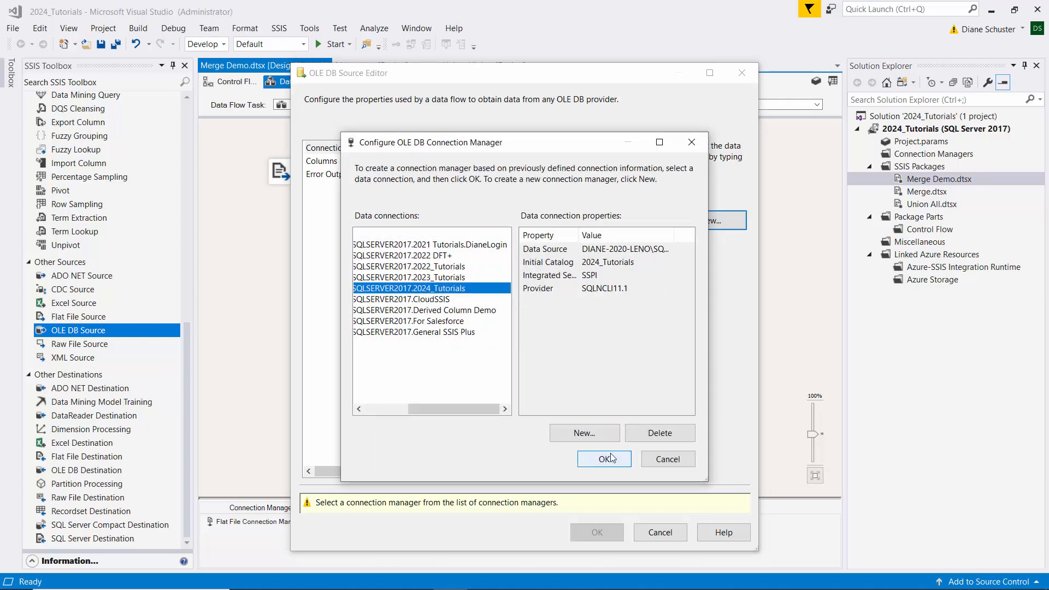
pyautogui.click(604, 459)
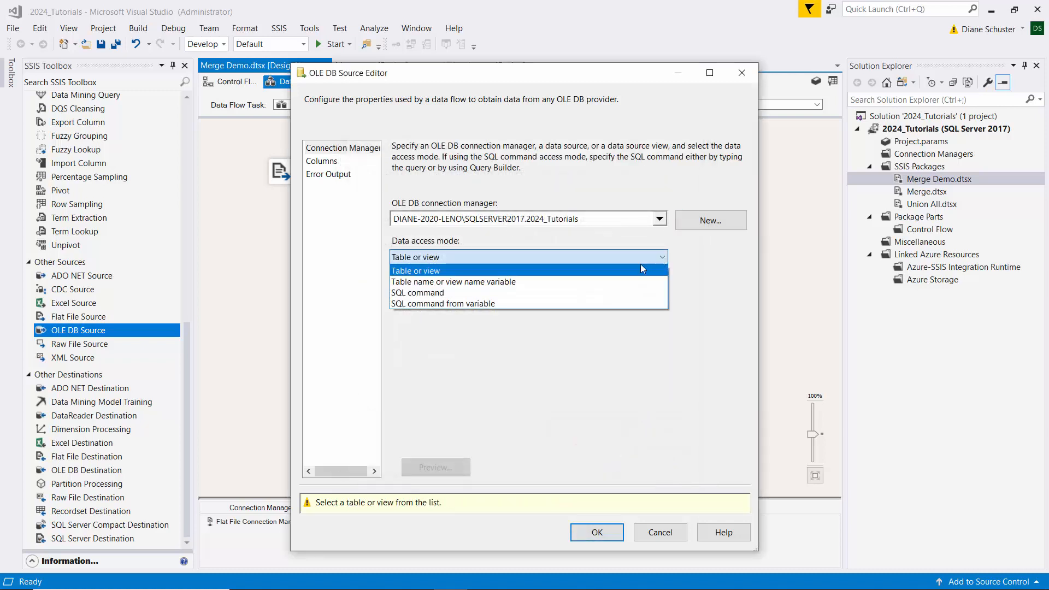
# Make the OLE DB Source use SQL command SELECT * FROM [Merge Data 2] ORDER BY ID, preview, confirm.
pyautogui.click(417, 292)
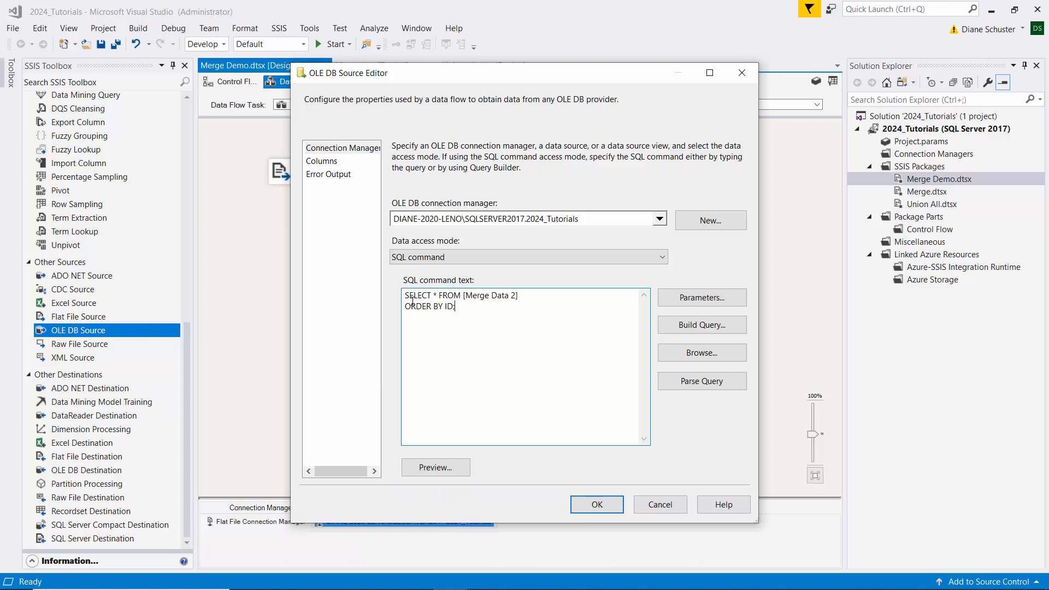
pyautogui.moveTo(496, 325)
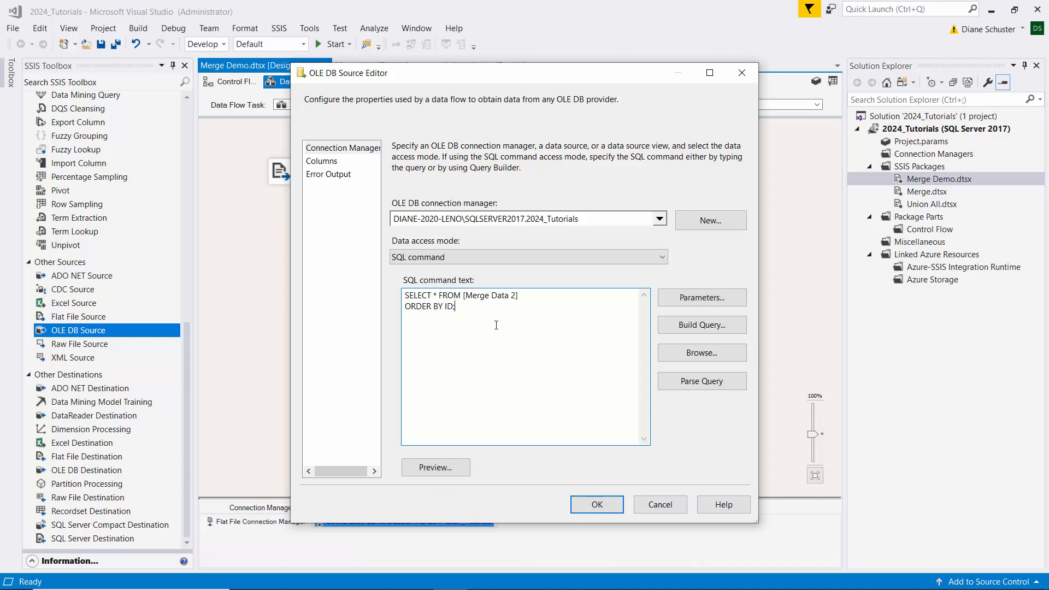
pyautogui.moveTo(440, 463)
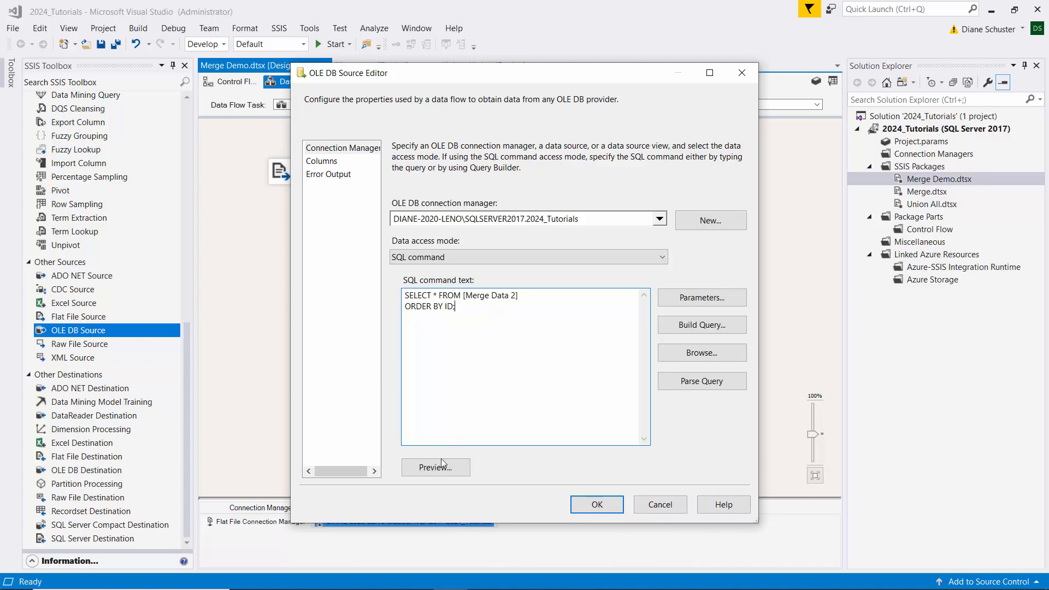
pyautogui.click(436, 466)
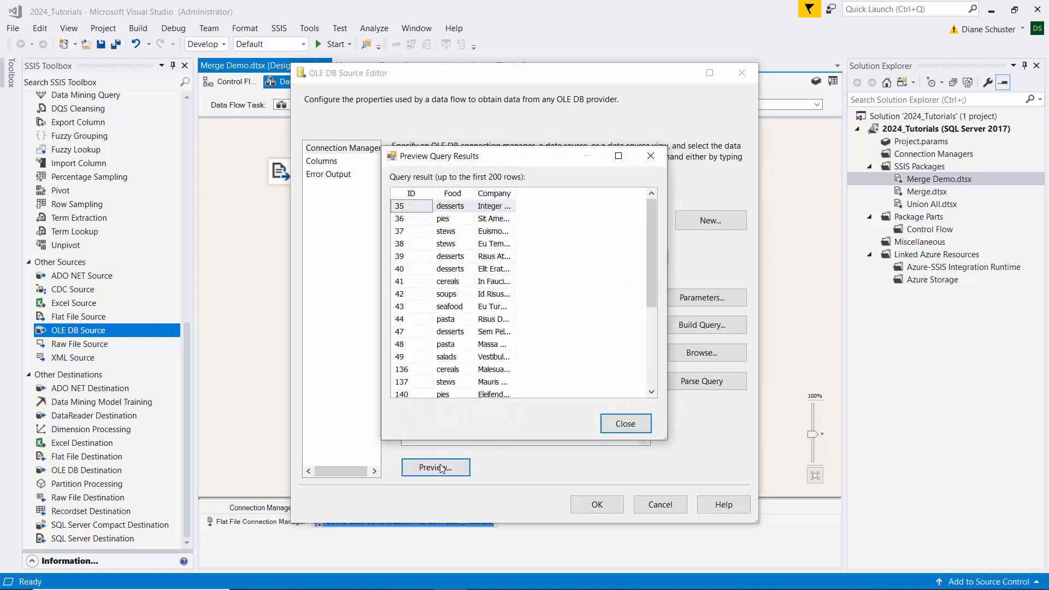
pyautogui.moveTo(657, 266)
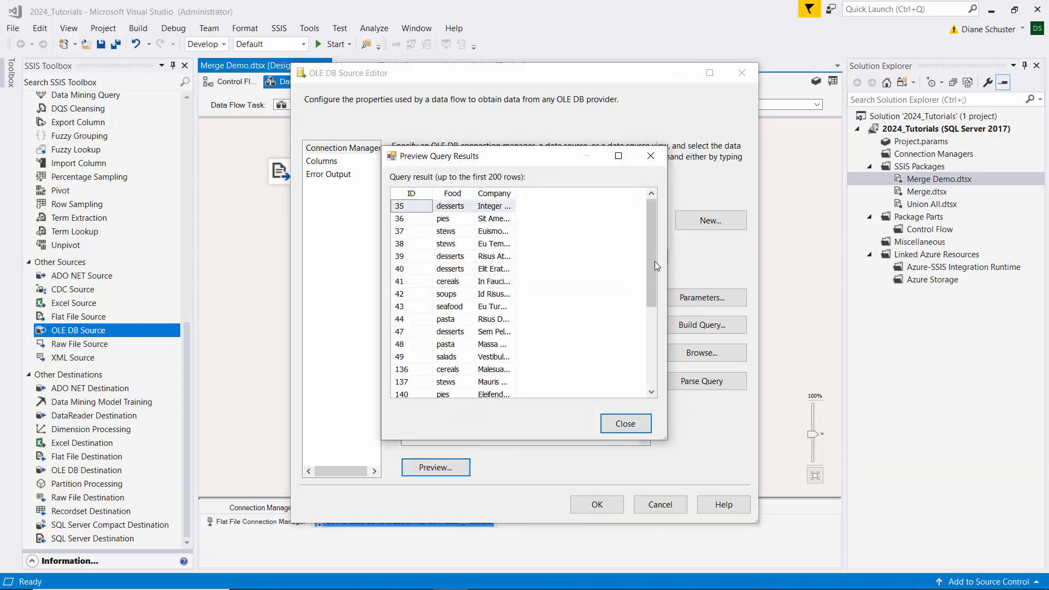
pyautogui.scroll(-3)
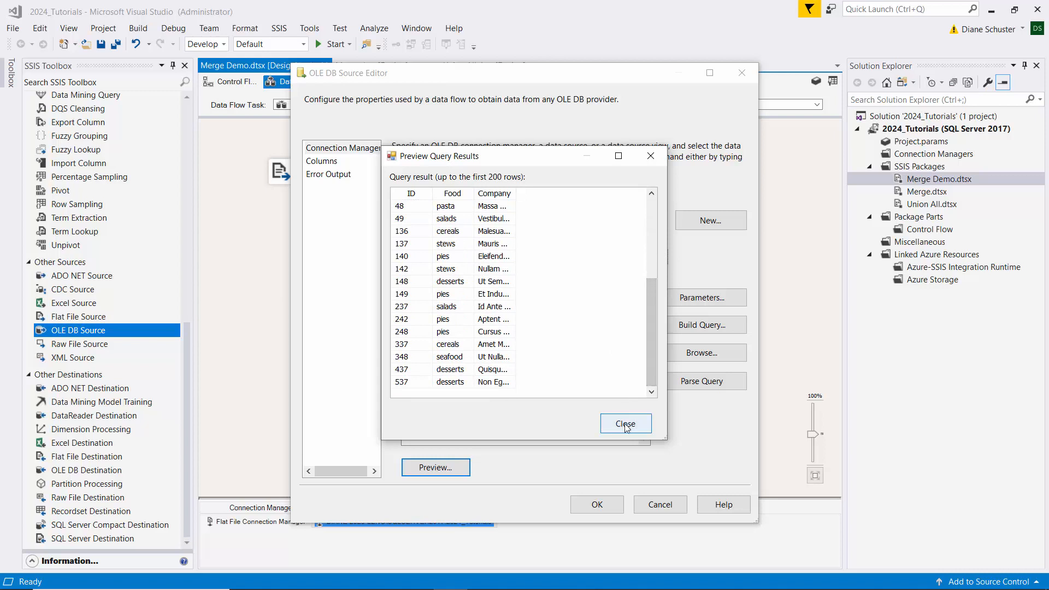
pyautogui.click(625, 423)
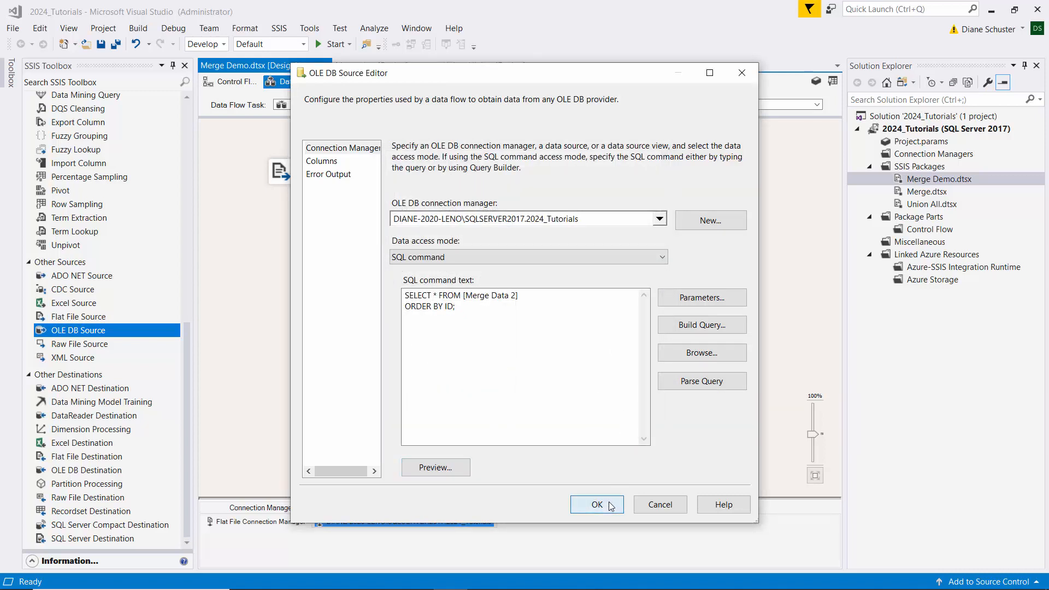
pyautogui.click(597, 504)
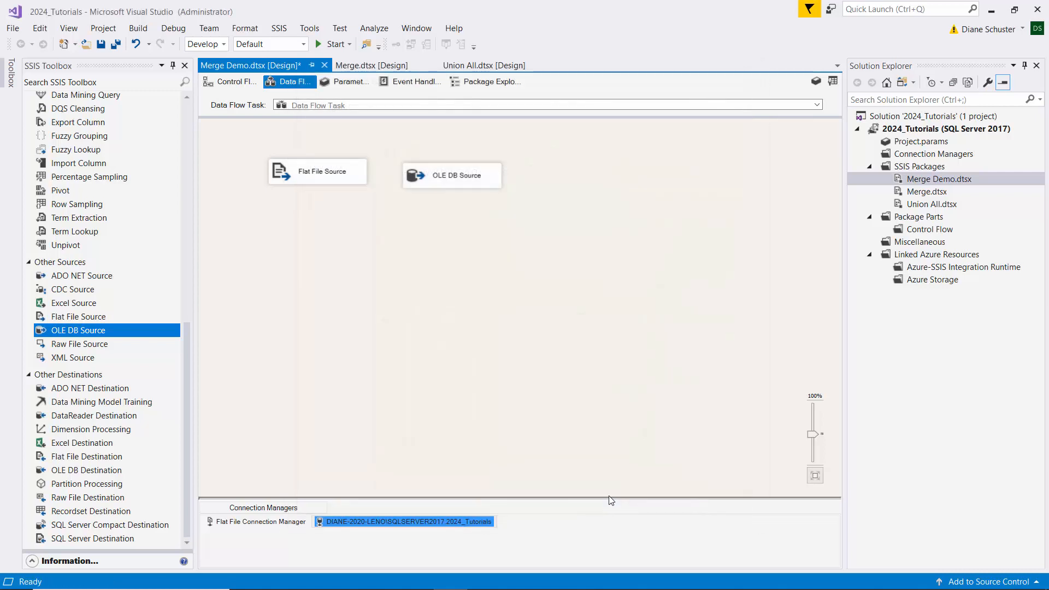
pyautogui.moveTo(458, 174)
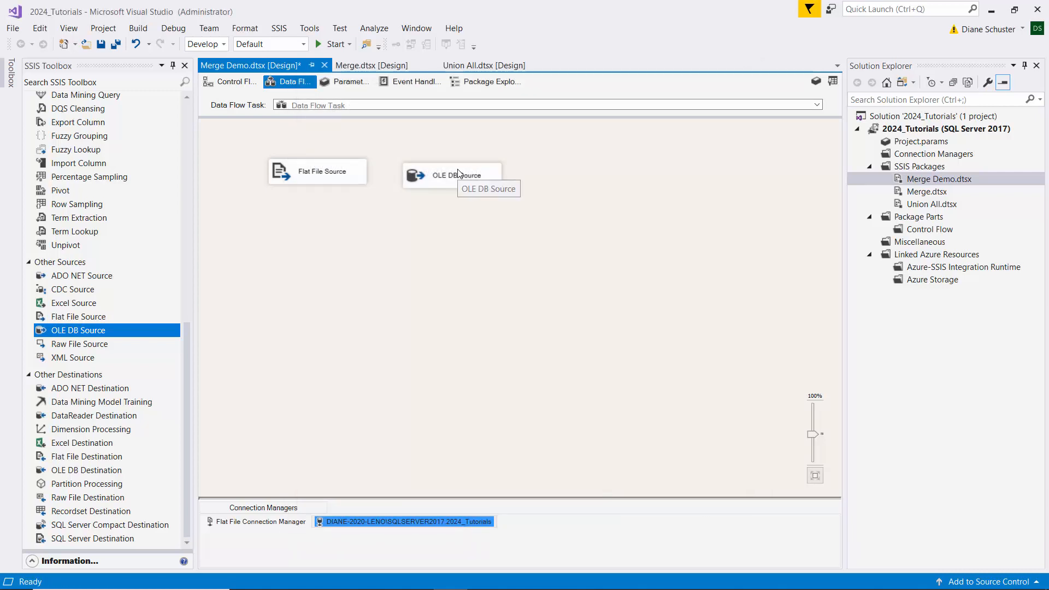
# In the Advanced Editor, set OLE DB Source Output's IsSorted property to True.
pyautogui.click(457, 175)
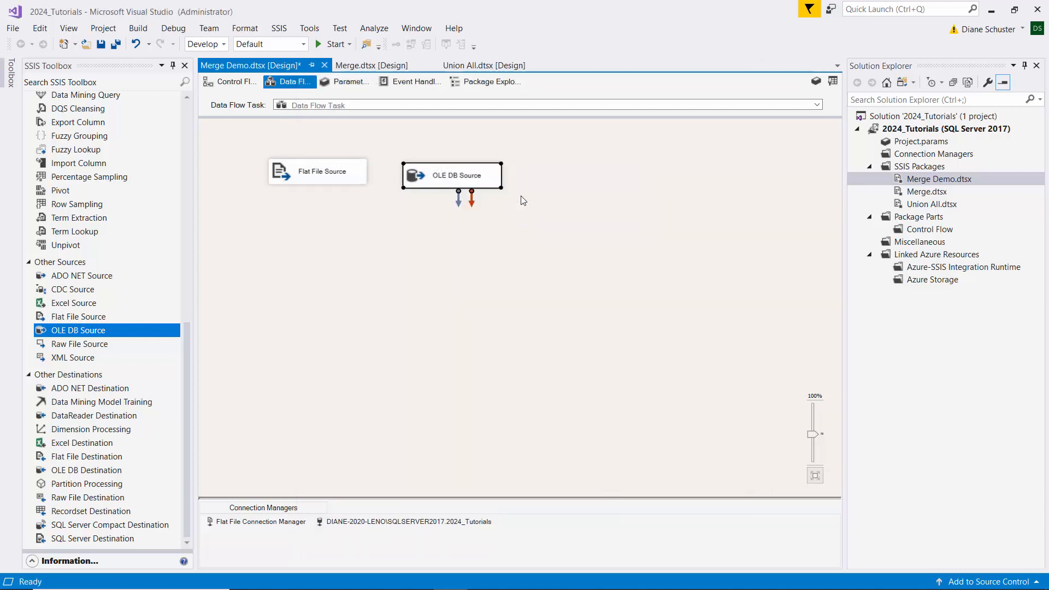
pyautogui.doubleClick(452, 175)
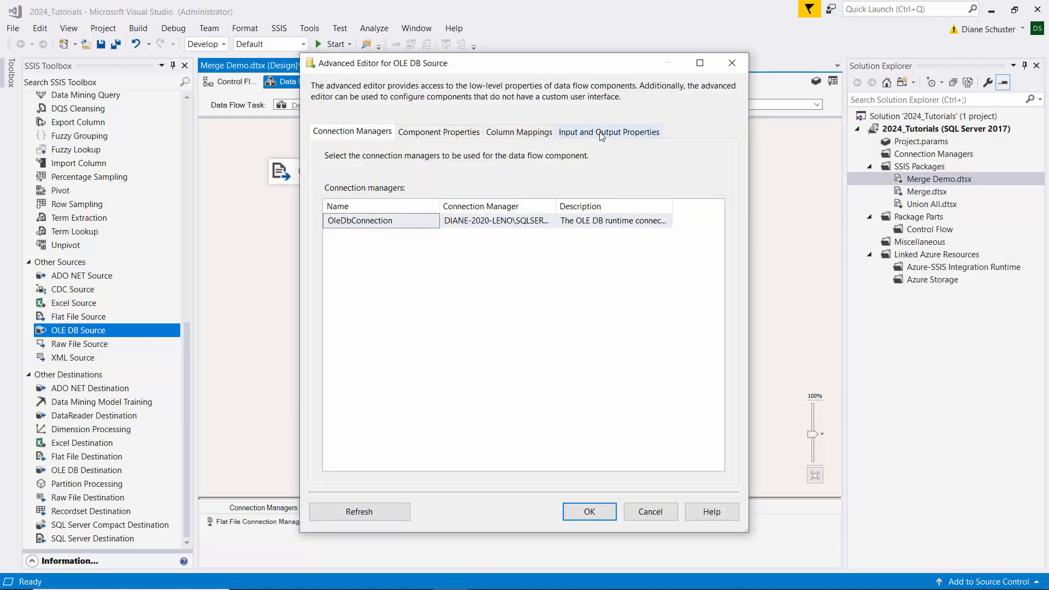
pyautogui.click(608, 132)
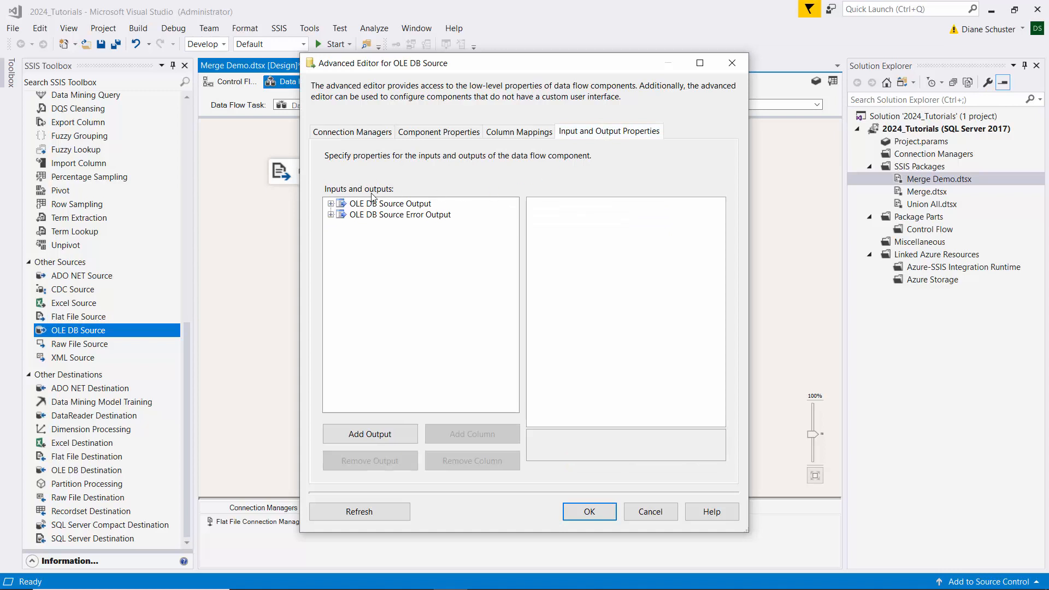
pyautogui.click(389, 203)
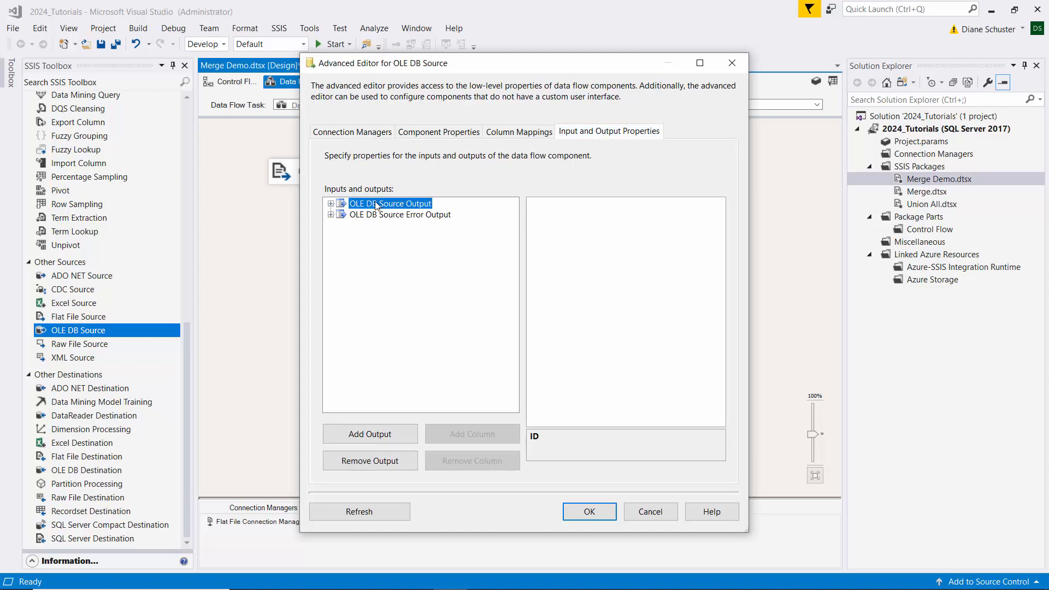
pyautogui.click(389, 203)
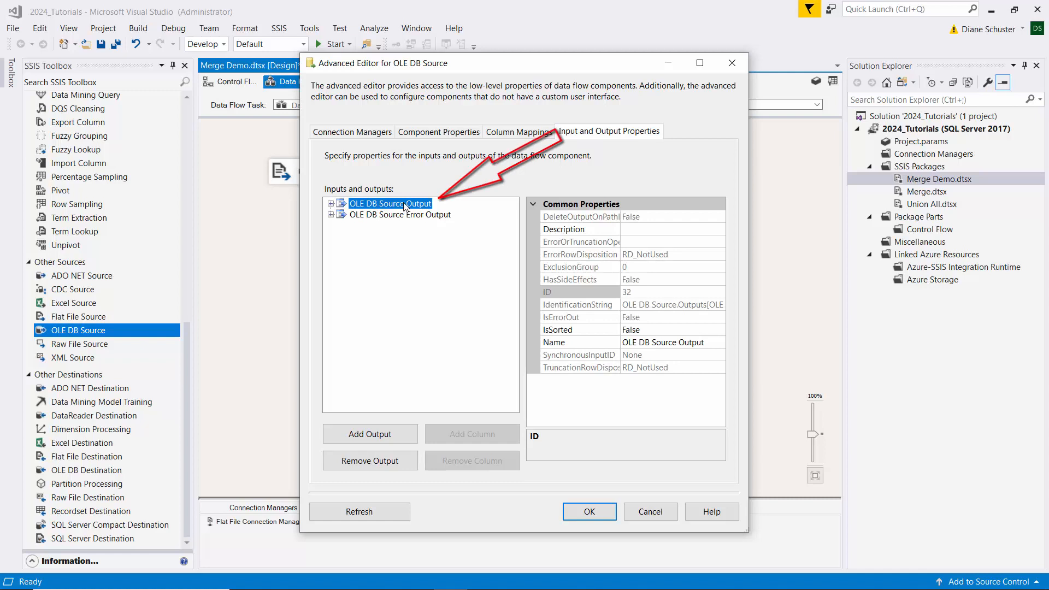
pyautogui.moveTo(538, 365)
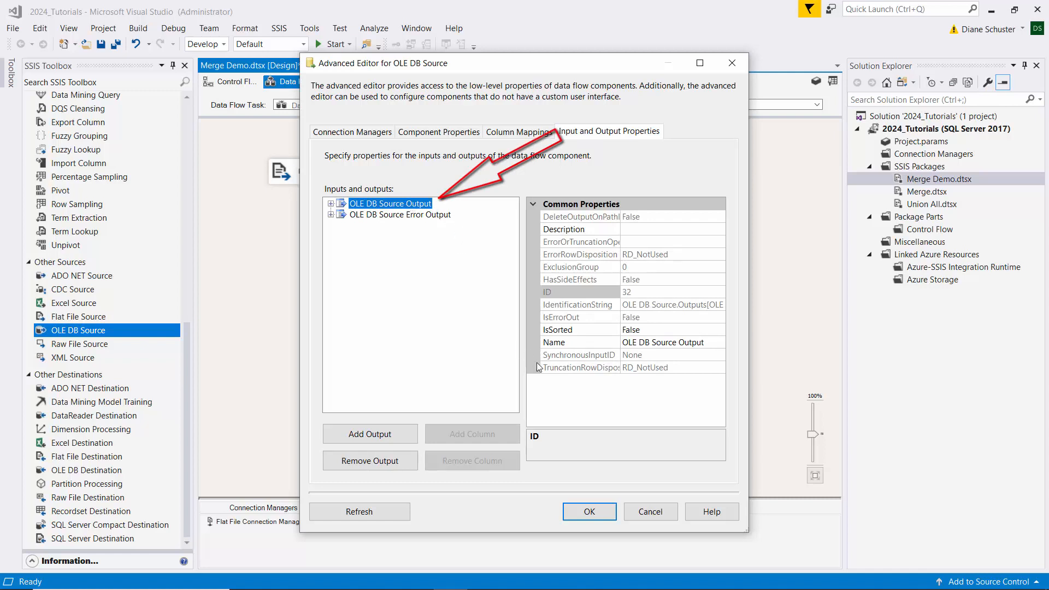
pyautogui.moveTo(641, 413)
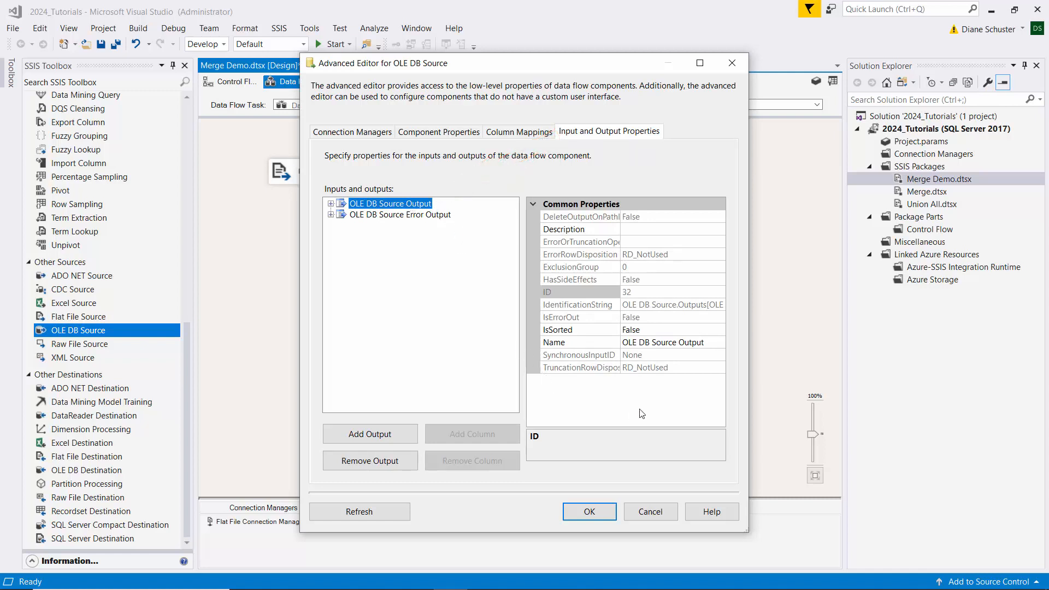
pyautogui.click(668, 329)
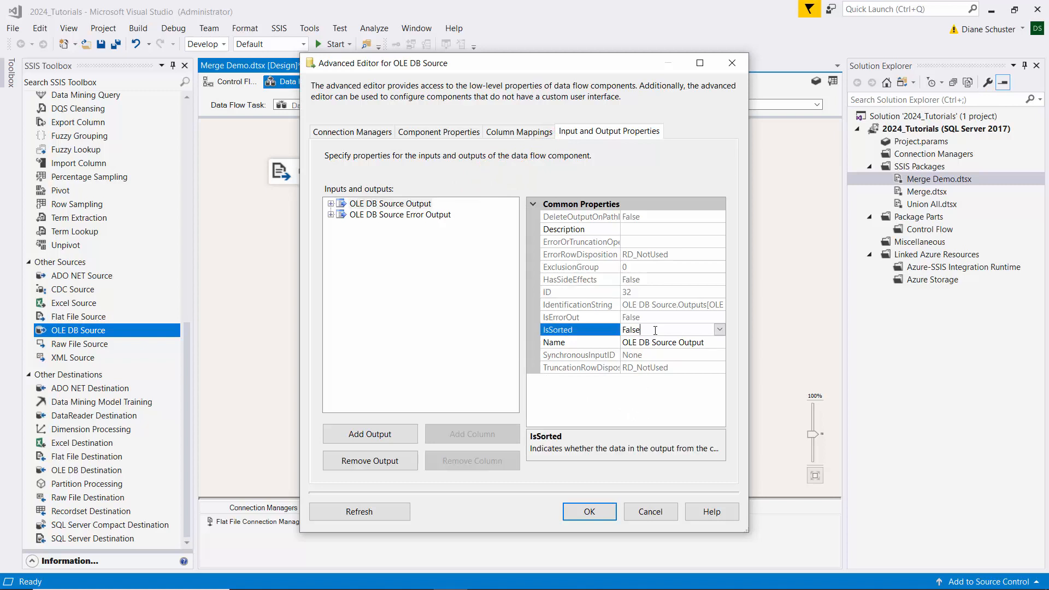
pyautogui.click(718, 329)
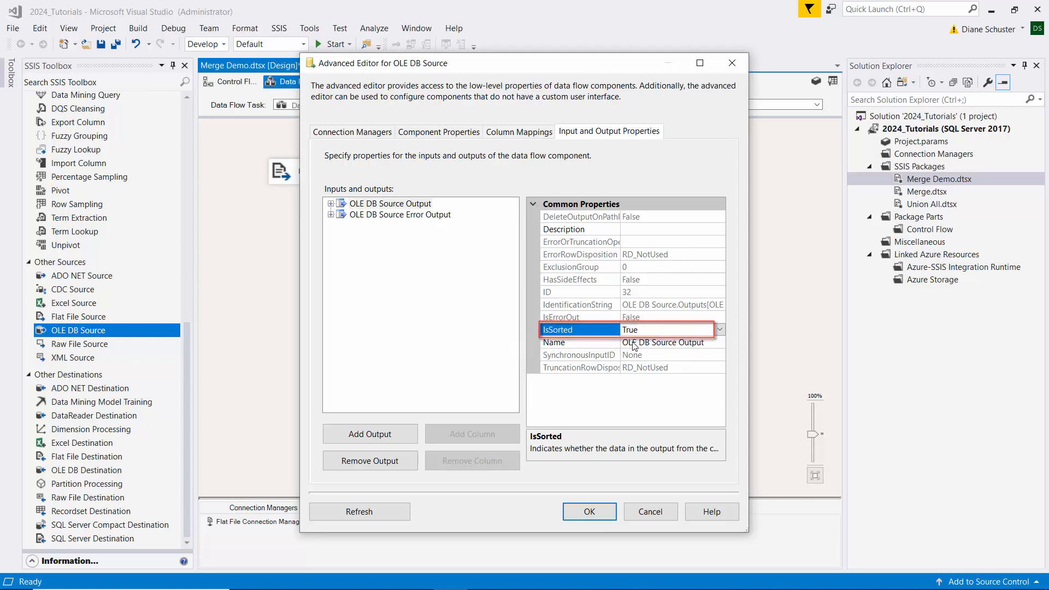
# Give the ID output column SortKeyPosition 1.
pyautogui.click(330, 203)
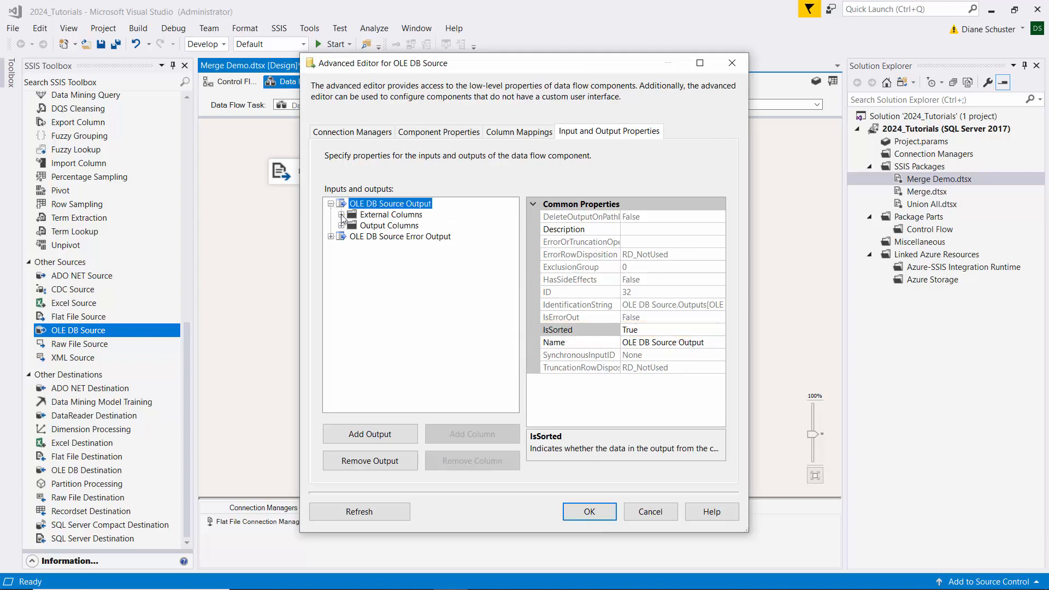
pyautogui.click(341, 215)
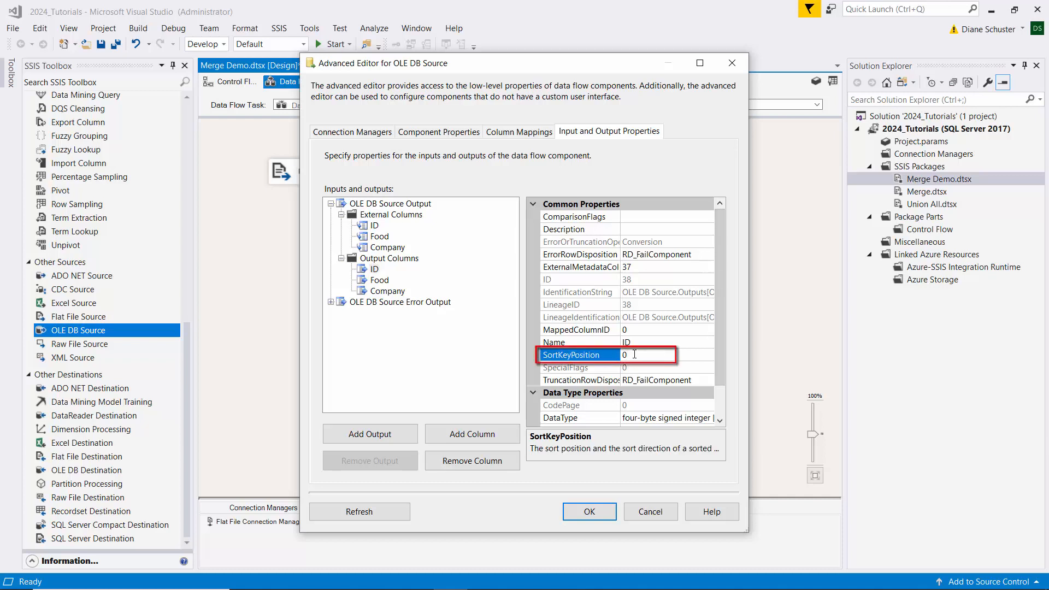
pyautogui.write('1')
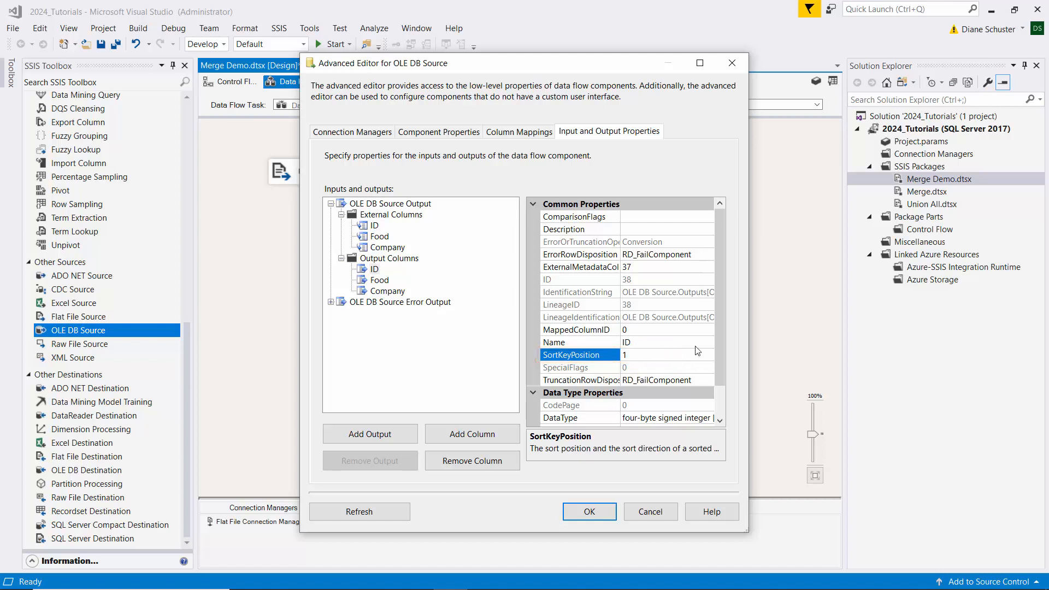
# Change the output and external ID columns to DT_UI4 and apply the changes.
pyautogui.scroll(-3)
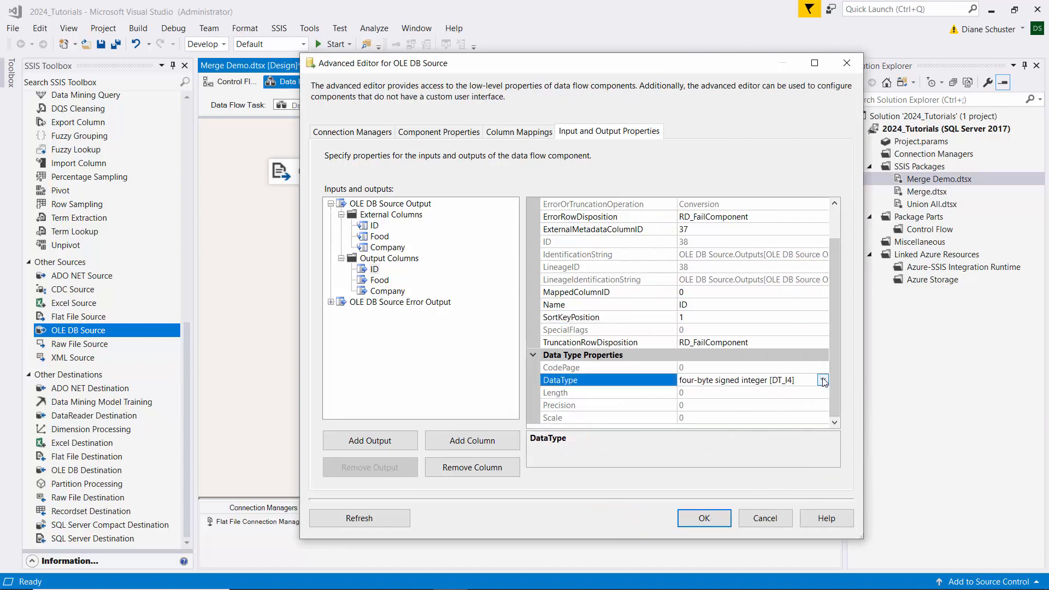
pyautogui.click(823, 380)
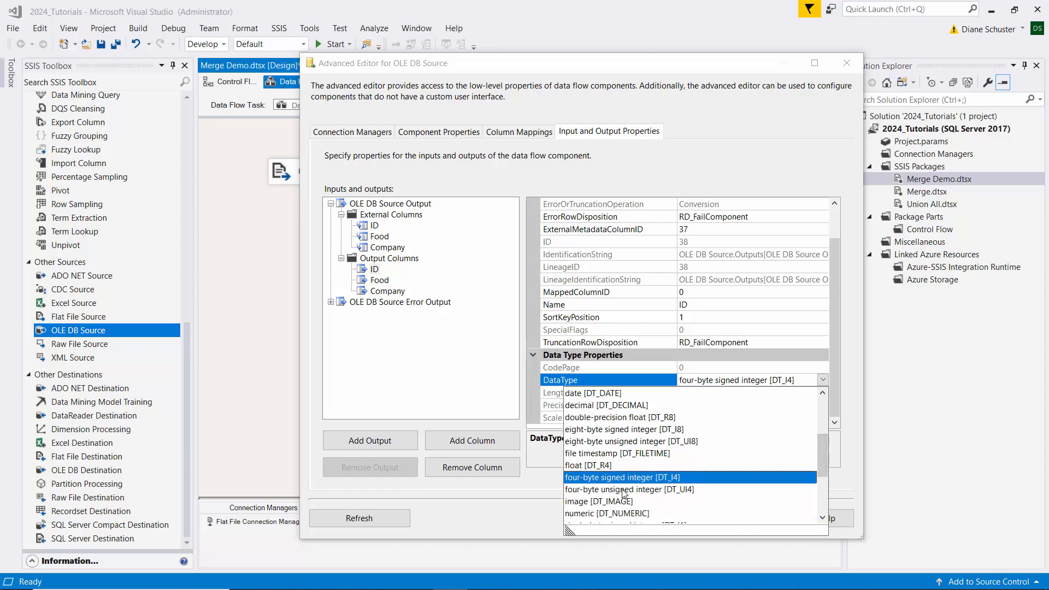
pyautogui.click(629, 490)
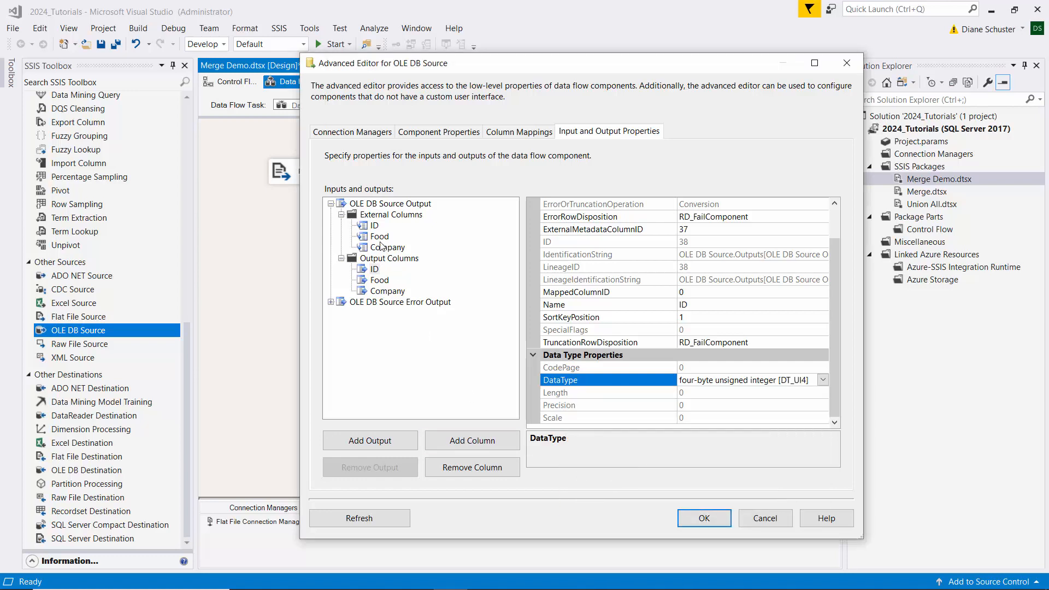
pyautogui.click(373, 225)
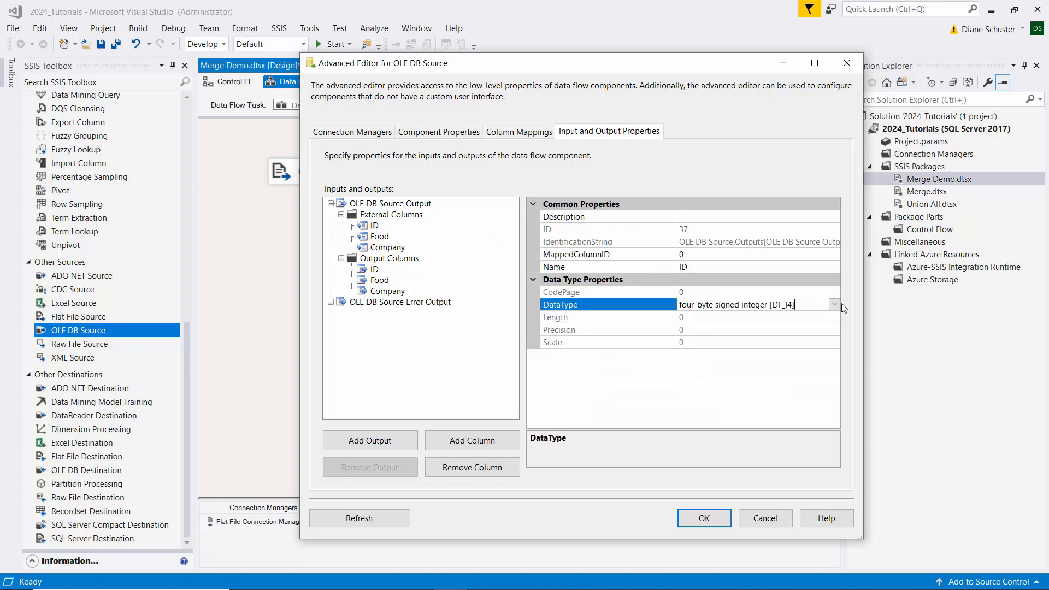
pyautogui.click(834, 304)
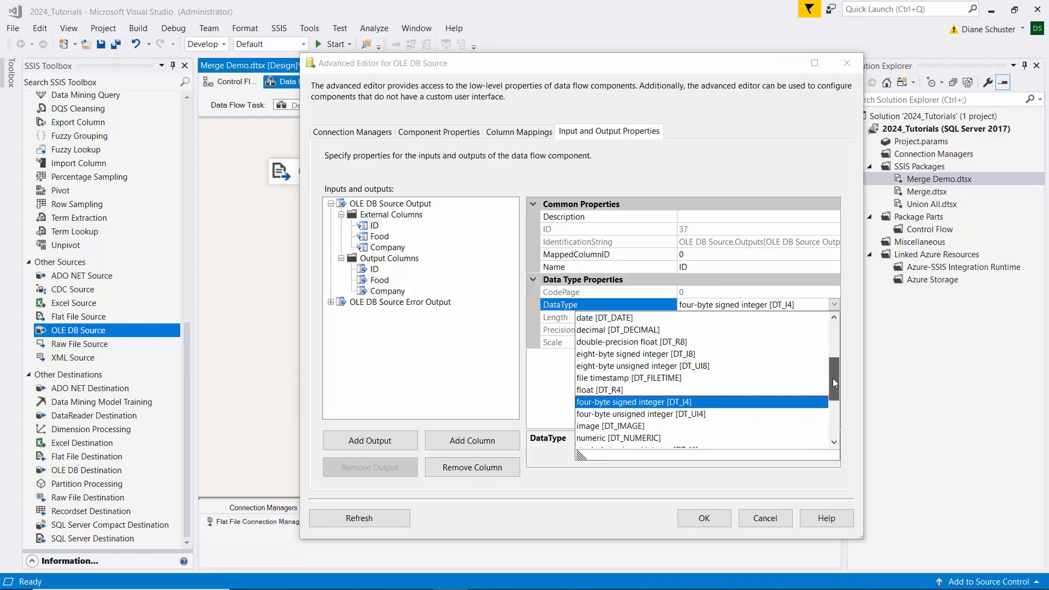
pyautogui.click(641, 414)
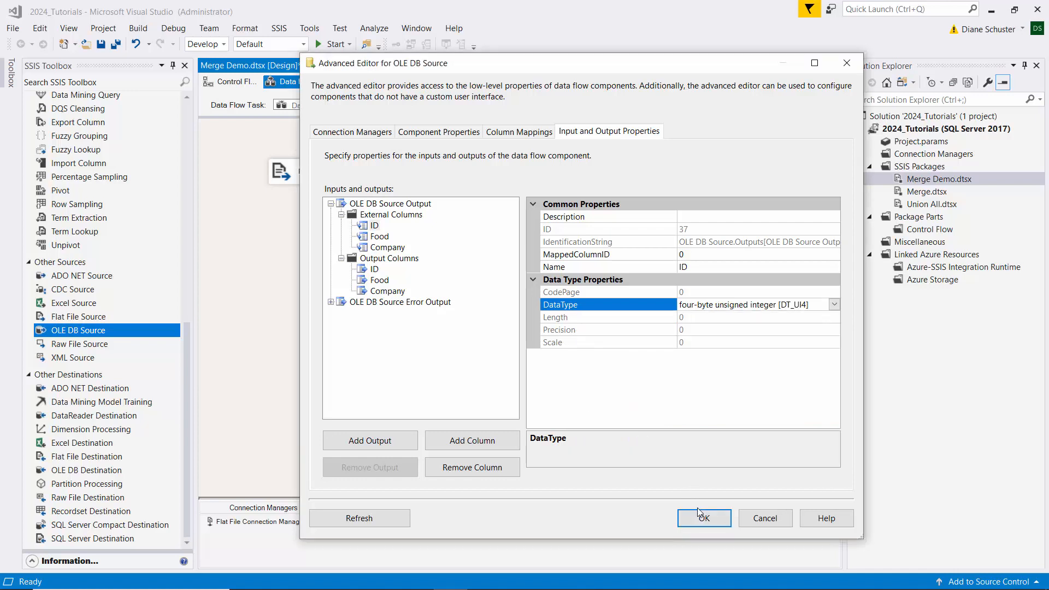
pyautogui.click(703, 518)
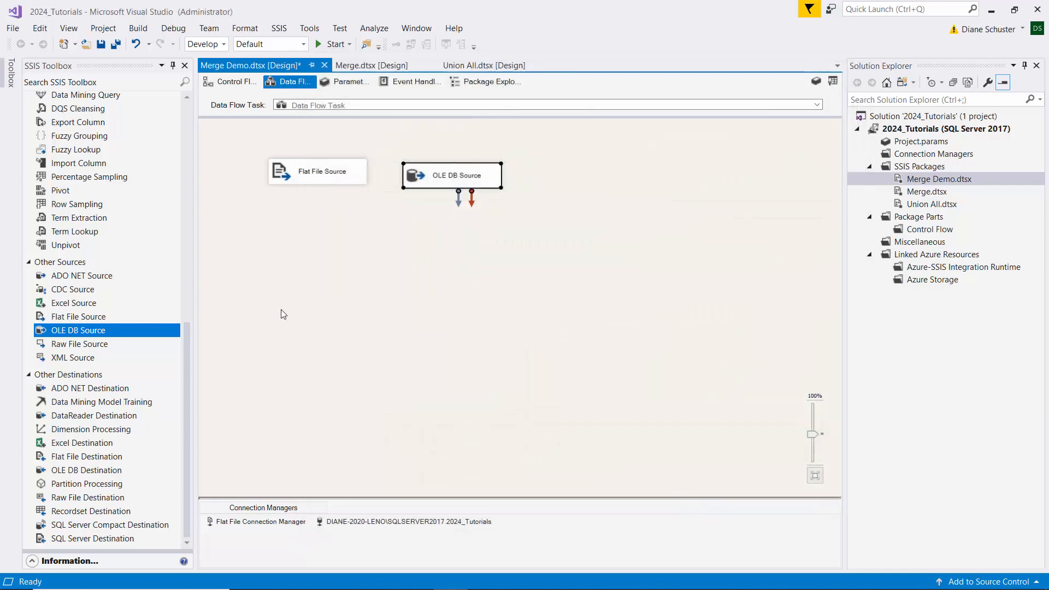
pyautogui.moveTo(170, 375)
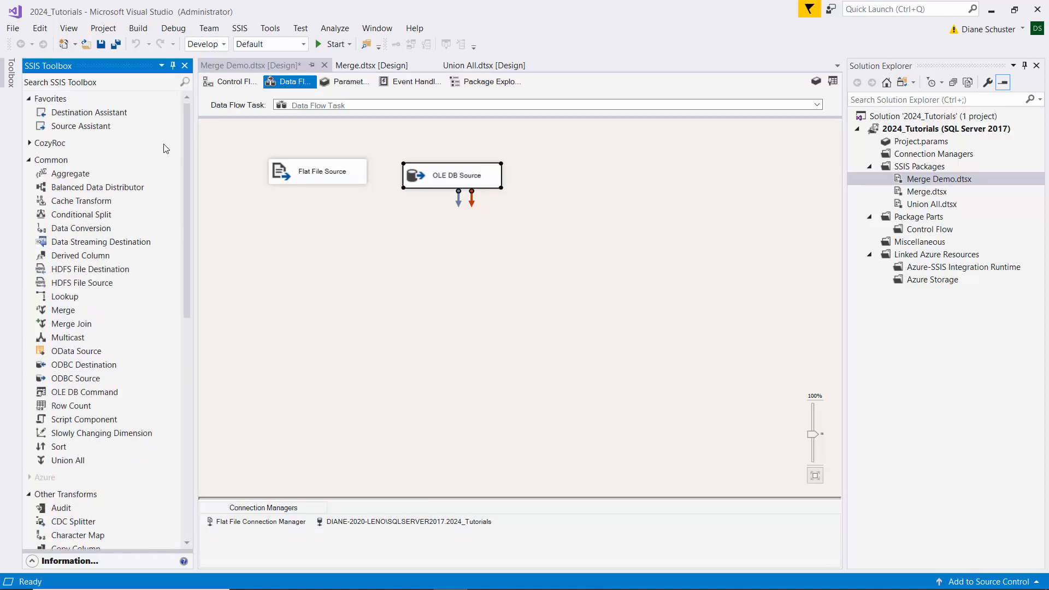
# Add a Sort below the Flat File Source, connect them, and sort rows by ID ascending.
pyautogui.click(58, 446)
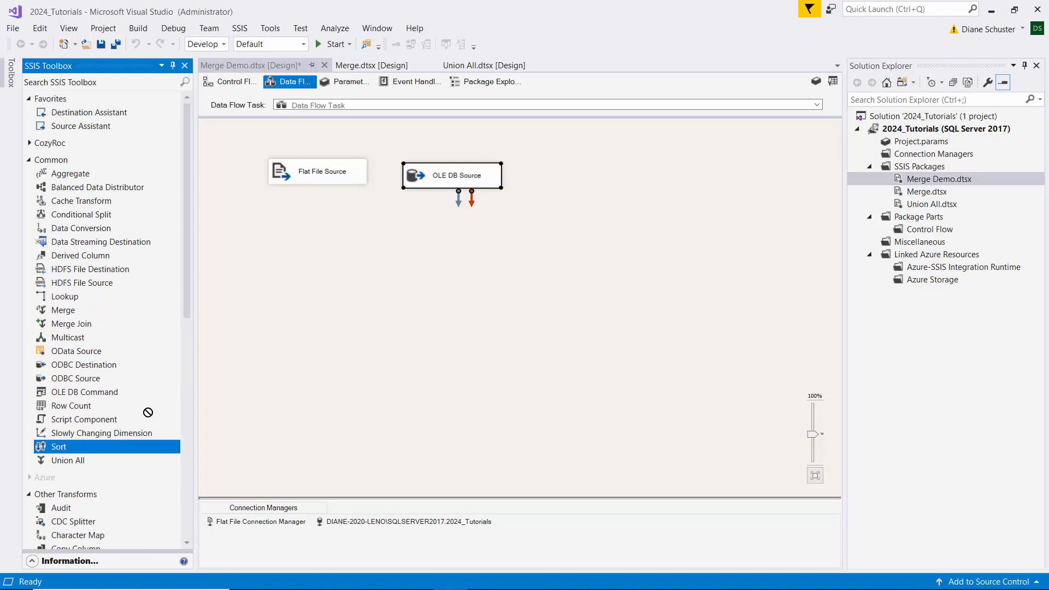
pyautogui.moveTo(59, 446); pyautogui.dragTo(300, 223)
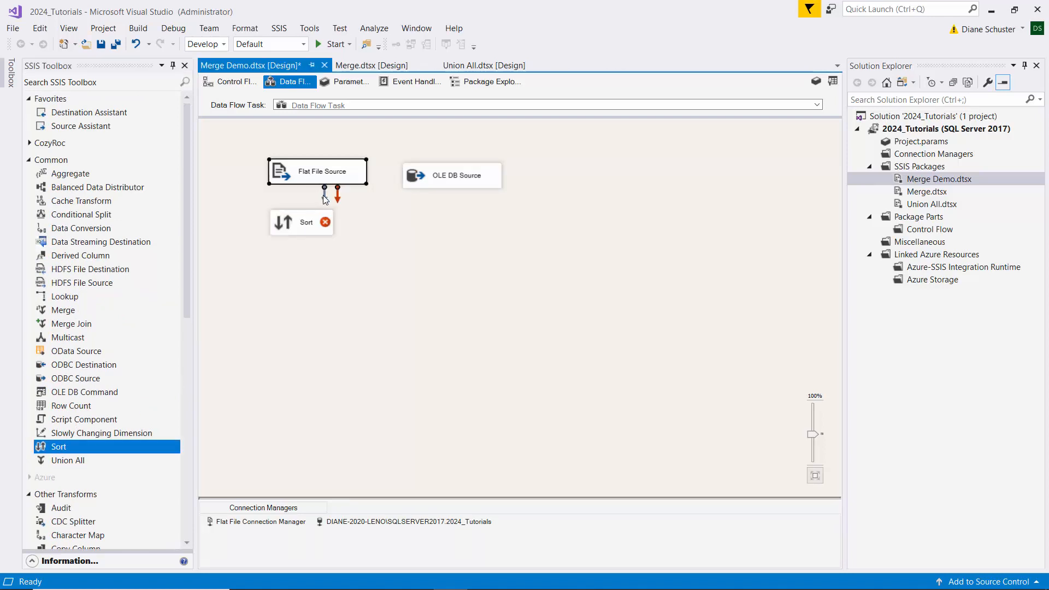
pyautogui.moveTo(324, 190); pyautogui.dragTo(301, 210)
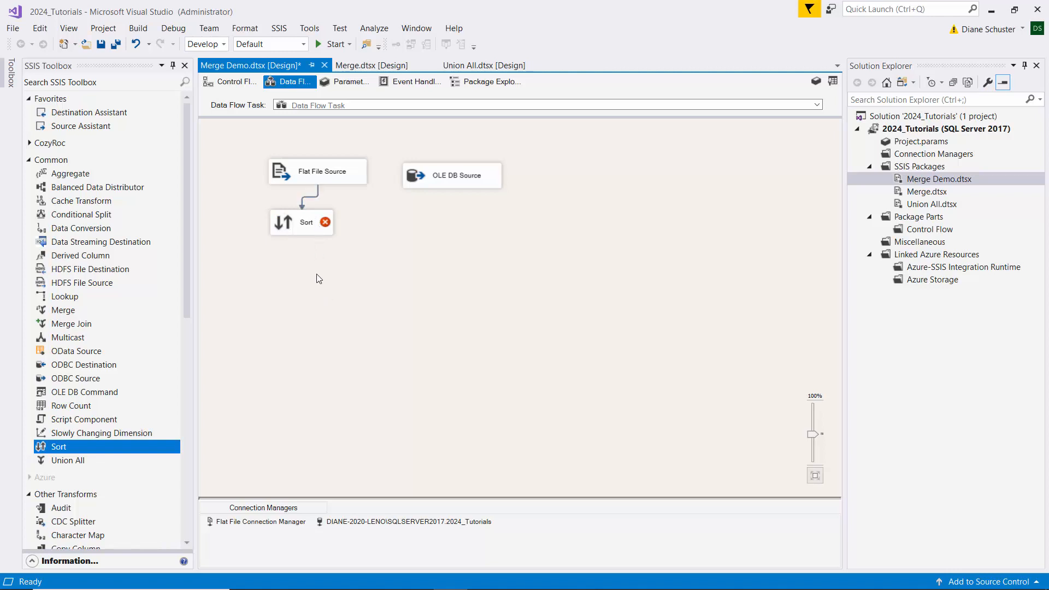
pyautogui.doubleClick(301, 222)
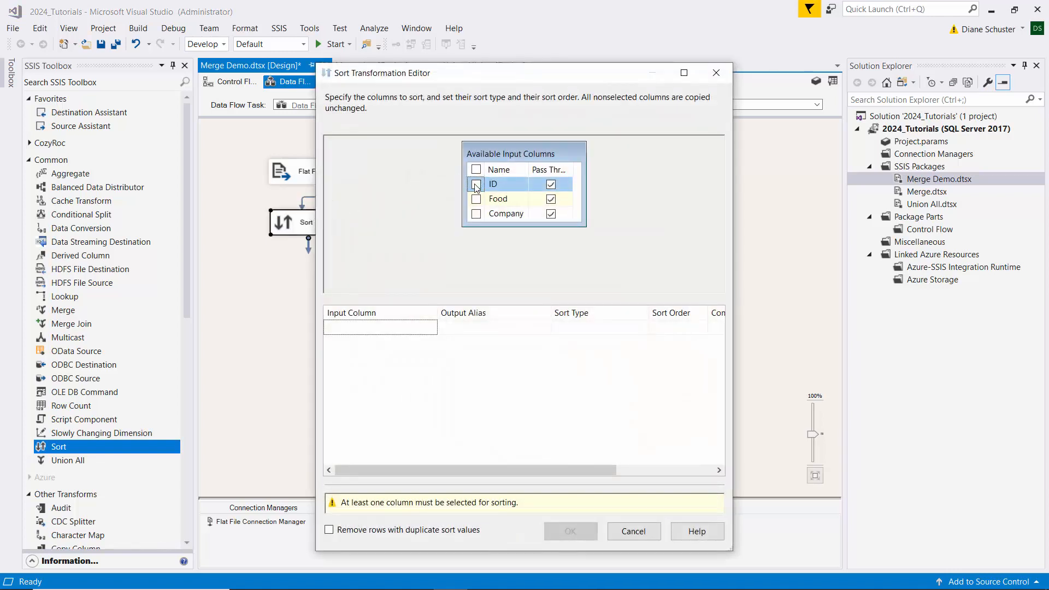
pyautogui.click(475, 184)
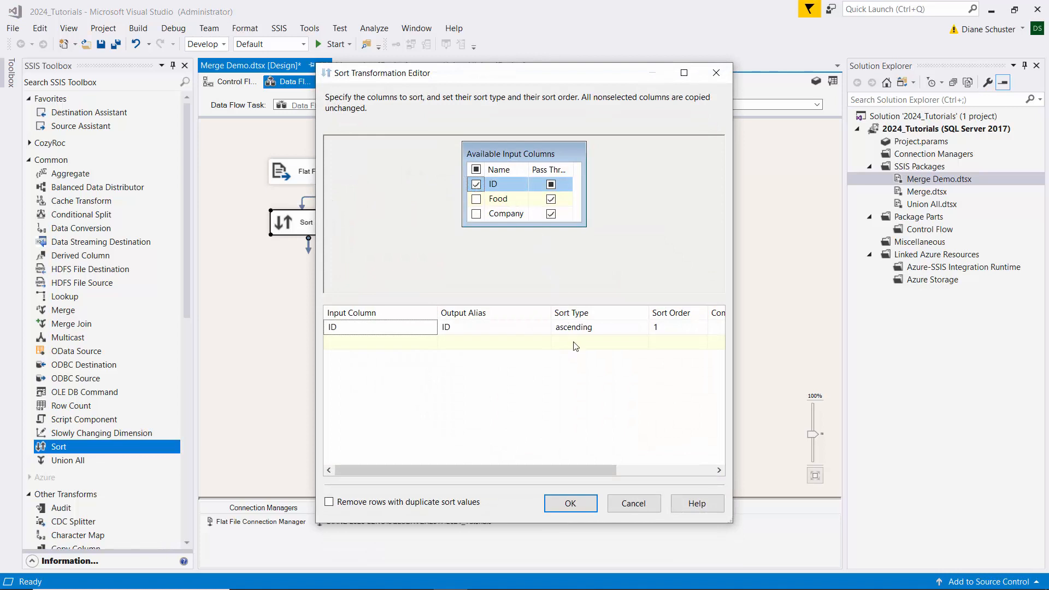
pyautogui.click(570, 503)
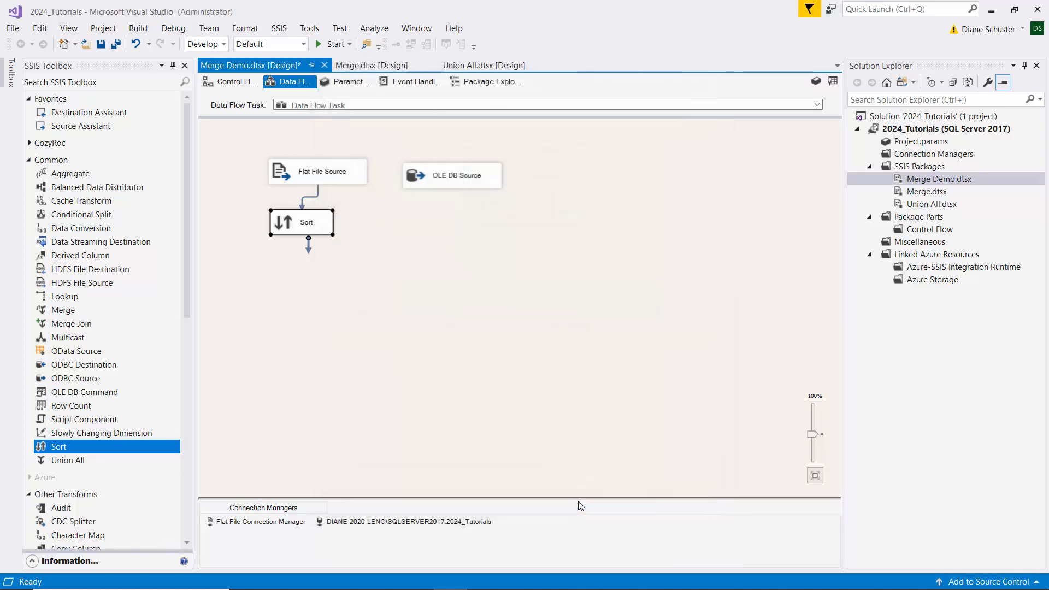
pyautogui.moveTo(81, 434)
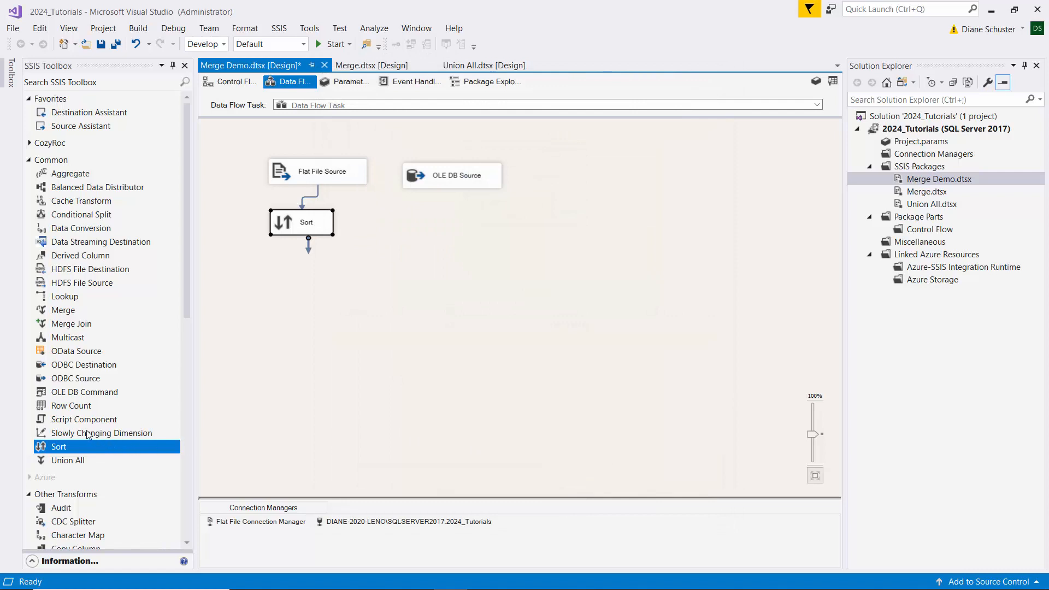
pyautogui.click(63, 309)
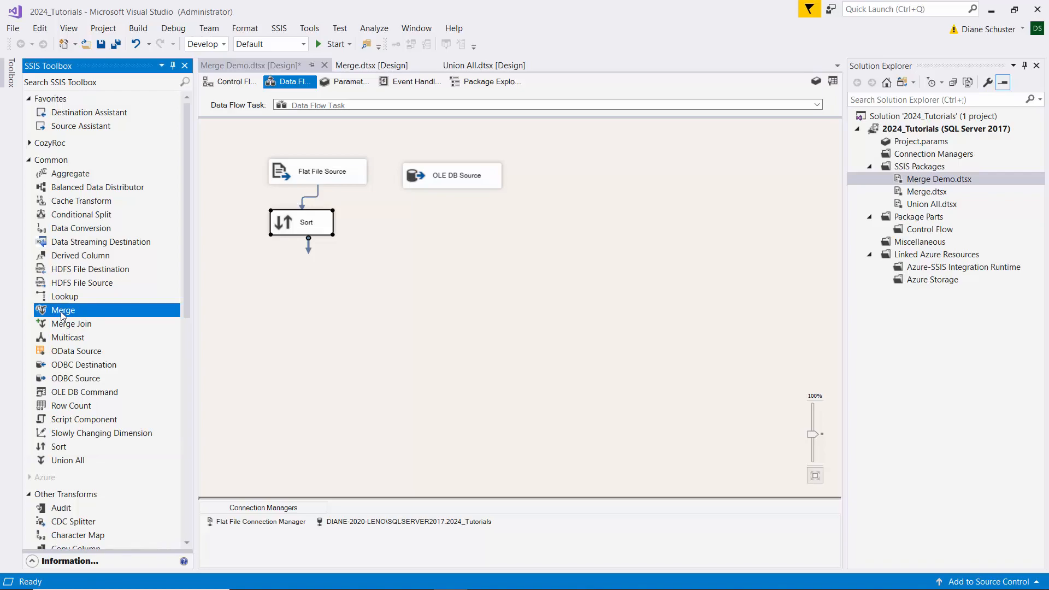
pyautogui.click(58, 447)
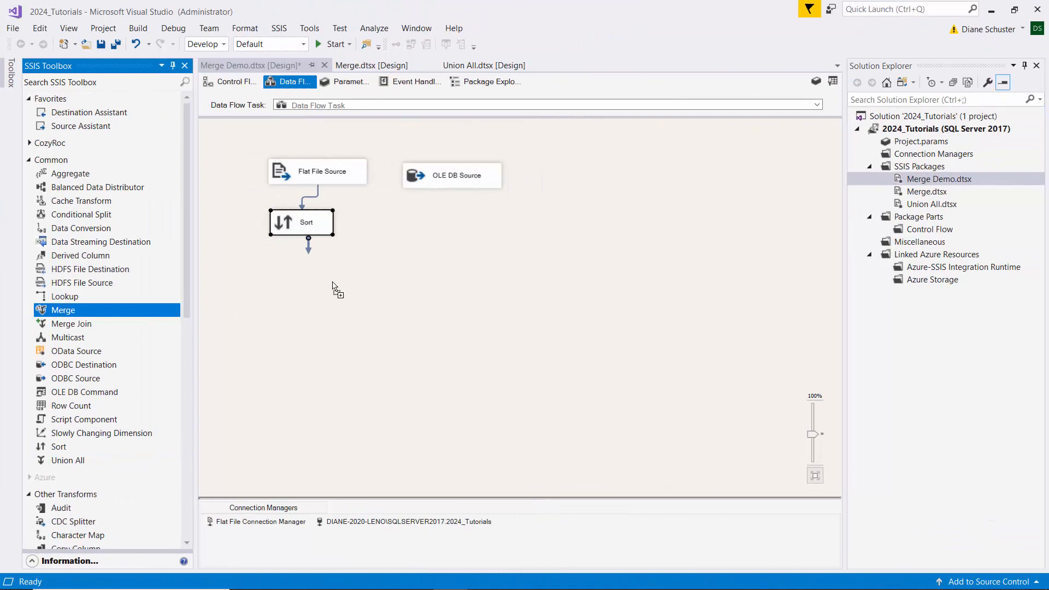
# Add a Merge taking the Sort output as Merge Input 1 and the OLE DB Source as the second input.
pyautogui.moveTo(63, 309); pyautogui.dragTo(376, 281)
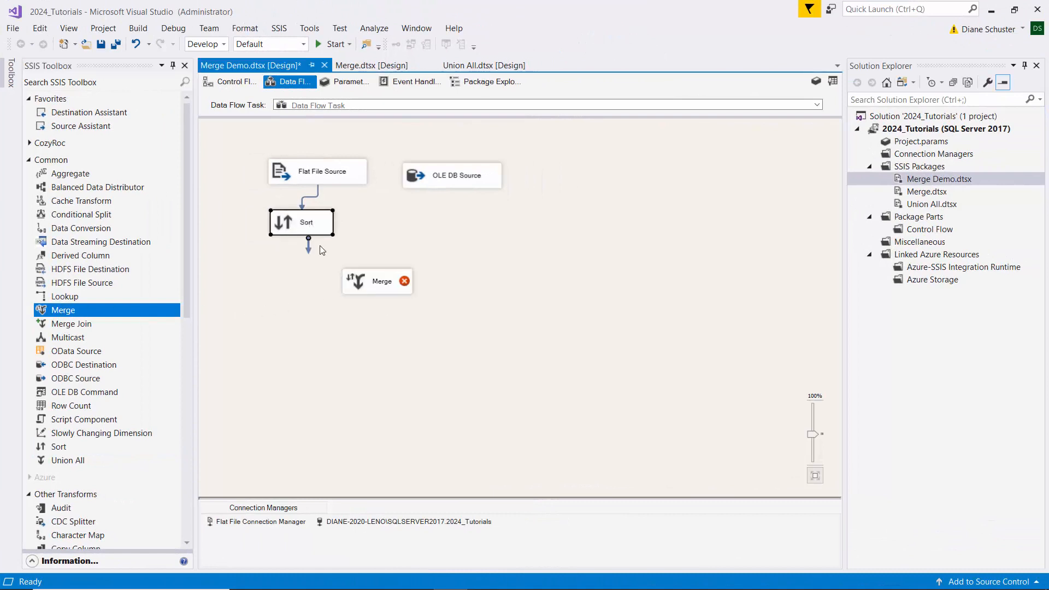
pyautogui.moveTo(308, 241); pyautogui.dragTo(355, 281)
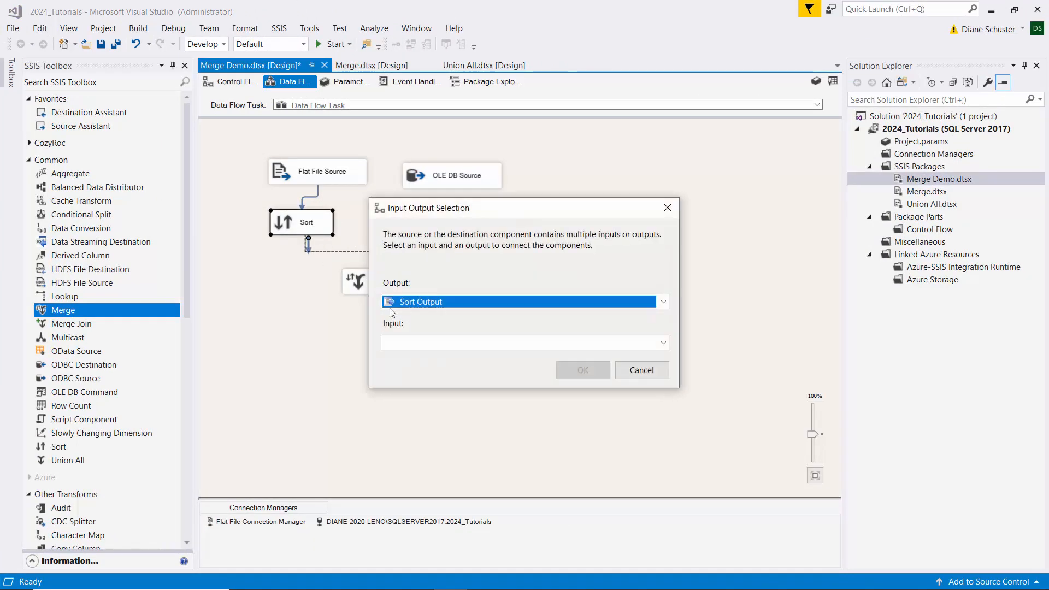
pyautogui.click(662, 342)
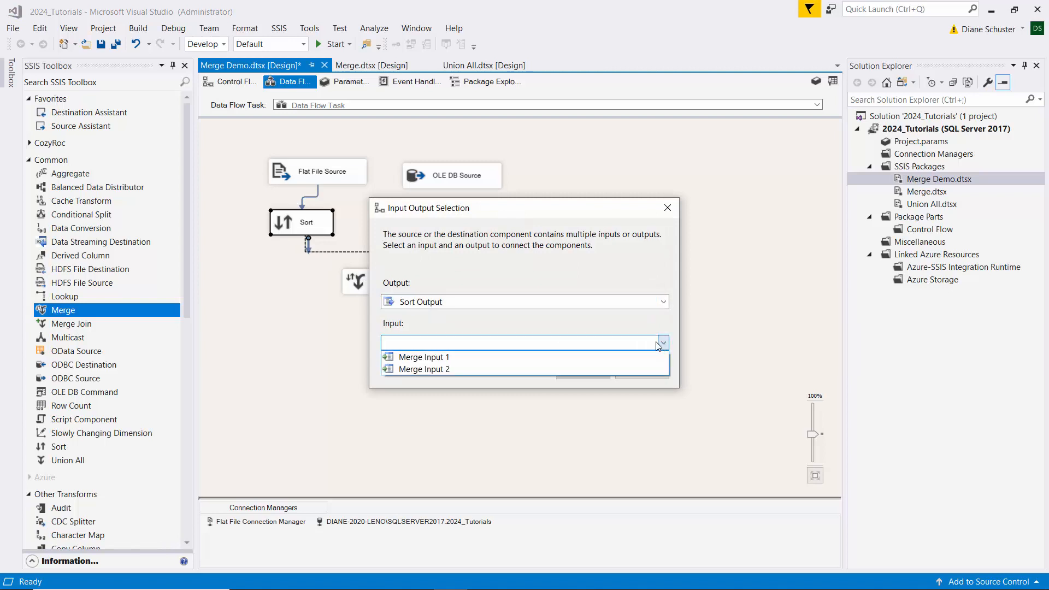
pyautogui.click(423, 357)
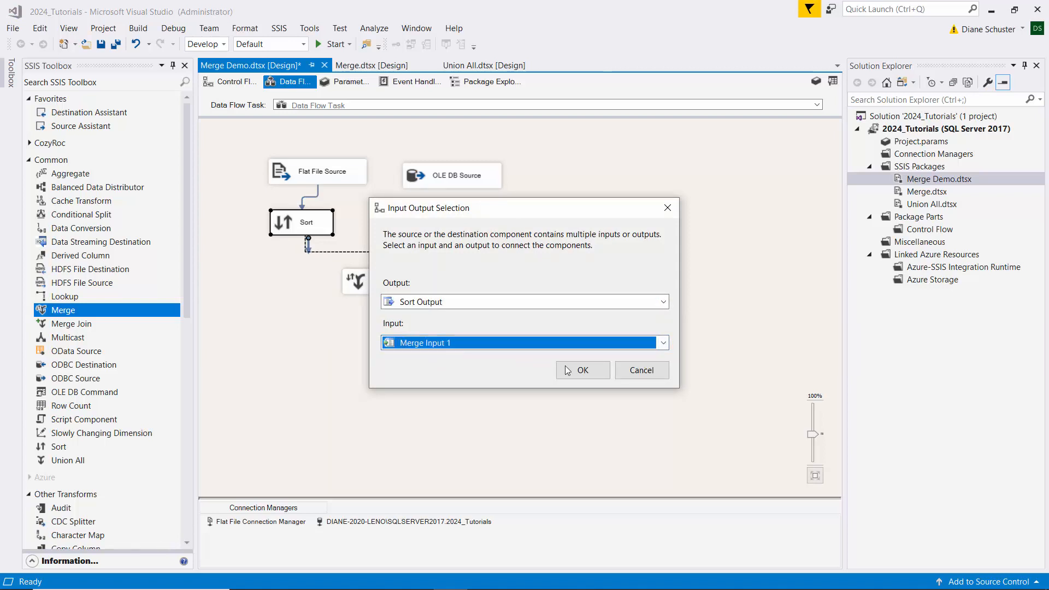
pyautogui.click(582, 369)
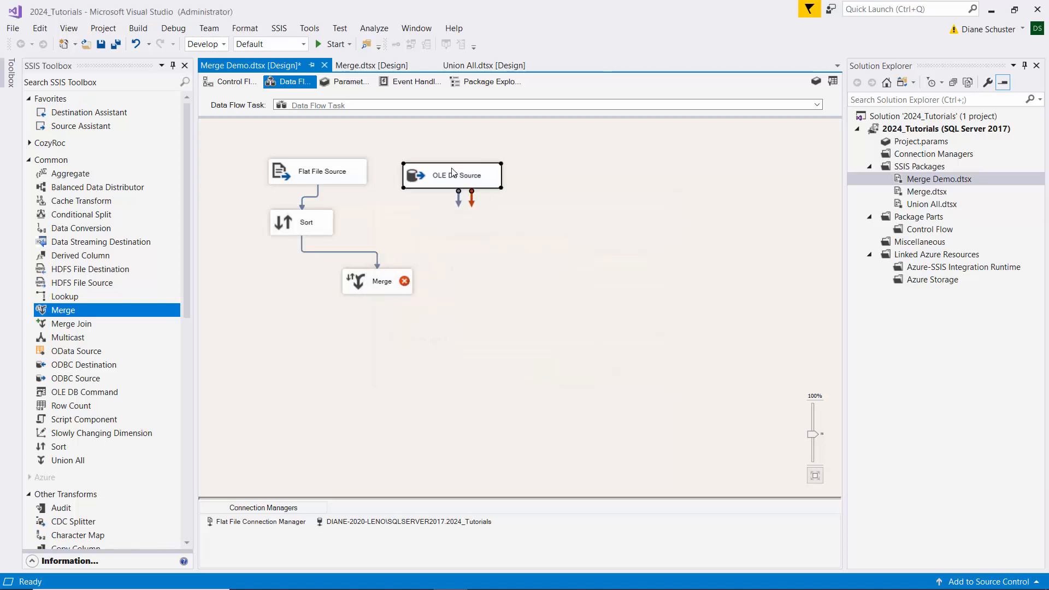
pyautogui.moveTo(457, 193); pyautogui.dragTo(404, 262)
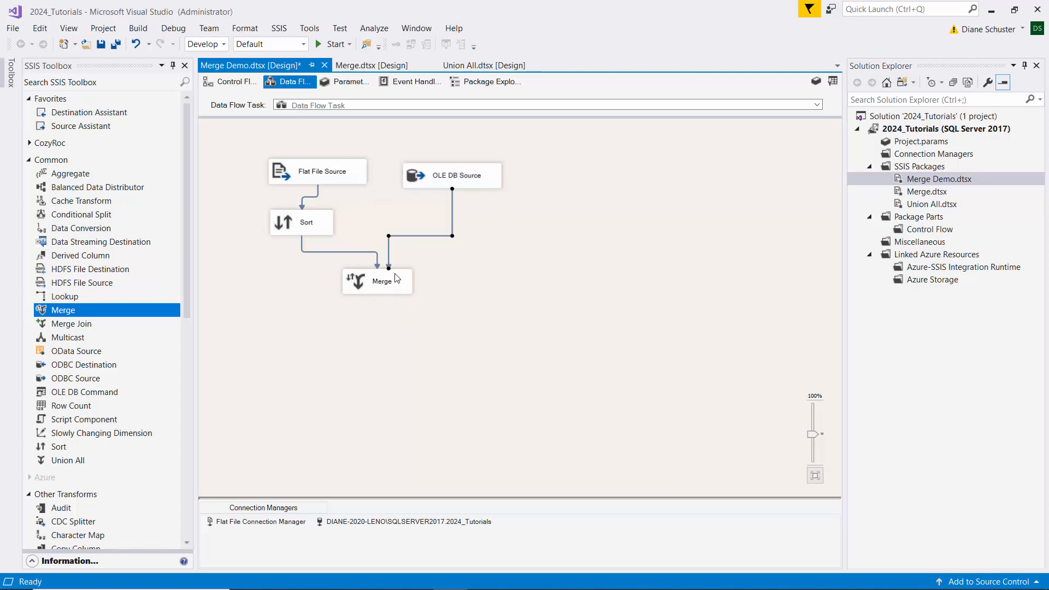
# Open the Merge Transformation Editor to review the ID, Food and Company mappings.
pyautogui.doubleClick(377, 281)
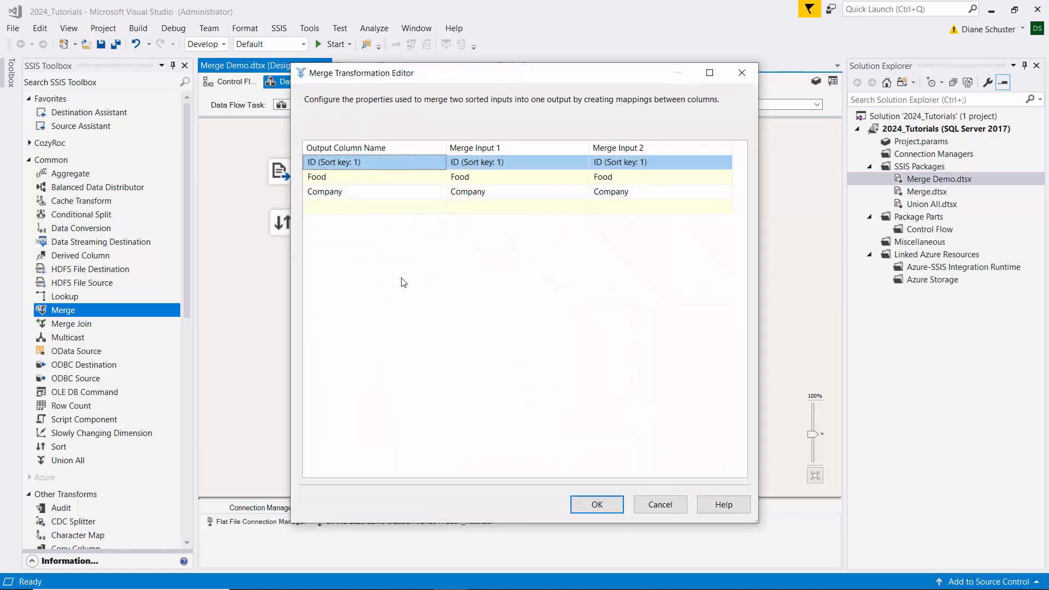
pyautogui.moveTo(600, 261)
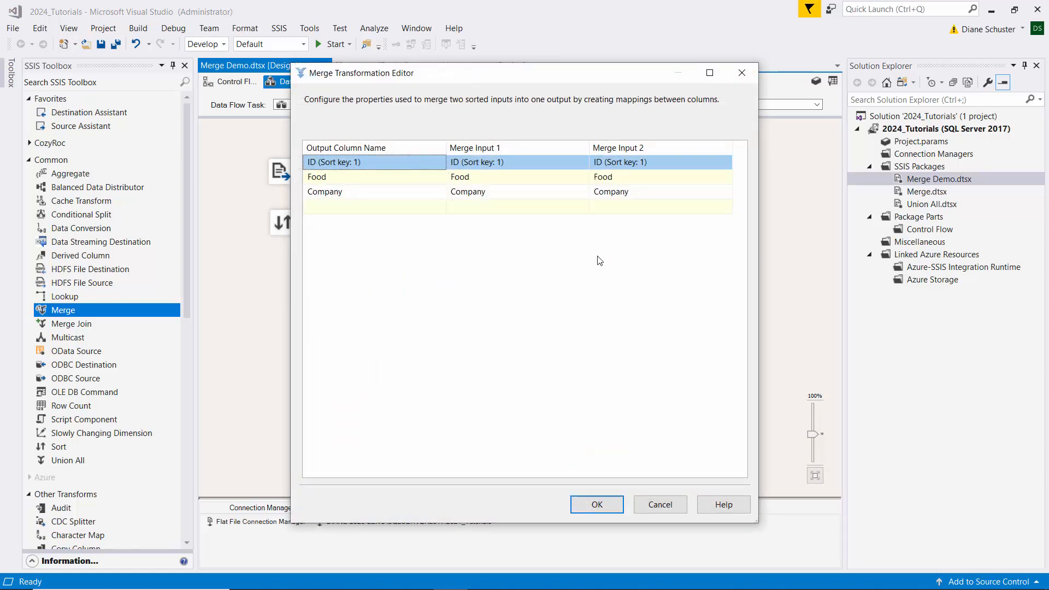
pyautogui.moveTo(404, 189)
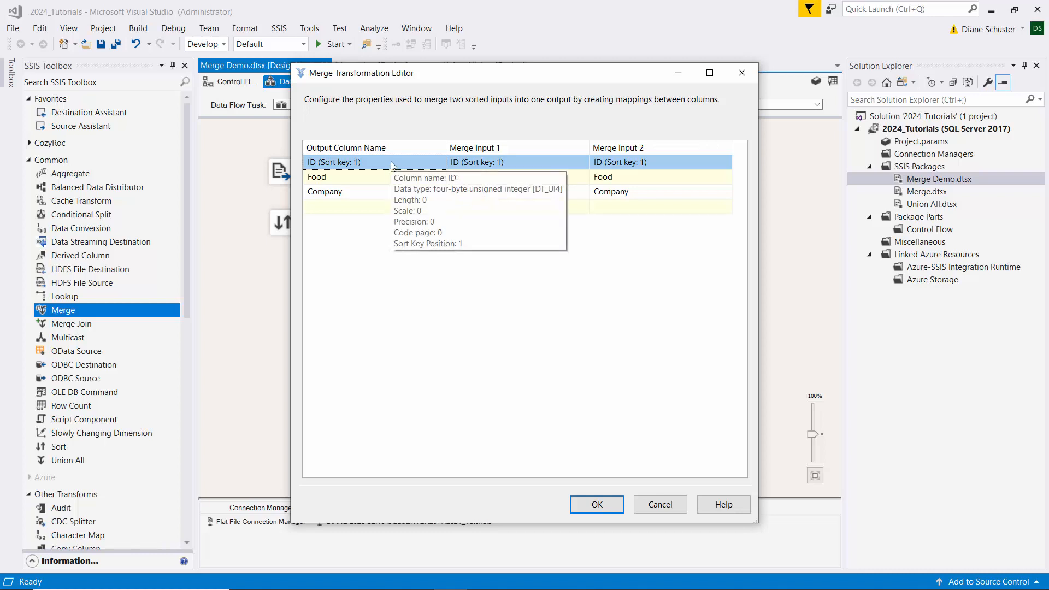
pyautogui.moveTo(398, 165)
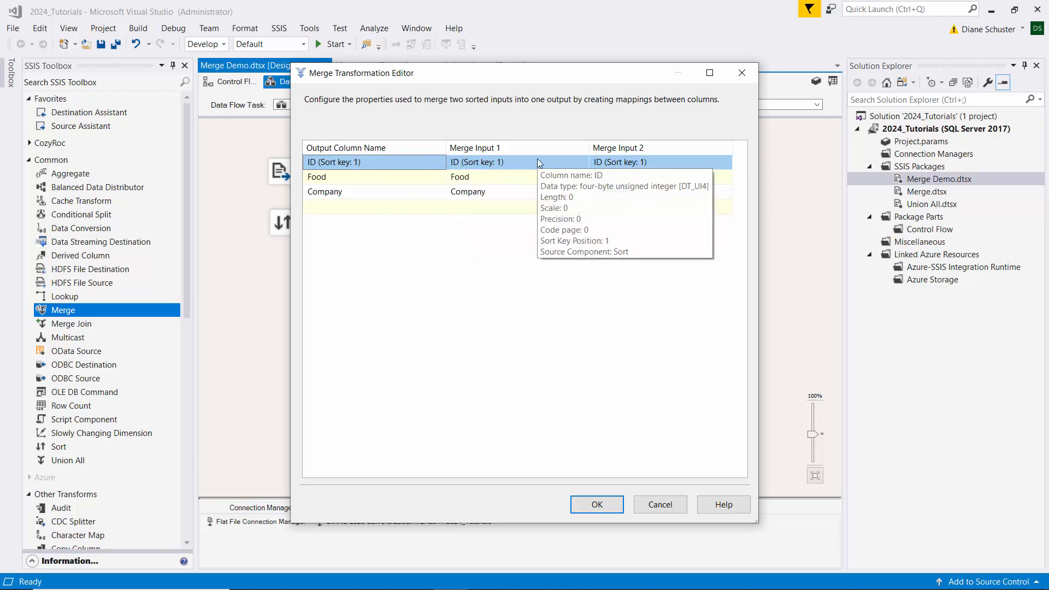
pyautogui.moveTo(671, 164)
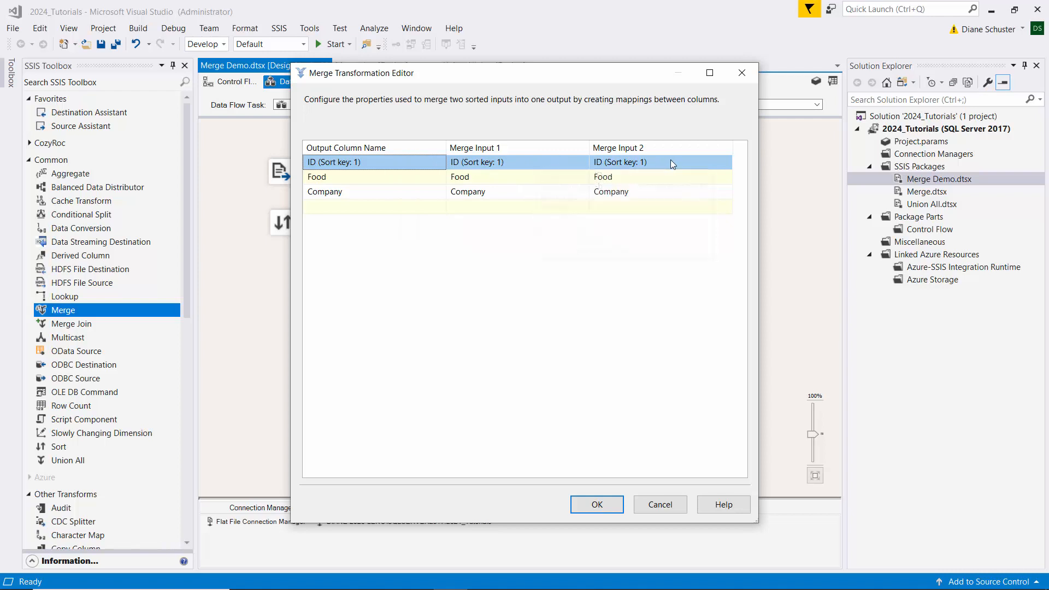
pyautogui.moveTo(682, 167)
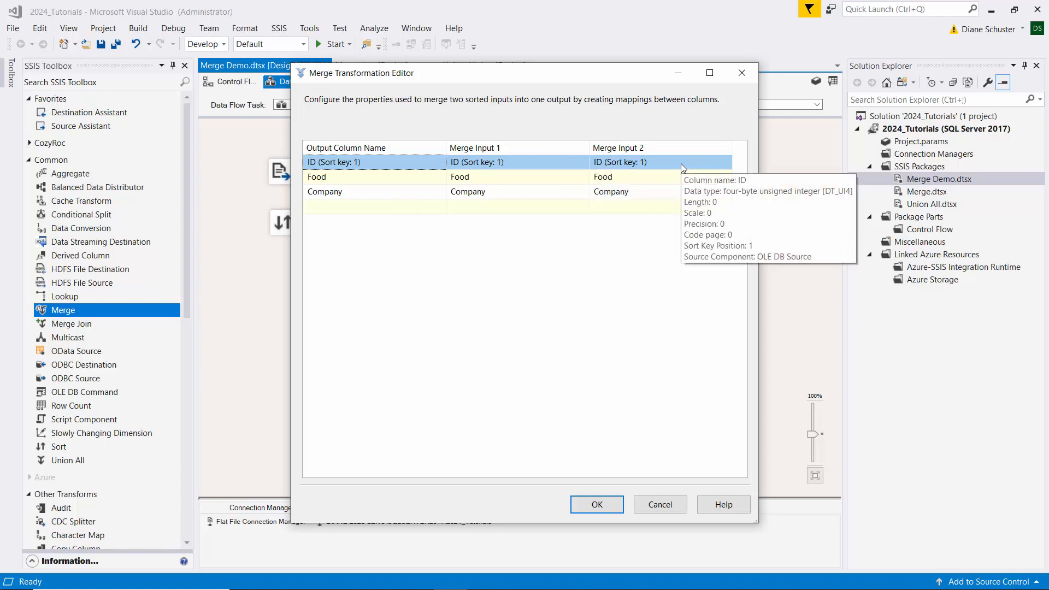
pyautogui.moveTo(397, 180)
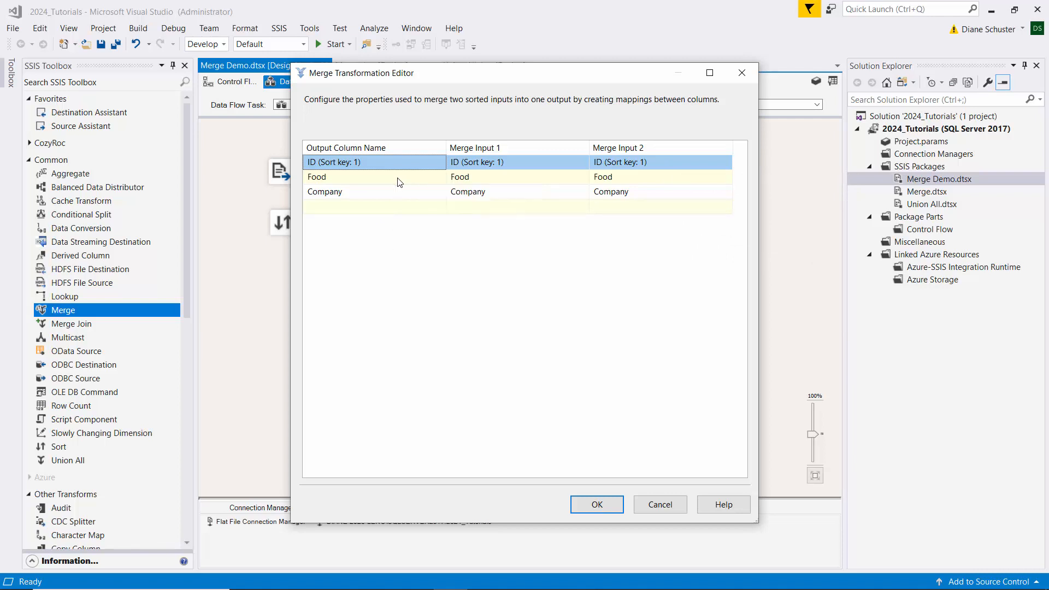
pyautogui.moveTo(604, 417)
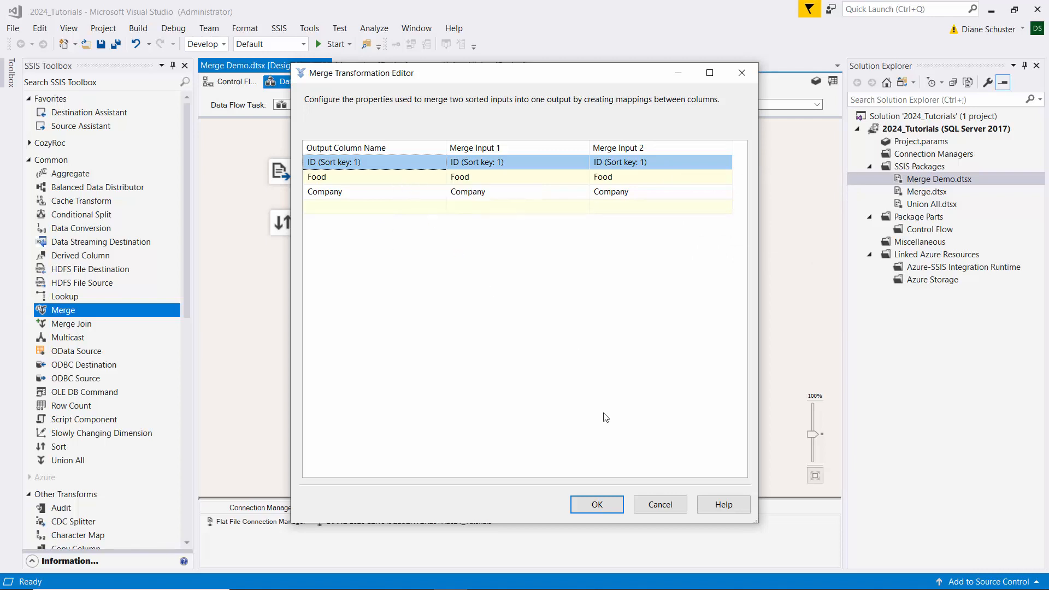
# Confirm the Merge editor and place an OLE DB Destination below the Merge.
pyautogui.click(597, 504)
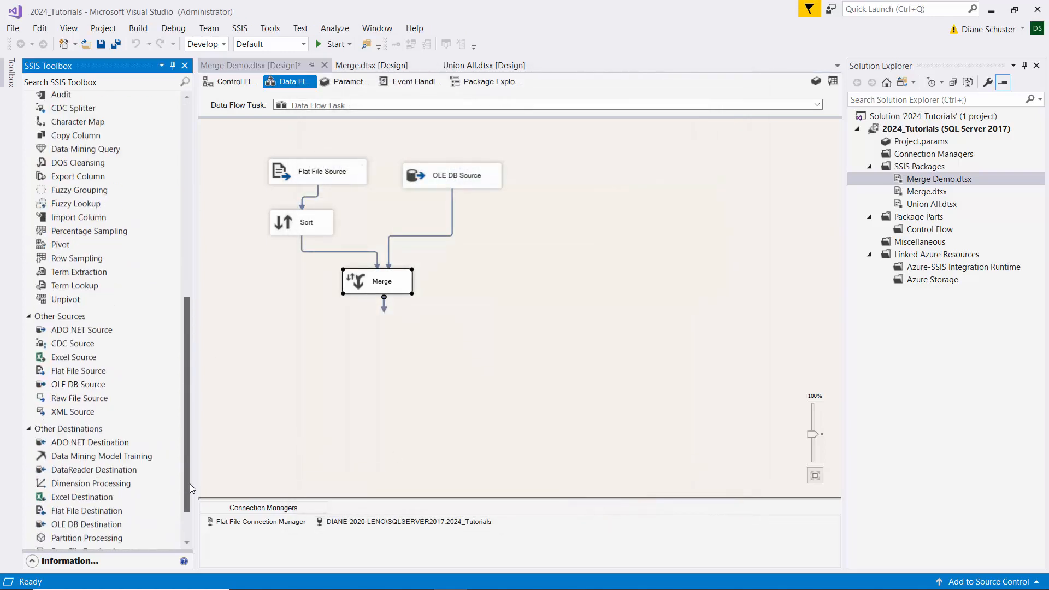
pyautogui.click(86, 470)
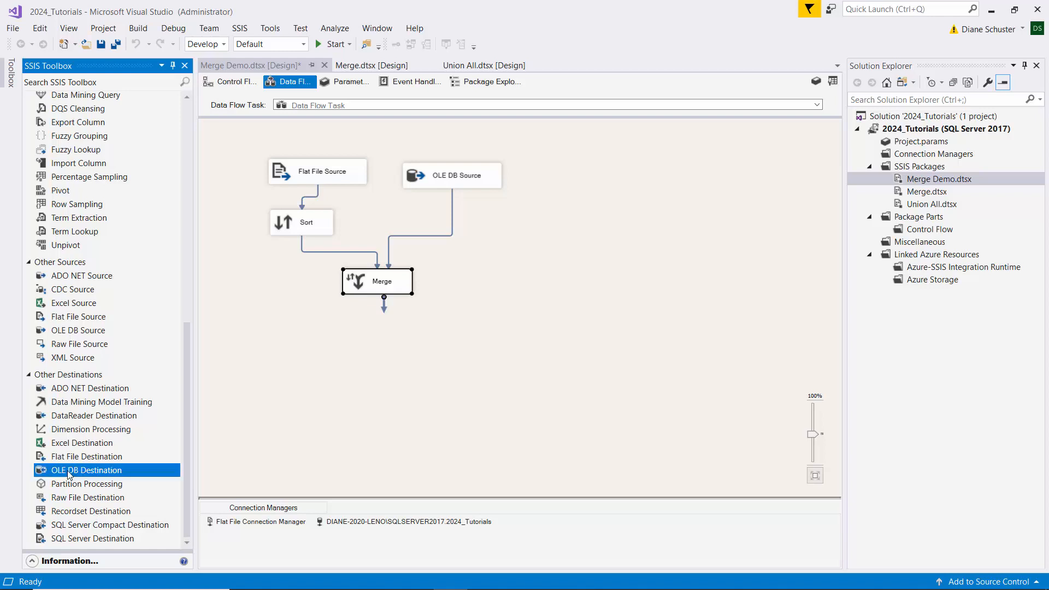
pyautogui.moveTo(85, 470); pyautogui.dragTo(396, 336)
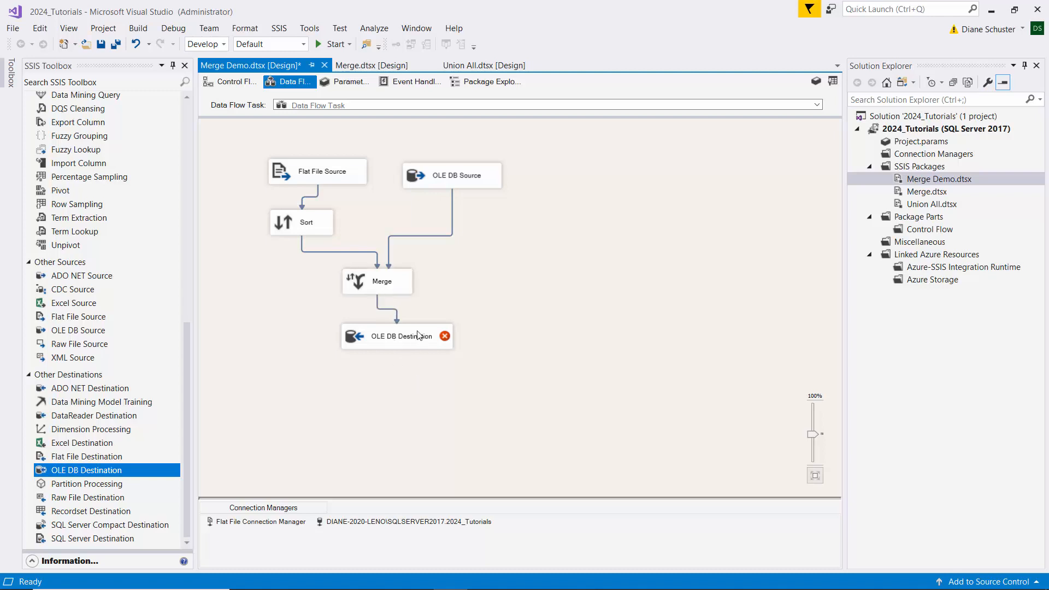
# Point the OLE DB Destination at [dbo].[Merge Output], review the ID, Food and Company mappings, and confirm.
pyautogui.doubleClick(396, 336)
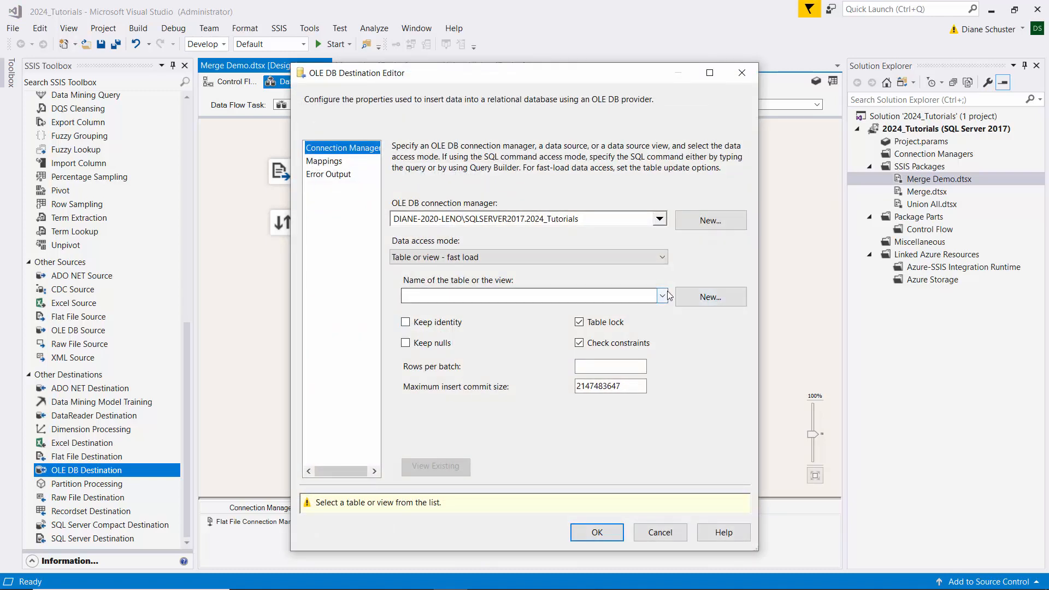
pyautogui.click(662, 296)
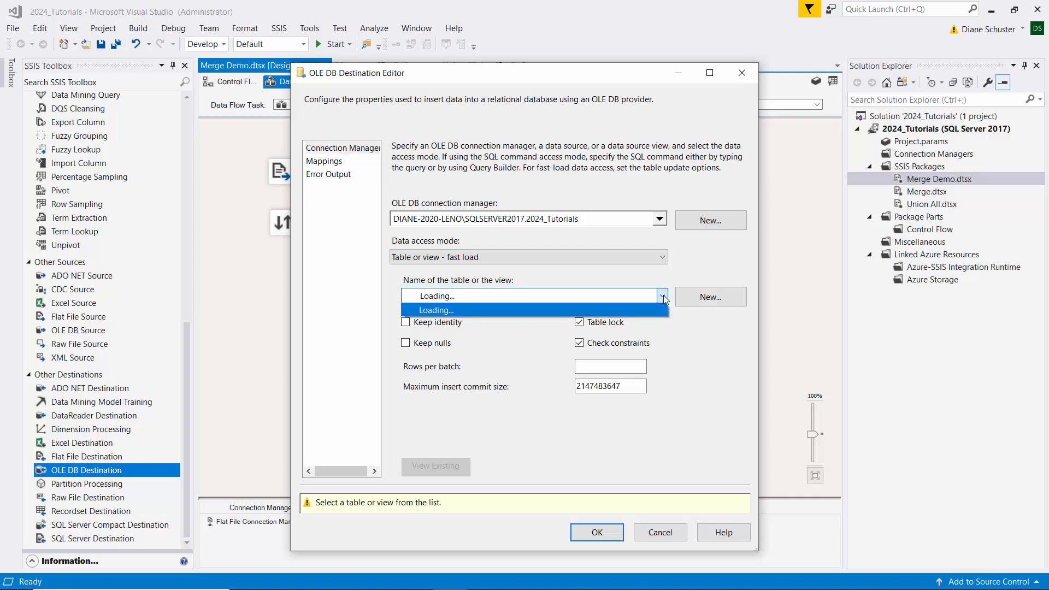
pyautogui.click(464, 333)
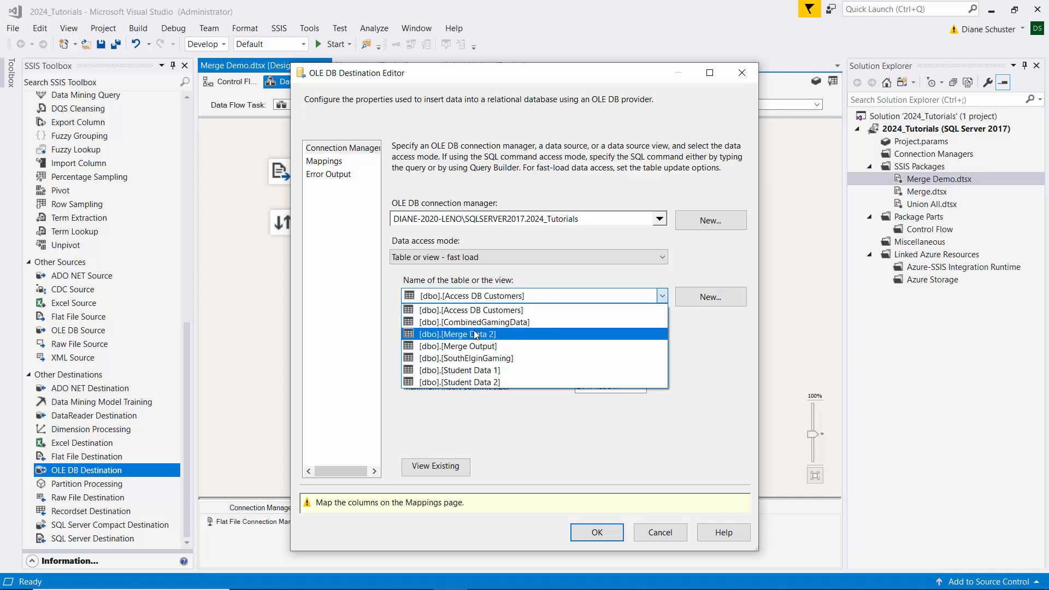
pyautogui.click(464, 345)
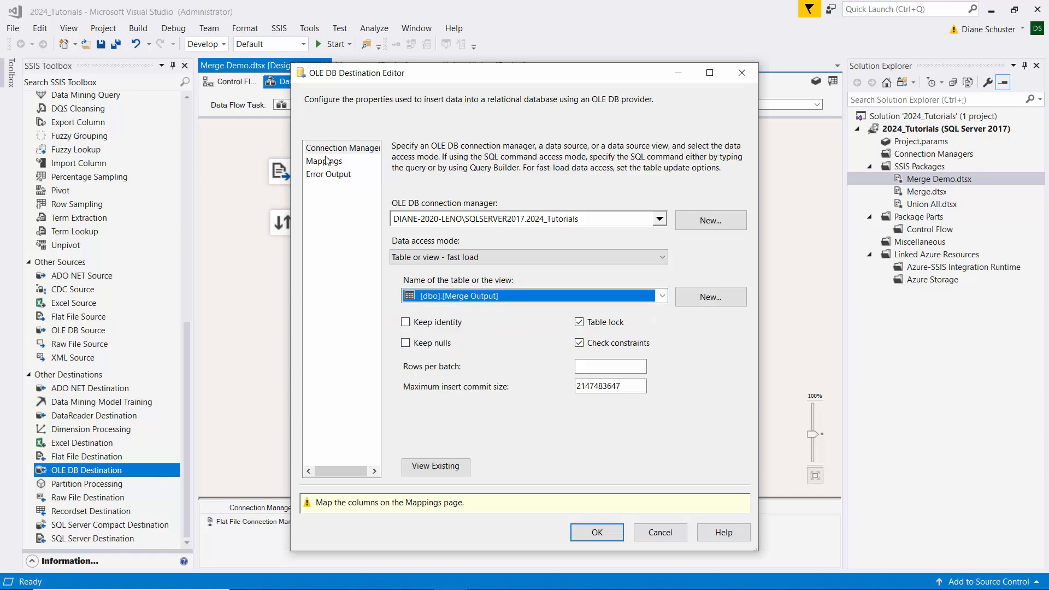
pyautogui.click(324, 161)
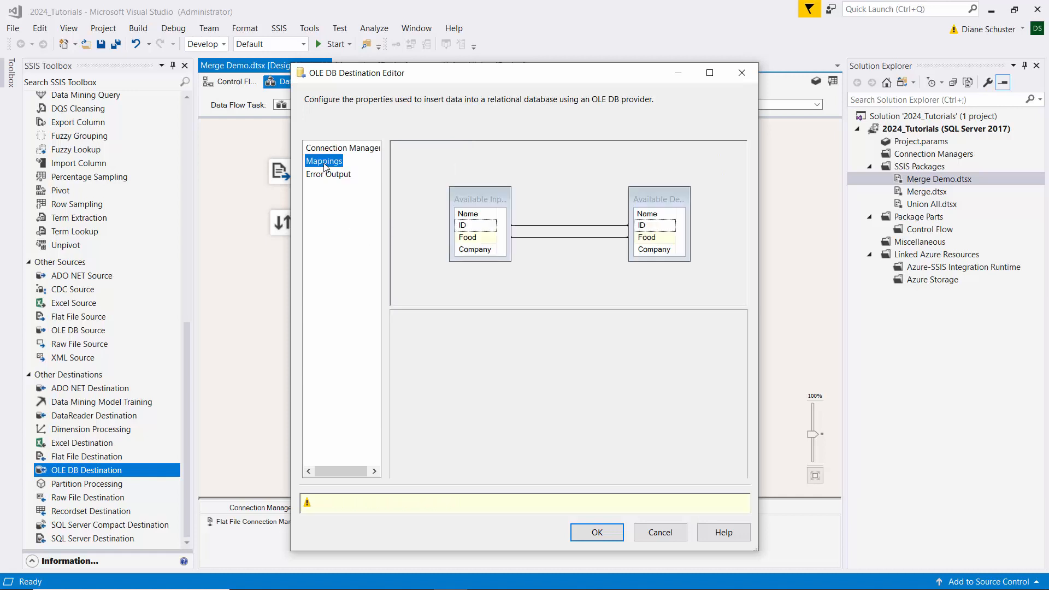
pyautogui.click(324, 160)
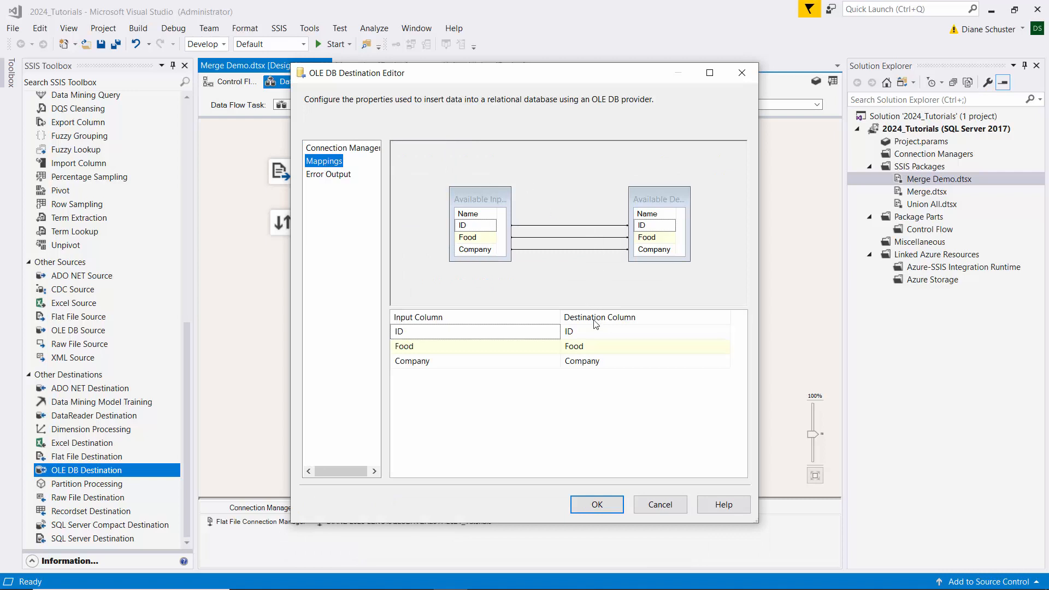
pyautogui.click(596, 504)
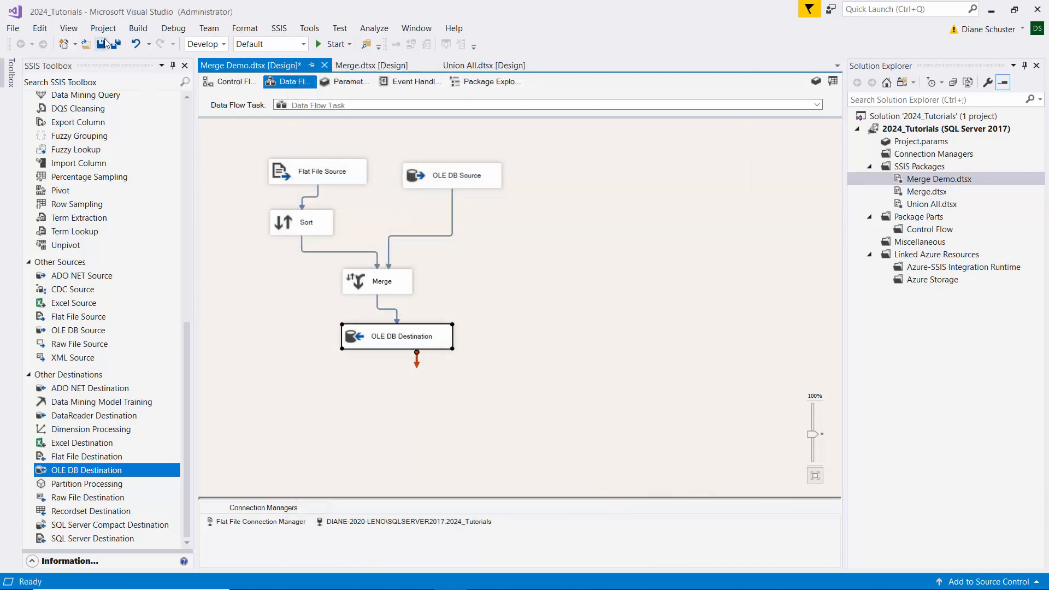
# Save and run the Merge Demo package, then stop debugging once 50 rows load.
pyautogui.click(114, 43)
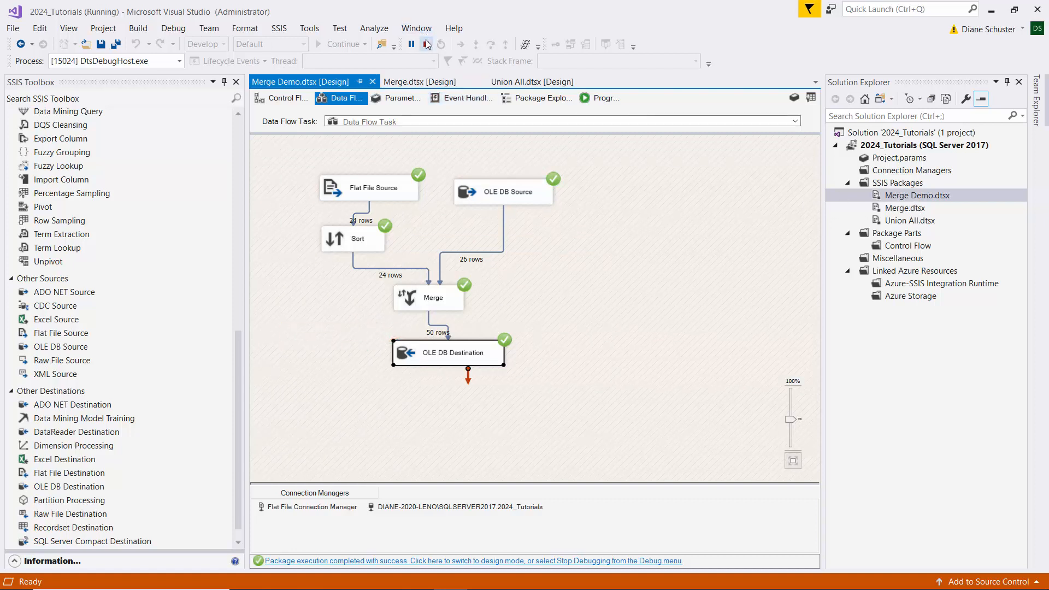
pyautogui.click(424, 44)
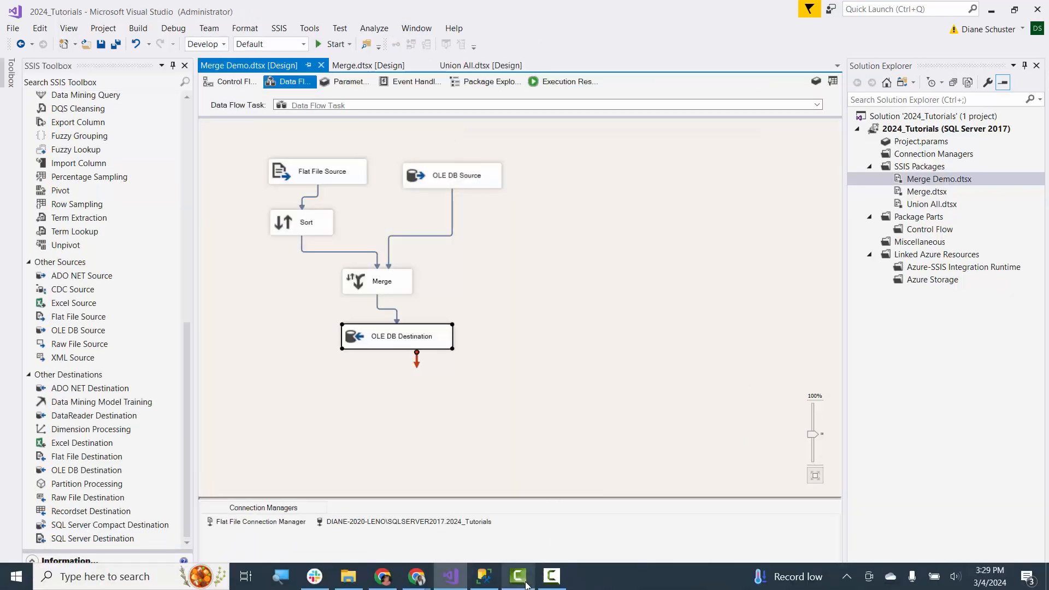
# In SSMS, rerun SELECT * FROM [Merge Output] to confirm it returns 50 rows.
pyautogui.click(484, 576)
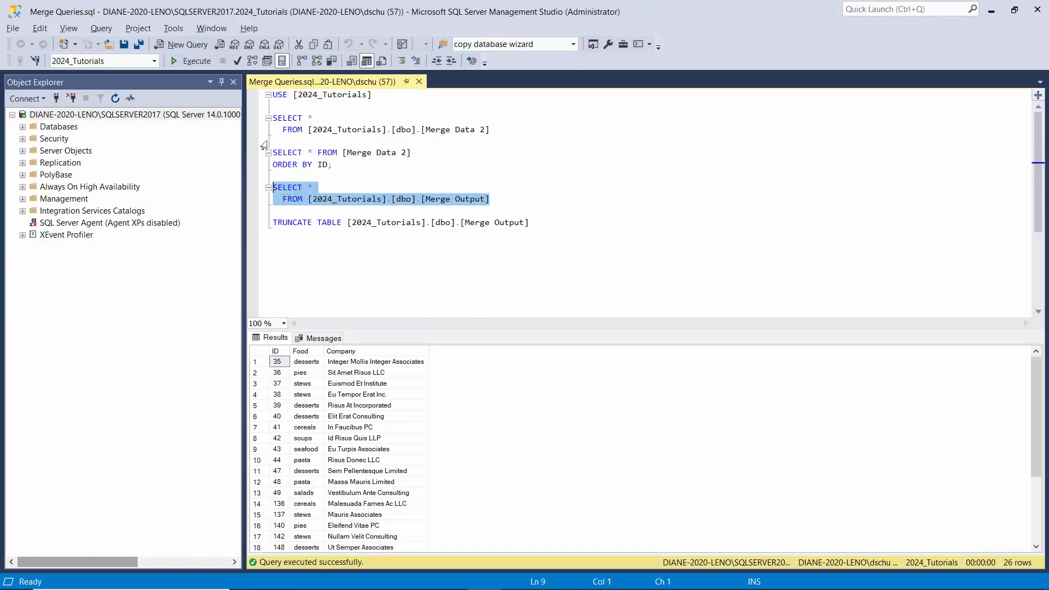
pyautogui.click(197, 61)
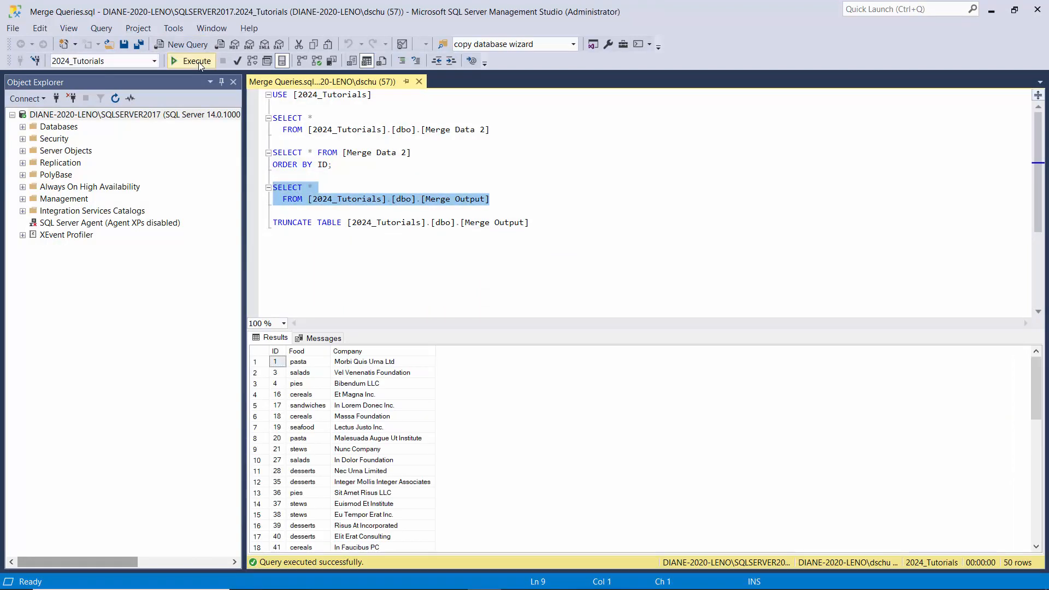